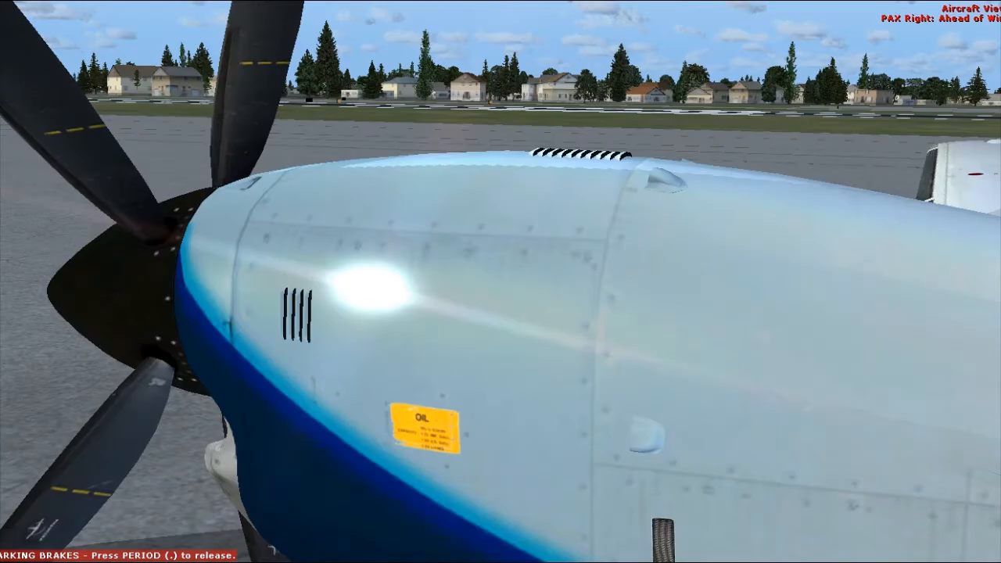
- Switch from the exterior propeller view into the virtual cockpit toward the weight and balance clipboard
{"action": "key", "text": "s"}
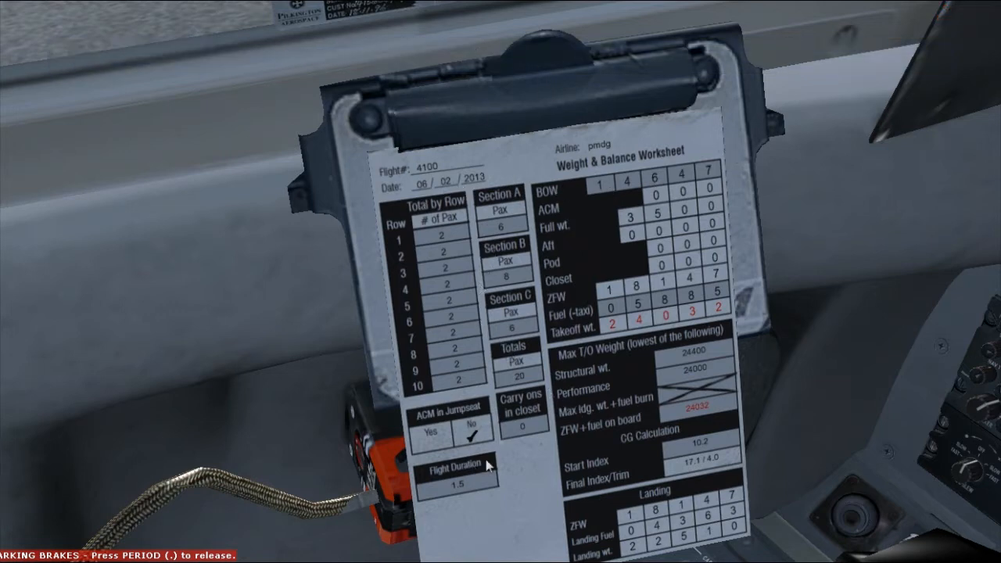
{"action": "mouse_move", "coordinate": [438, 232]}
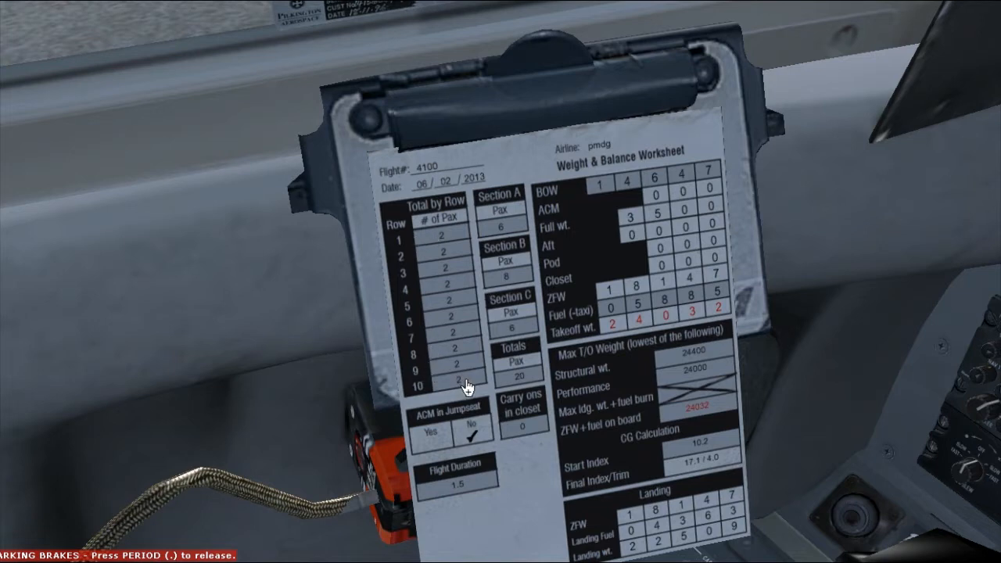
{"action": "mouse_move", "coordinate": [452, 380]}
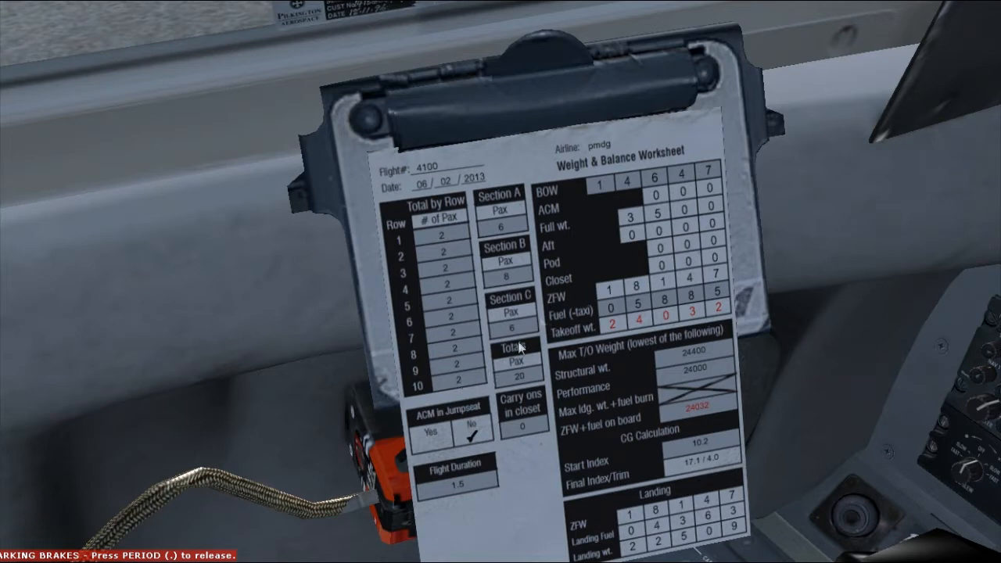
{"action": "left_click", "coordinate": [429, 434]}
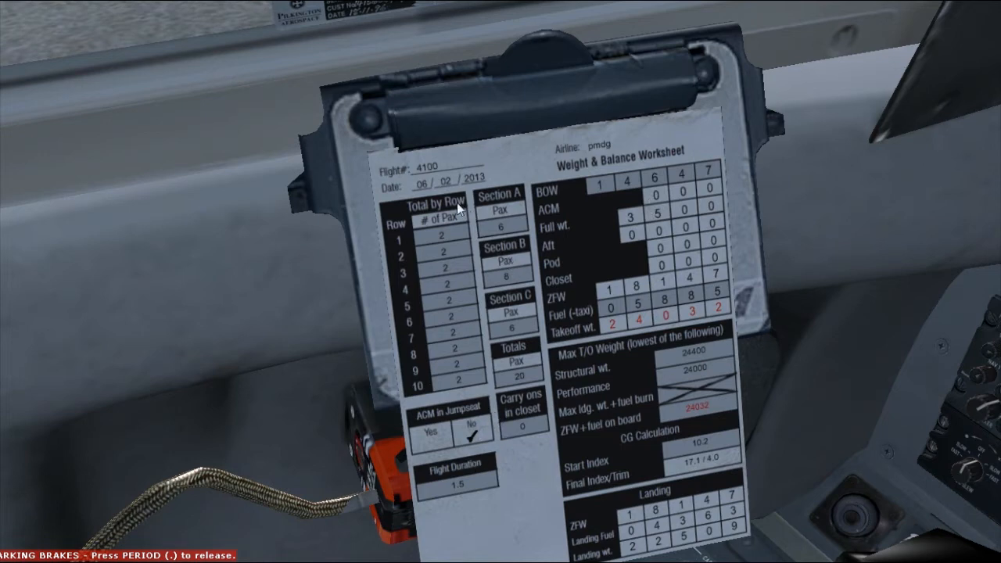
{"action": "mouse_move", "coordinate": [450, 381]}
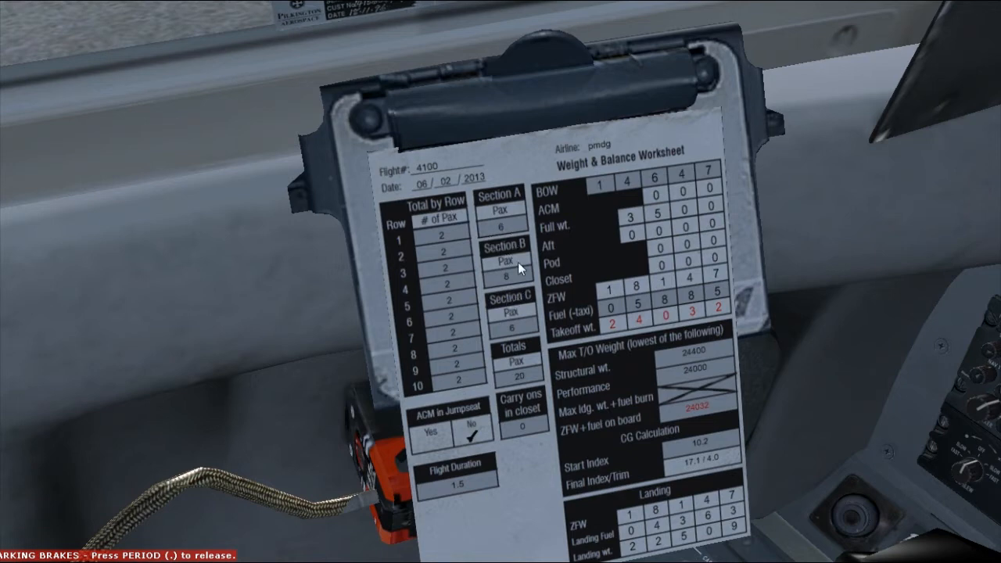
{"action": "mouse_move", "coordinate": [482, 197]}
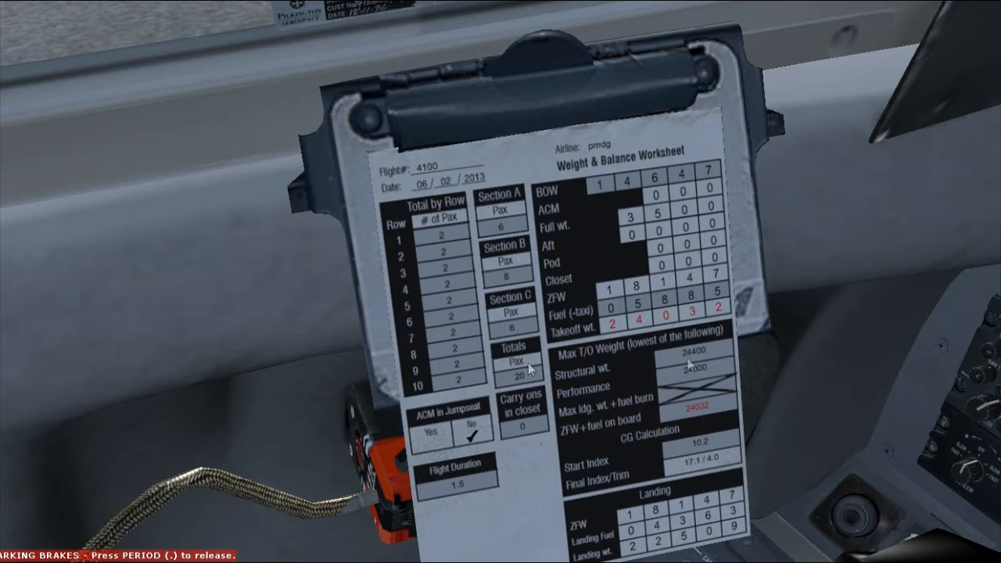
{"action": "mouse_move", "coordinate": [414, 266]}
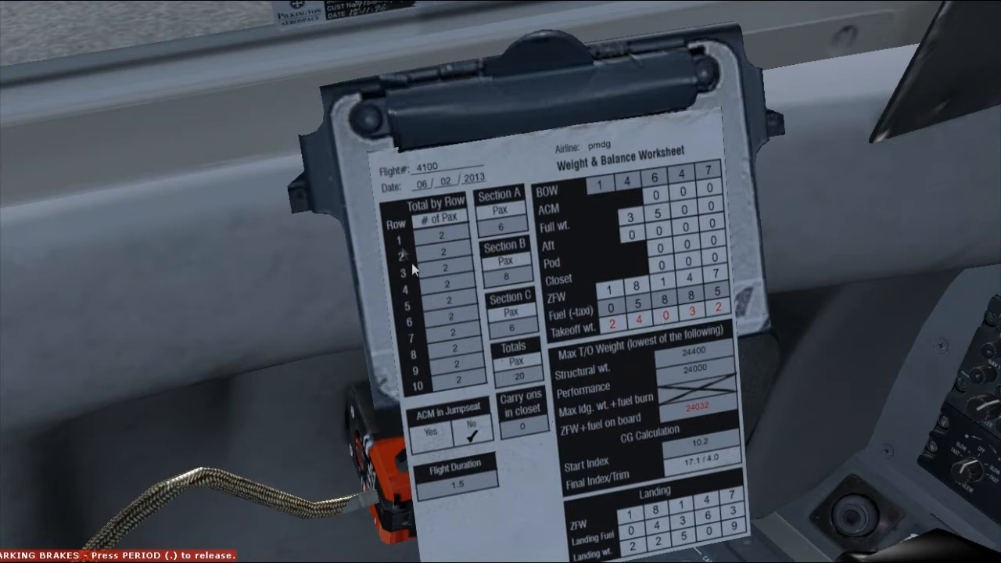
{"action": "mouse_move", "coordinate": [432, 394]}
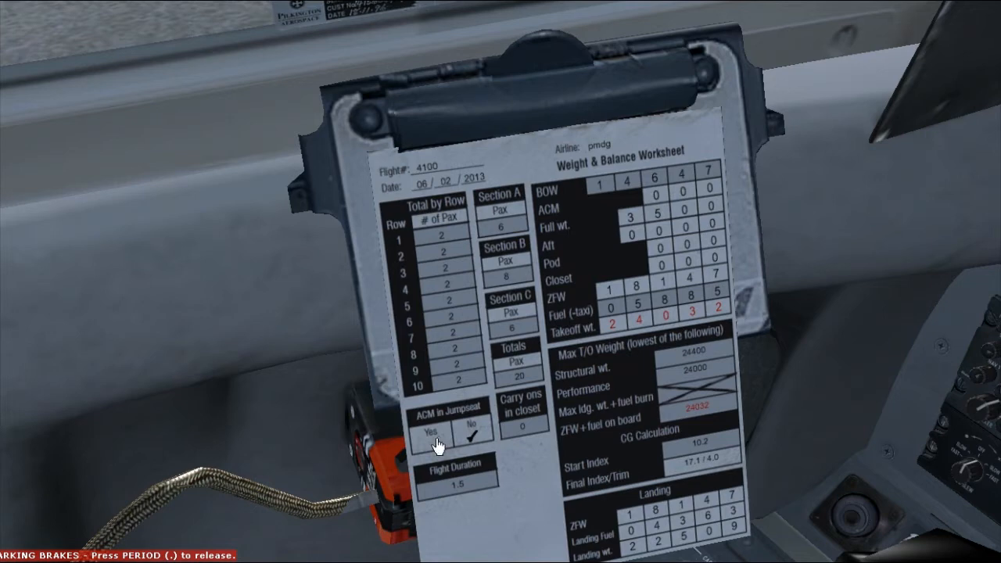
{"action": "mouse_move", "coordinate": [503, 438]}
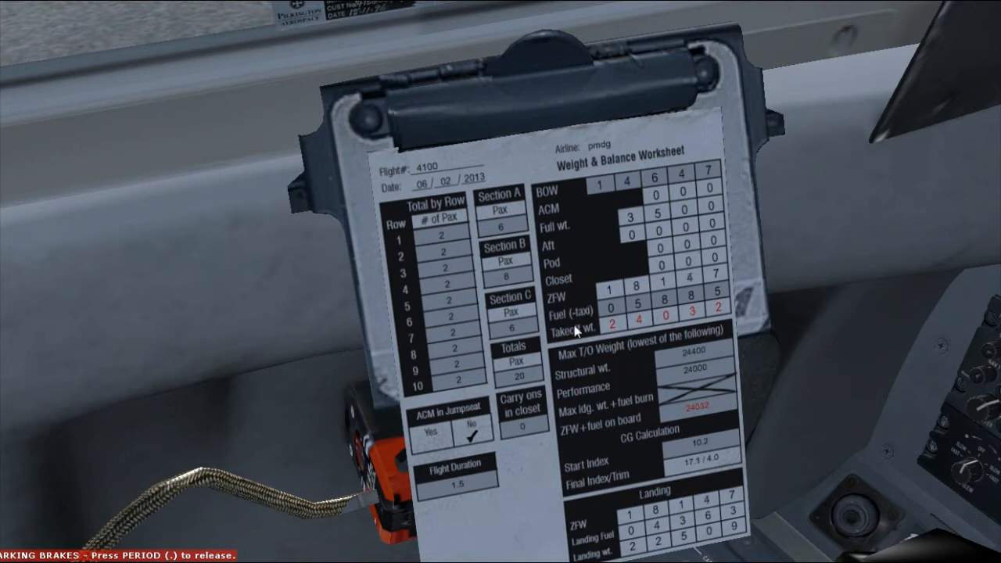
{"action": "mouse_move", "coordinate": [593, 289]}
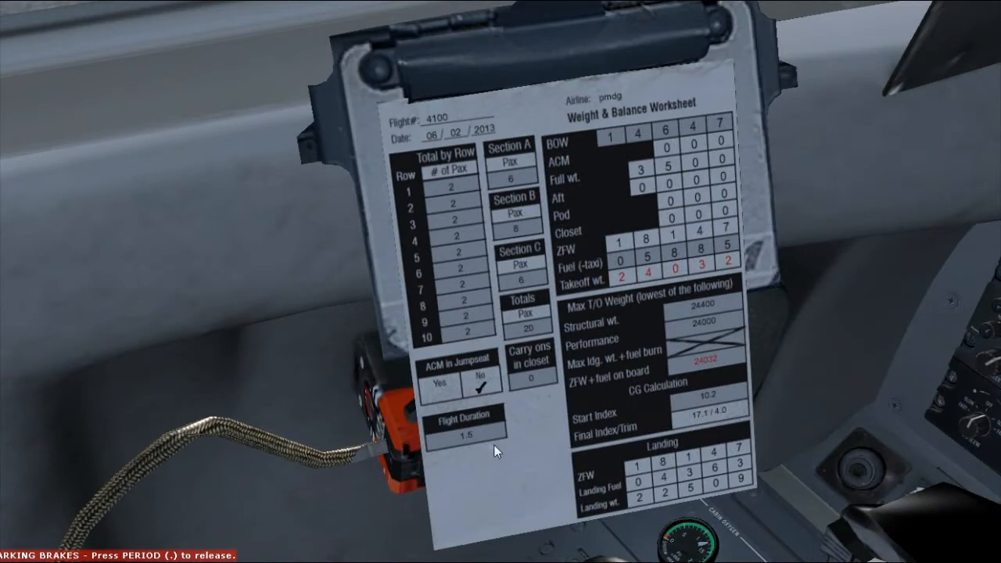
{"action": "mouse_move", "coordinate": [469, 446]}
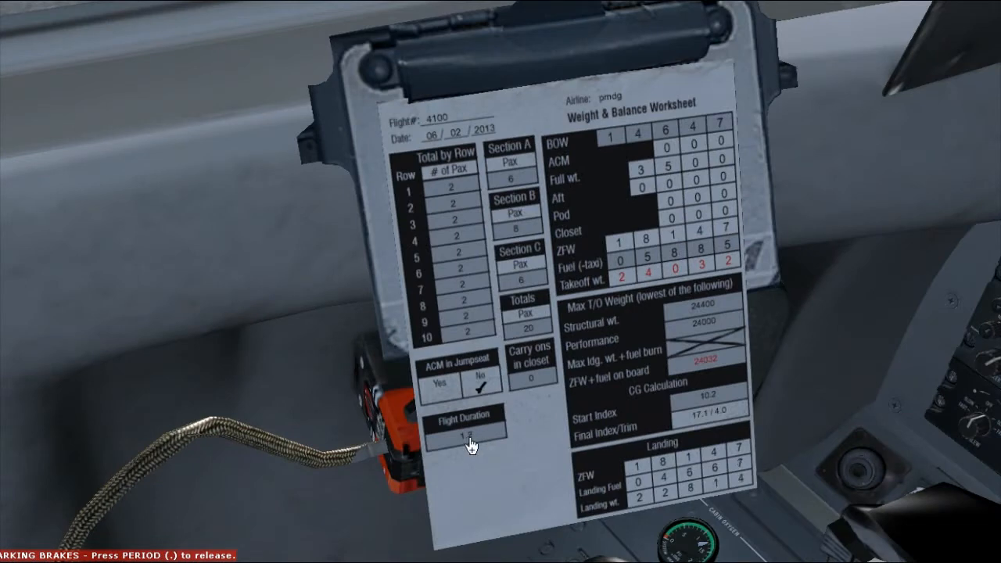
- Reduce the worksheet flight duration from 1.5 to 1.0
{"action": "left_click", "coordinate": [463, 435]}
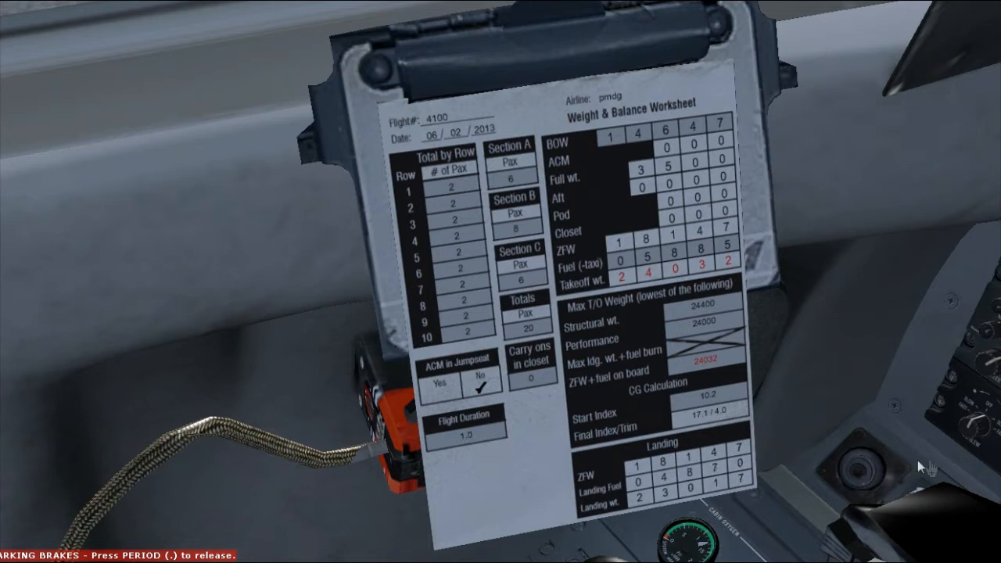
{"action": "mouse_move", "coordinate": [663, 460]}
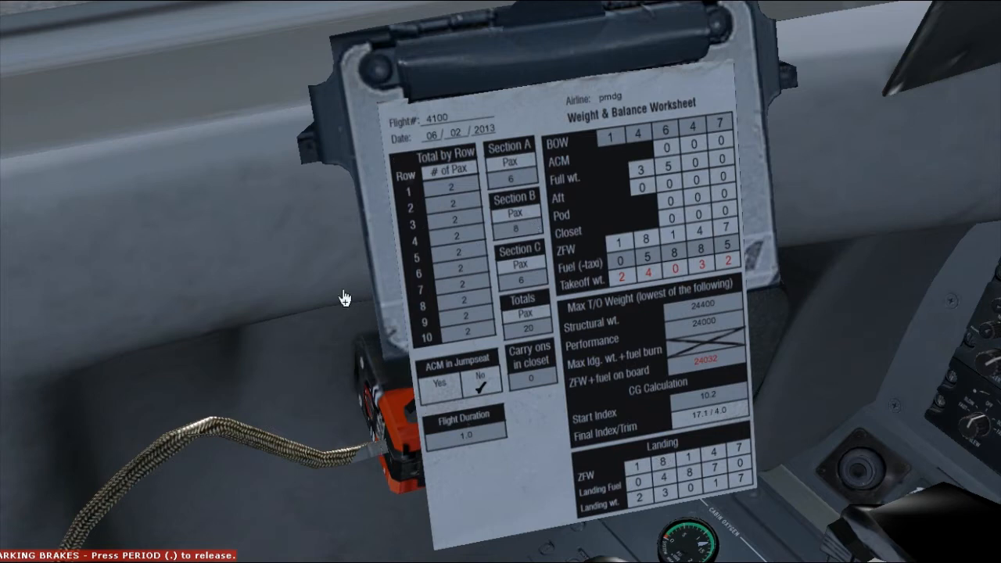
{"action": "mouse_move", "coordinate": [560, 14]}
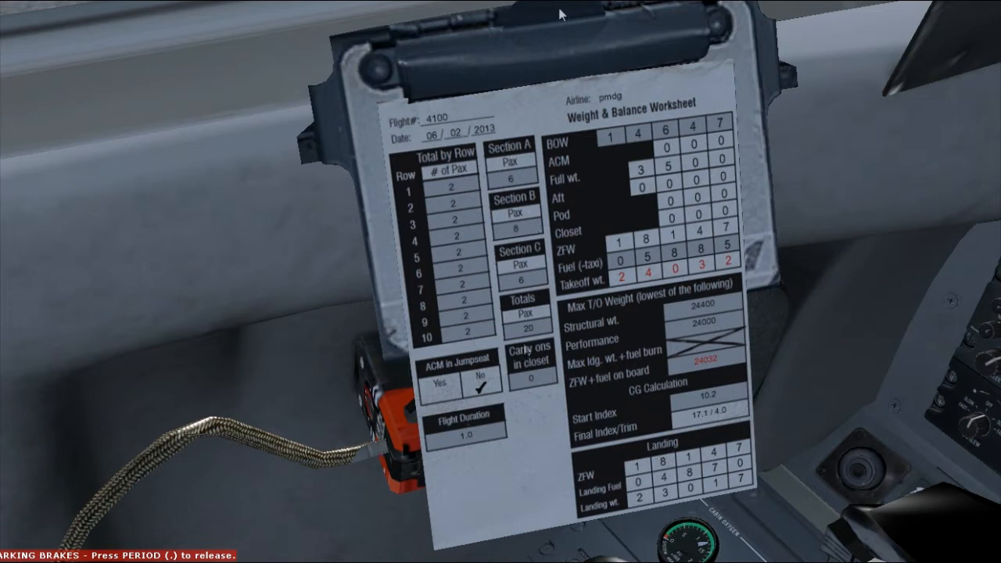
{"action": "mouse_move", "coordinate": [422, 233]}
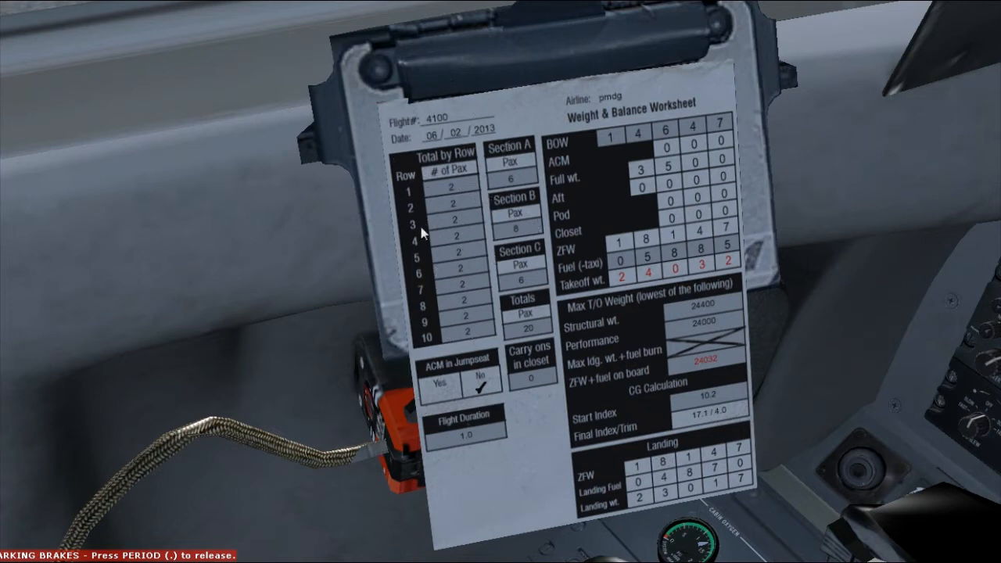
{"action": "mouse_move", "coordinate": [416, 65]}
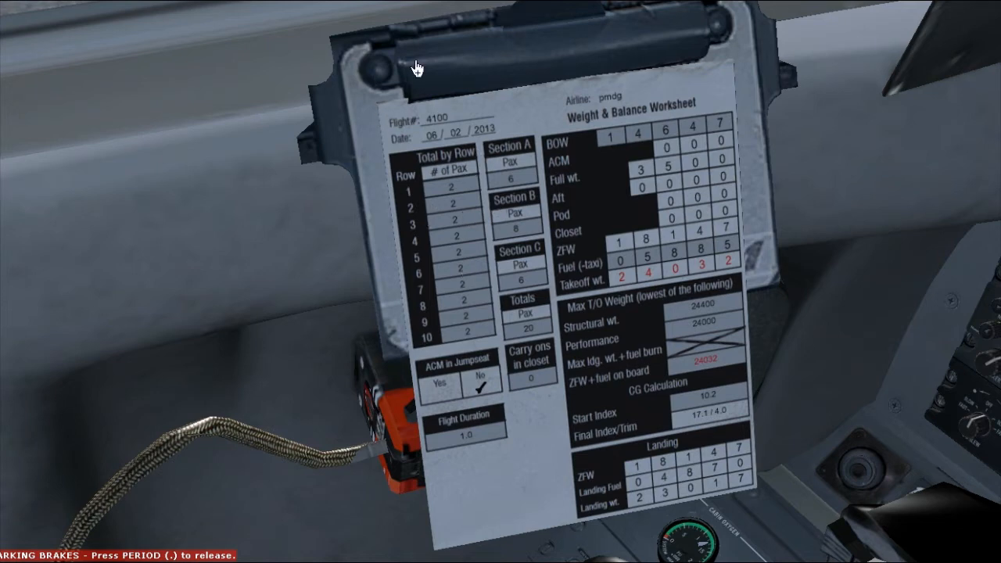
{"action": "mouse_move", "coordinate": [557, 502]}
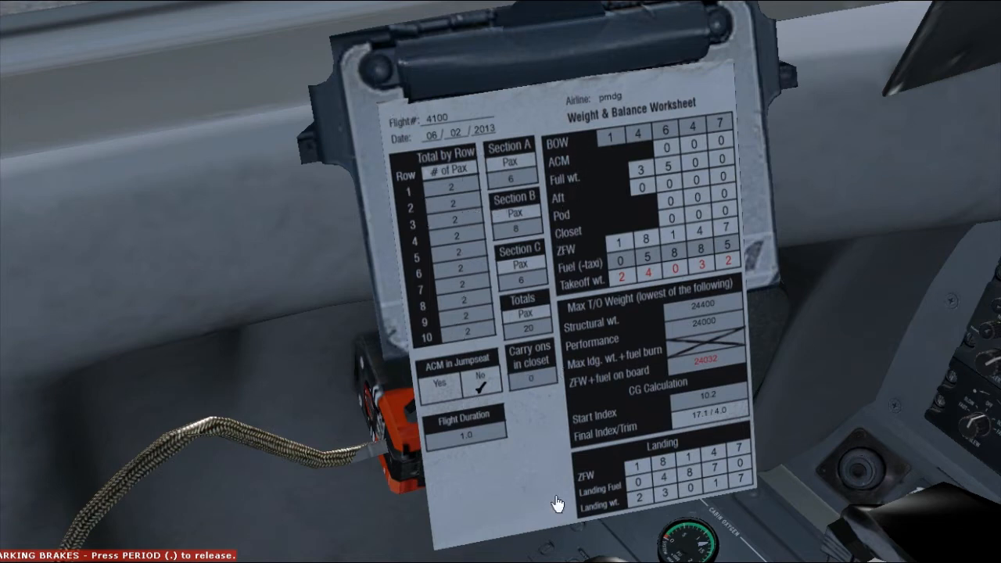
{"action": "mouse_move", "coordinate": [656, 197]}
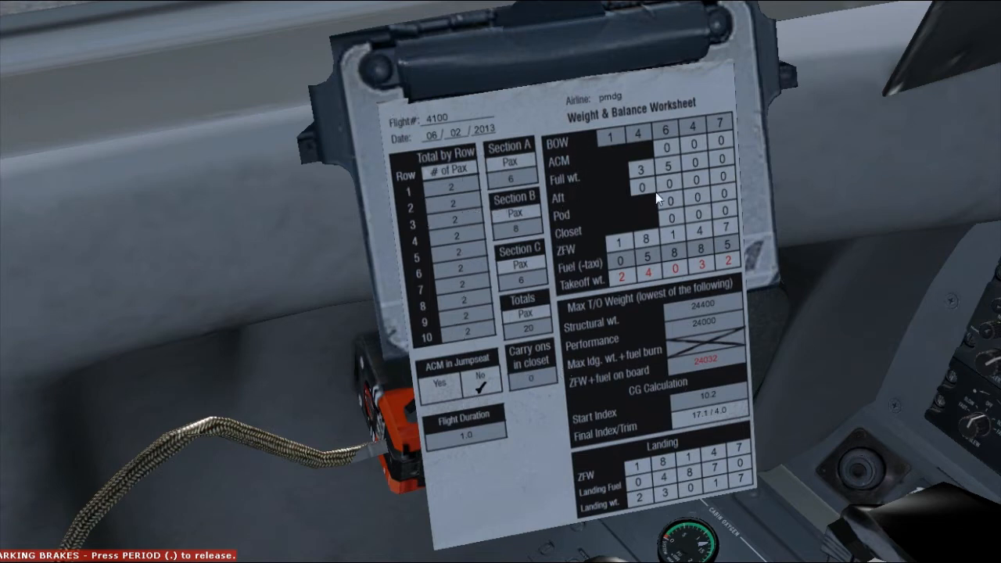
{"action": "mouse_move", "coordinate": [613, 155]}
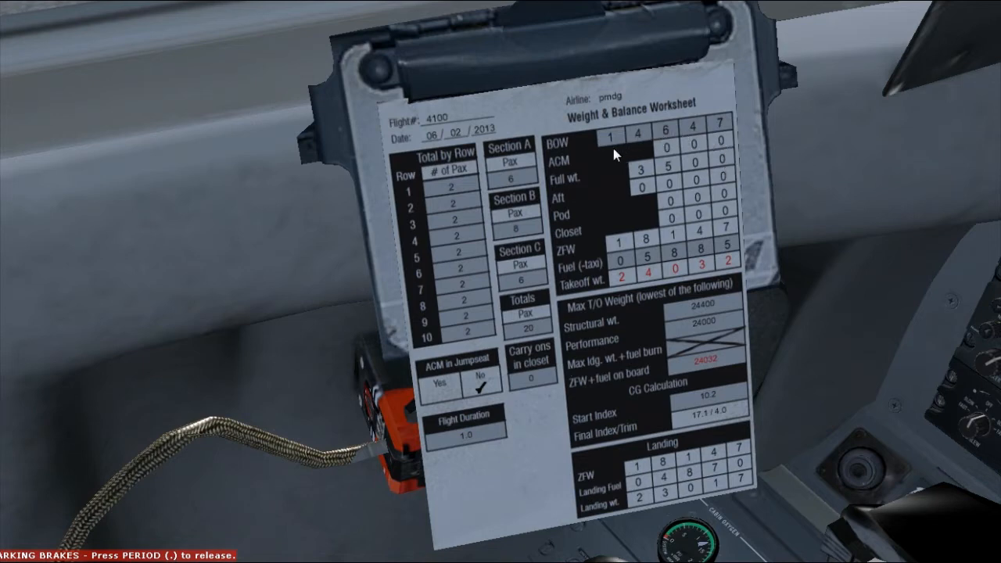
{"action": "mouse_move", "coordinate": [601, 159]}
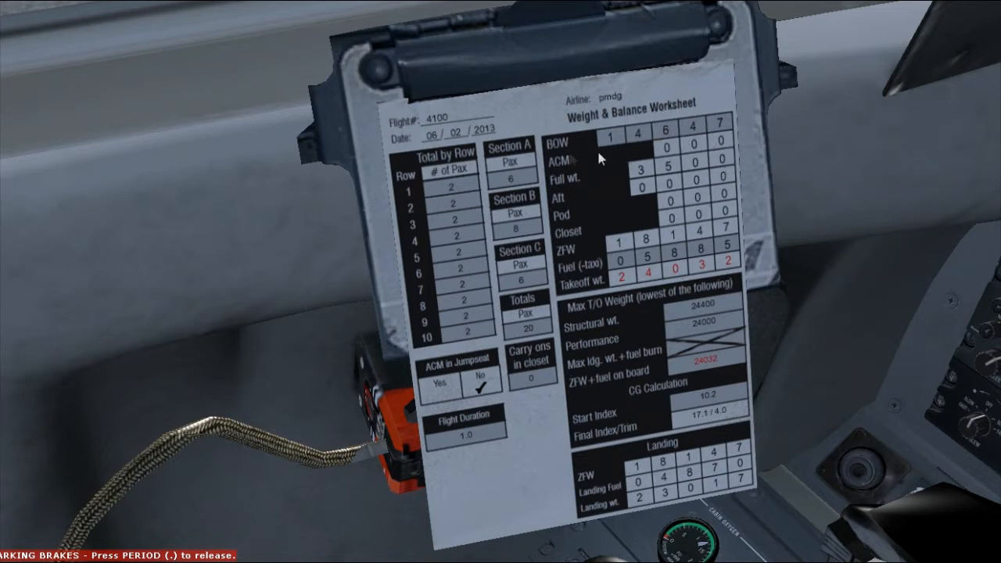
{"action": "mouse_move", "coordinate": [580, 183]}
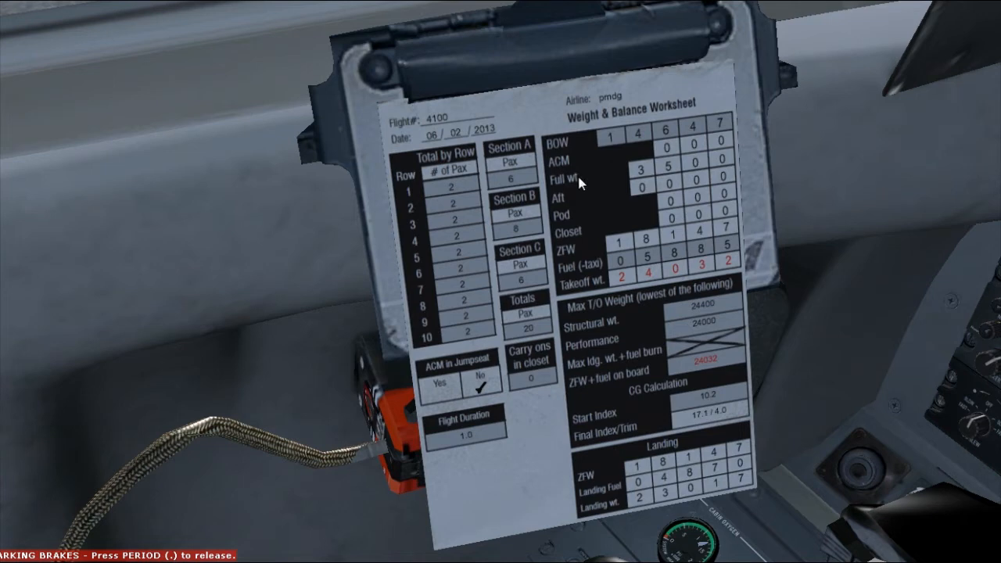
{"action": "mouse_move", "coordinate": [493, 394]}
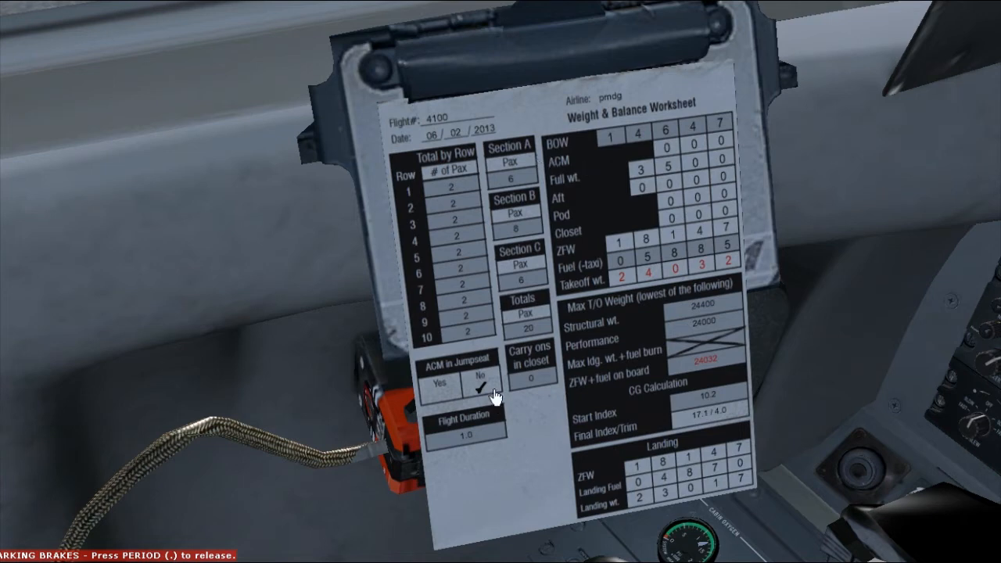
- Add a jumpseat crew member on the worksheet and remove it again
{"action": "left_click", "coordinate": [438, 385]}
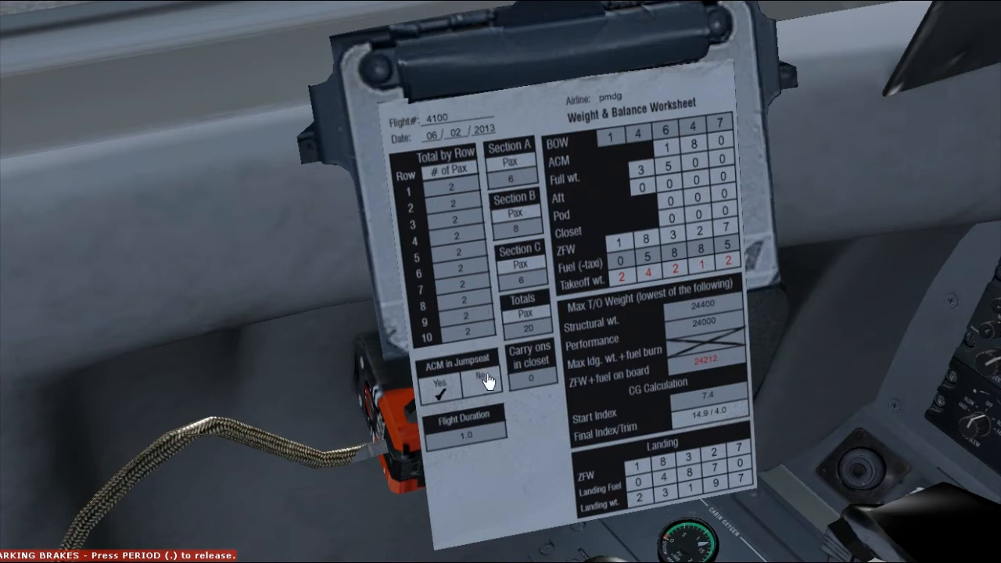
{"action": "left_click", "coordinate": [482, 383]}
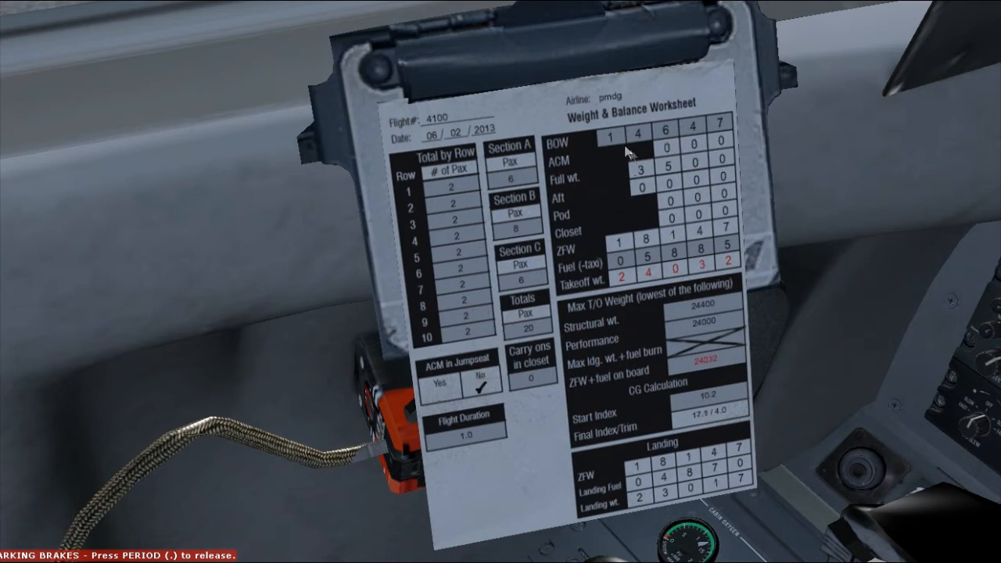
{"action": "mouse_move", "coordinate": [785, 122]}
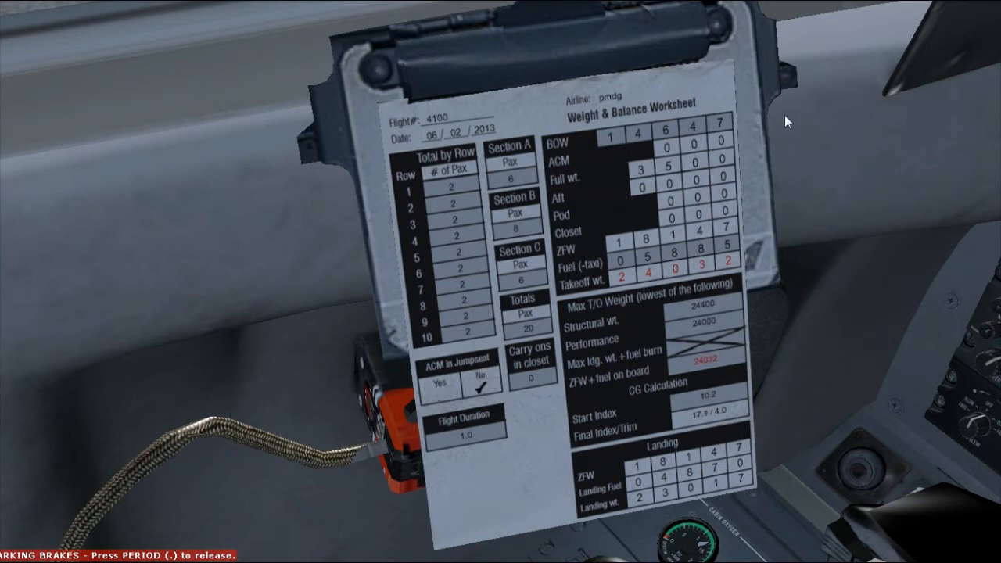
{"action": "mouse_move", "coordinate": [594, 176]}
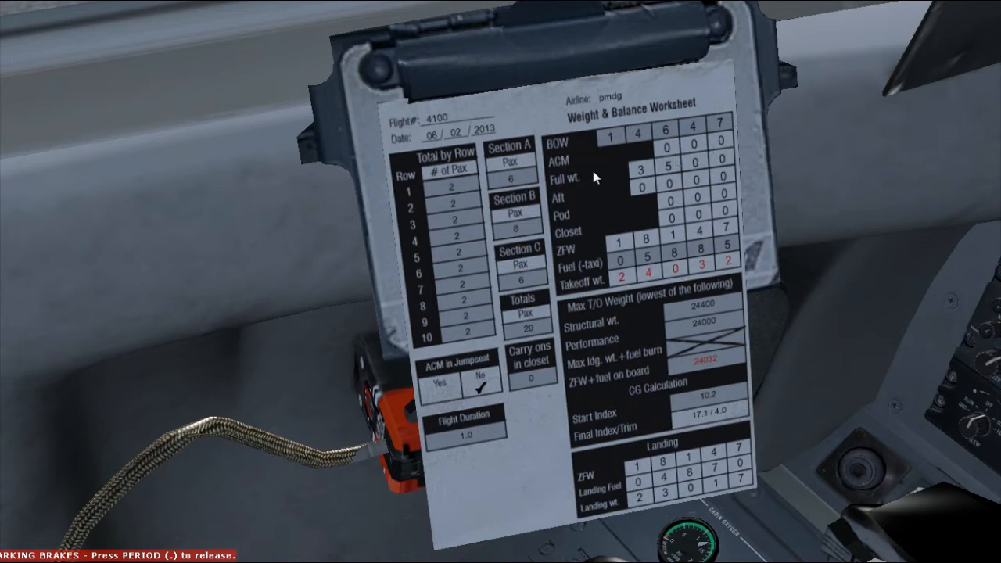
{"action": "mouse_move", "coordinate": [719, 124]}
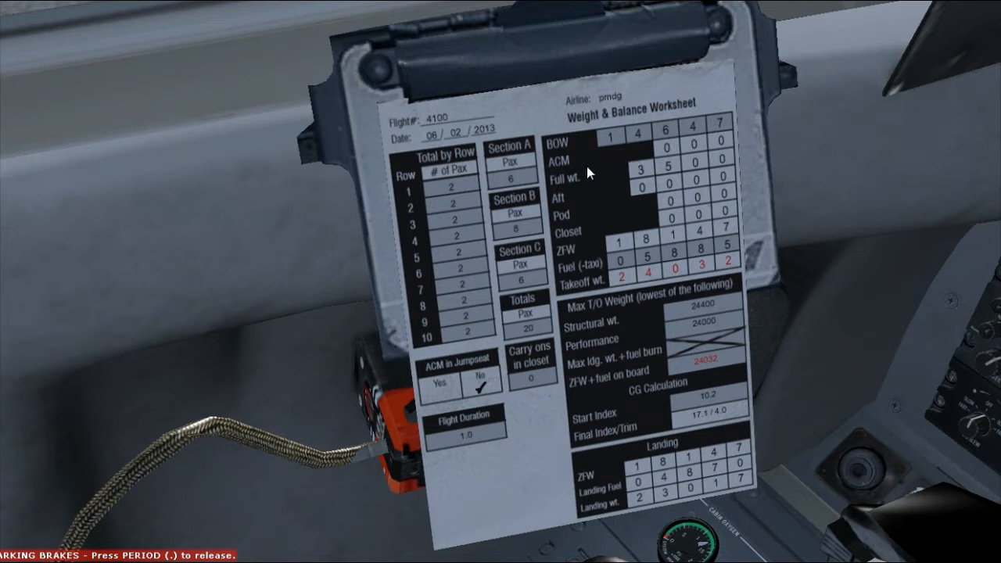
{"action": "mouse_move", "coordinate": [638, 182]}
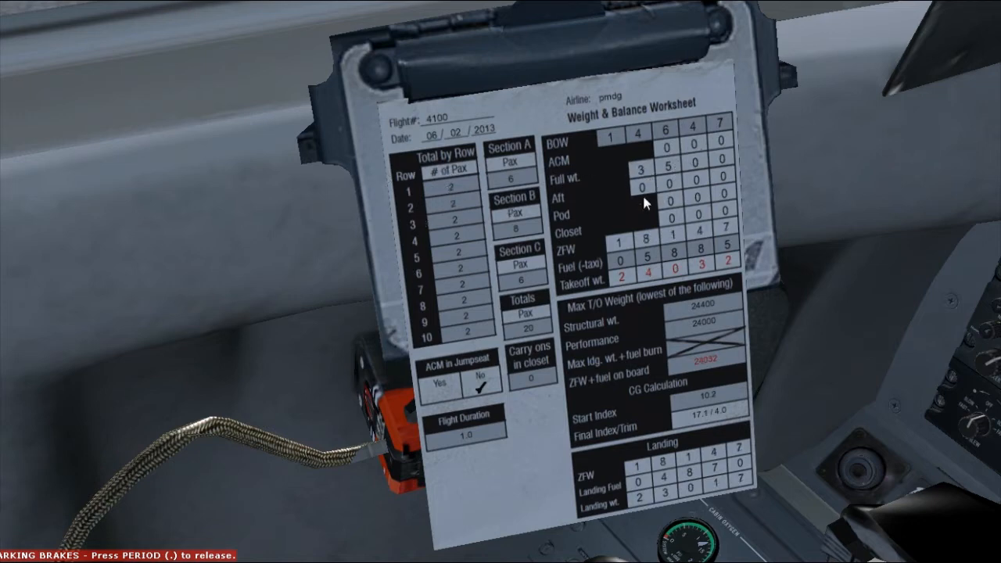
{"action": "mouse_move", "coordinate": [649, 226]}
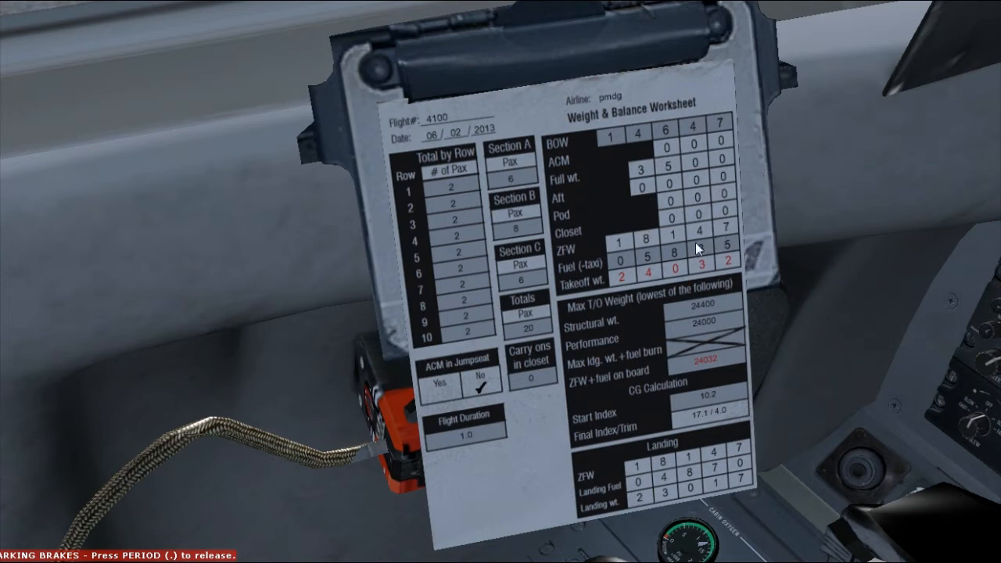
{"action": "mouse_move", "coordinate": [804, 201]}
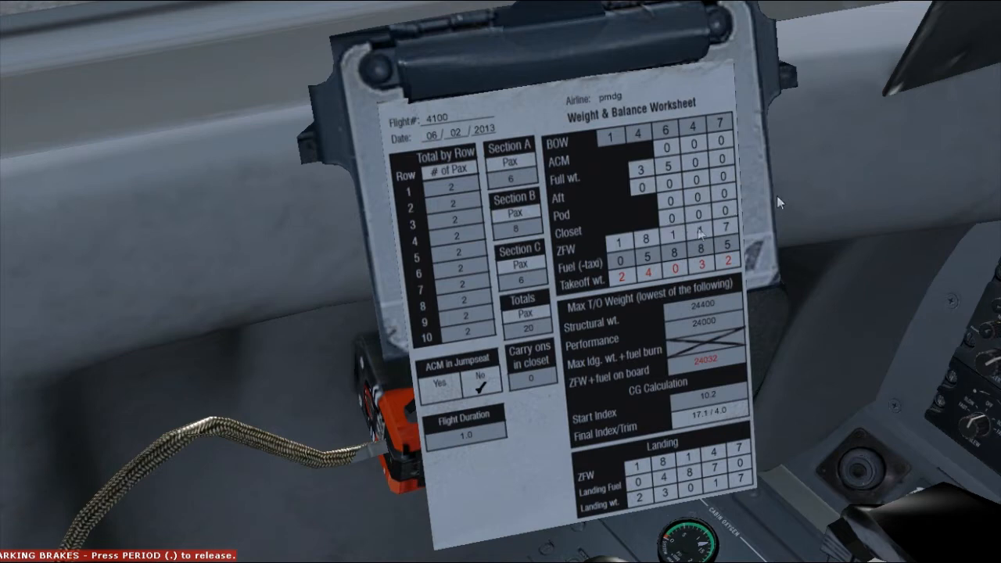
{"action": "mouse_move", "coordinate": [534, 385]}
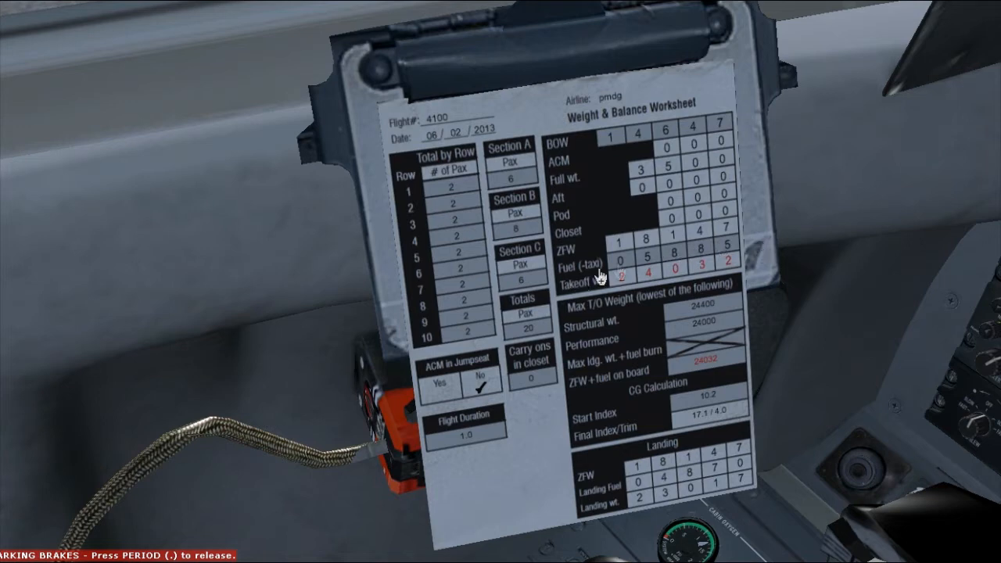
{"action": "mouse_move", "coordinate": [649, 194]}
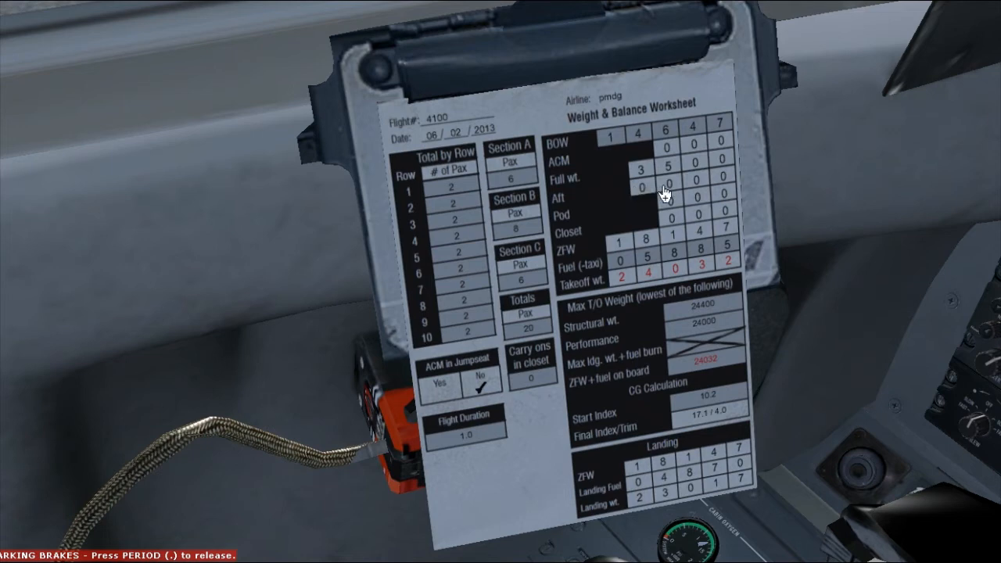
{"action": "mouse_move", "coordinate": [670, 190]}
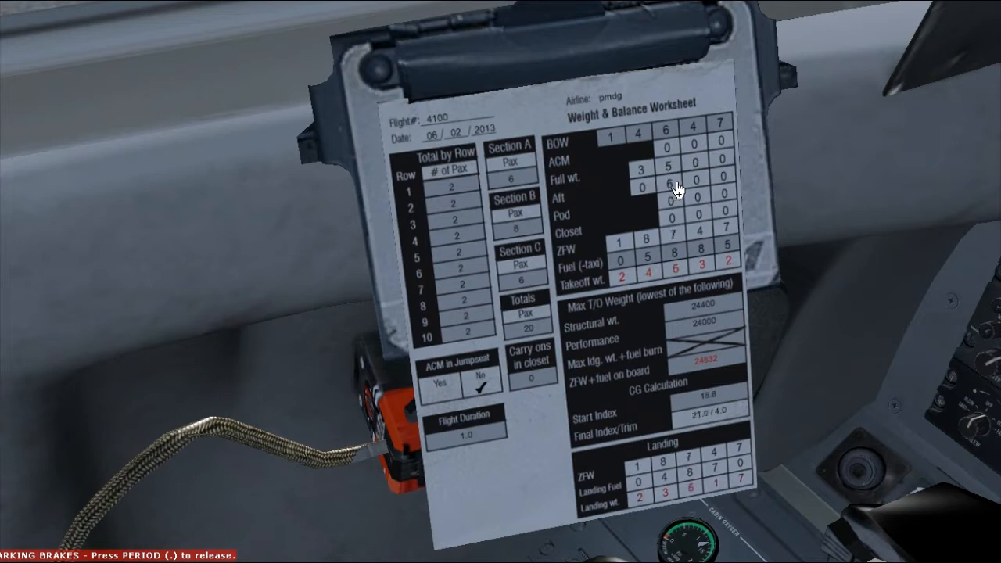
{"action": "mouse_move", "coordinate": [792, 159]}
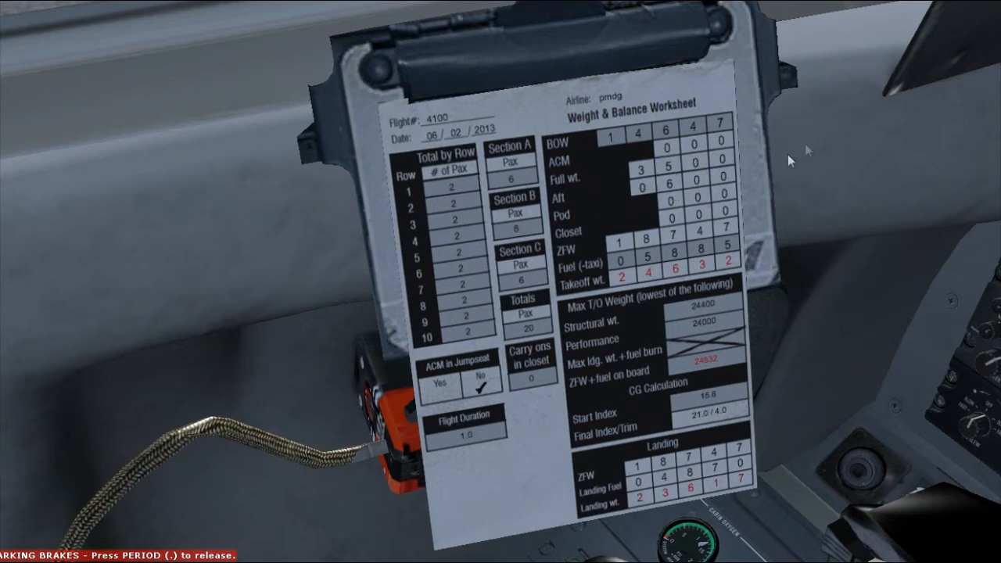
{"action": "mouse_move", "coordinate": [669, 217]}
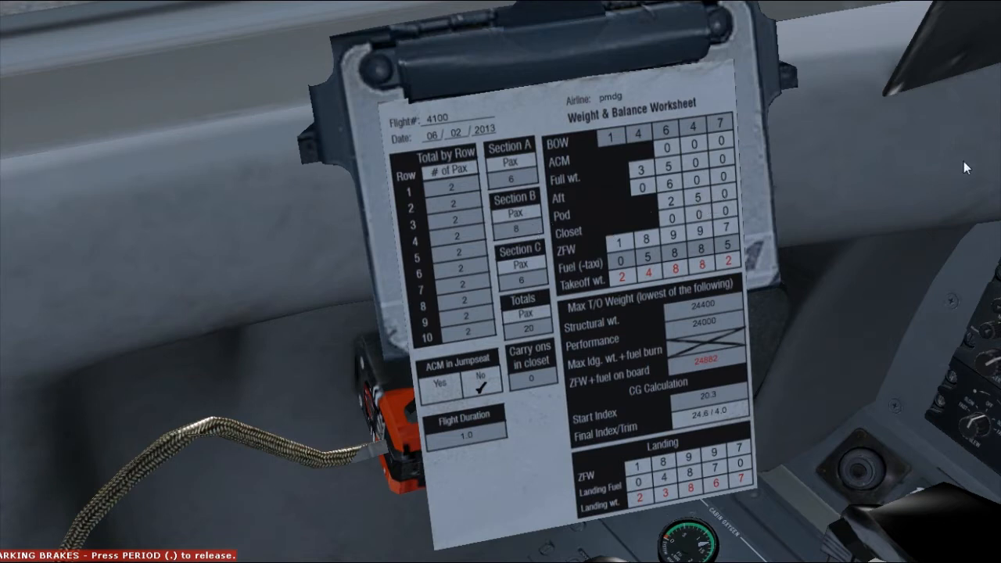
{"action": "mouse_move", "coordinate": [643, 257]}
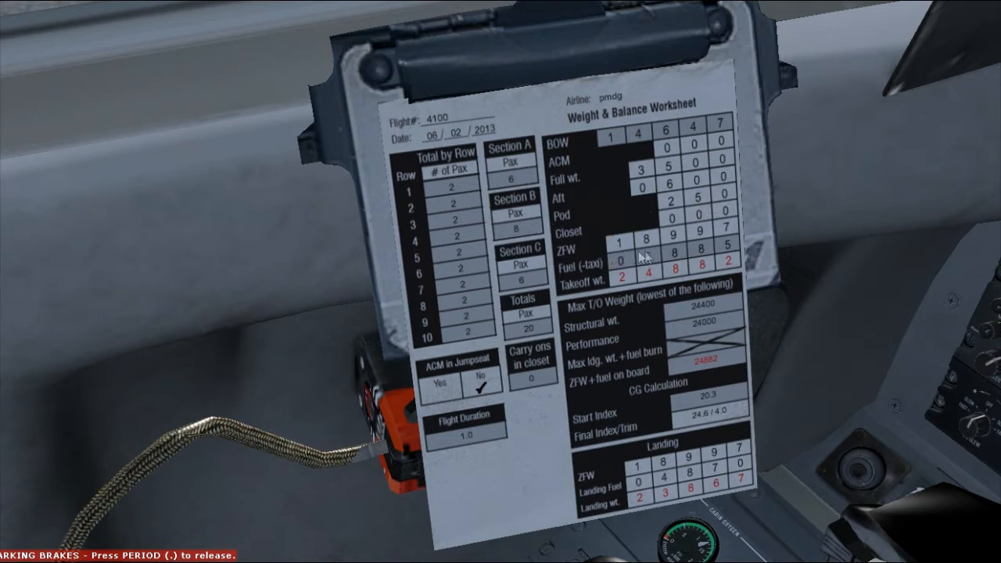
- Set the aft cargo weight to 250 on the worksheet
{"action": "left_click", "coordinate": [647, 259]}
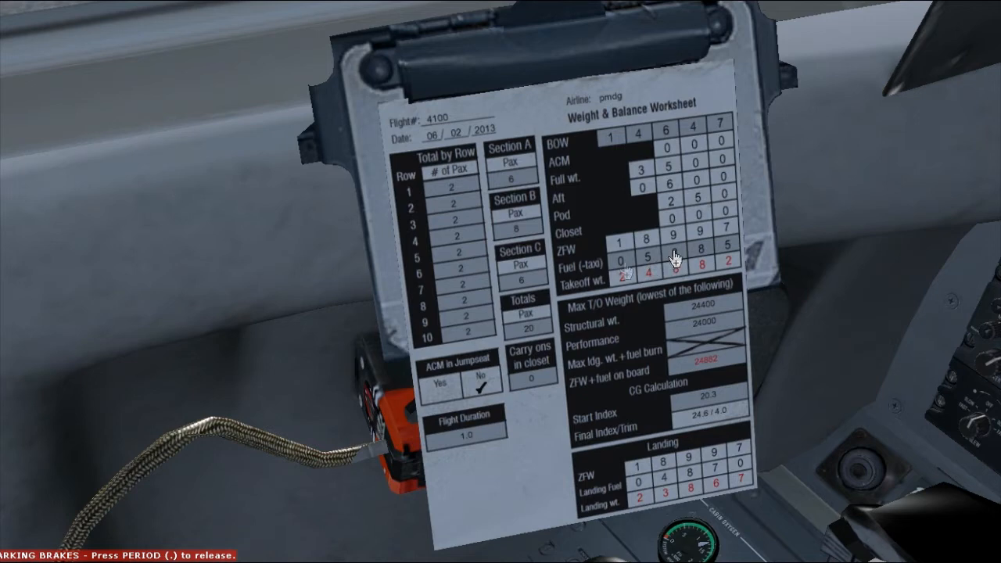
{"action": "mouse_move", "coordinate": [696, 305]}
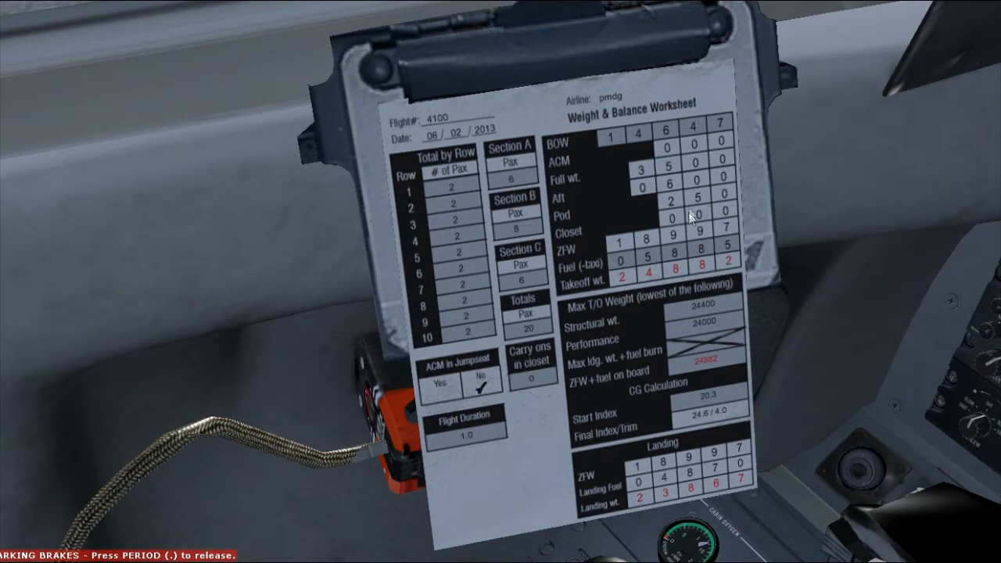
{"action": "mouse_move", "coordinate": [718, 207]}
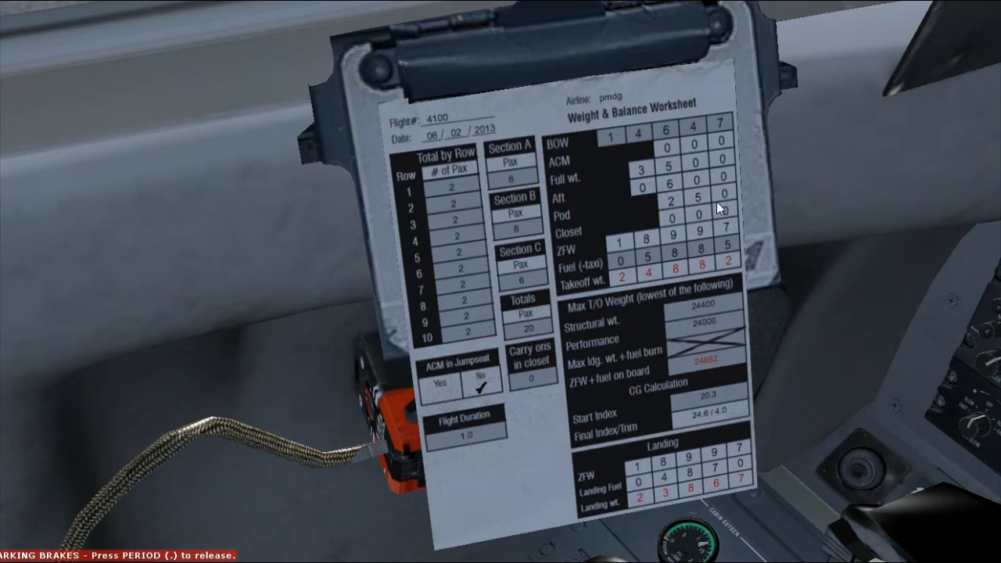
{"action": "mouse_move", "coordinate": [681, 241]}
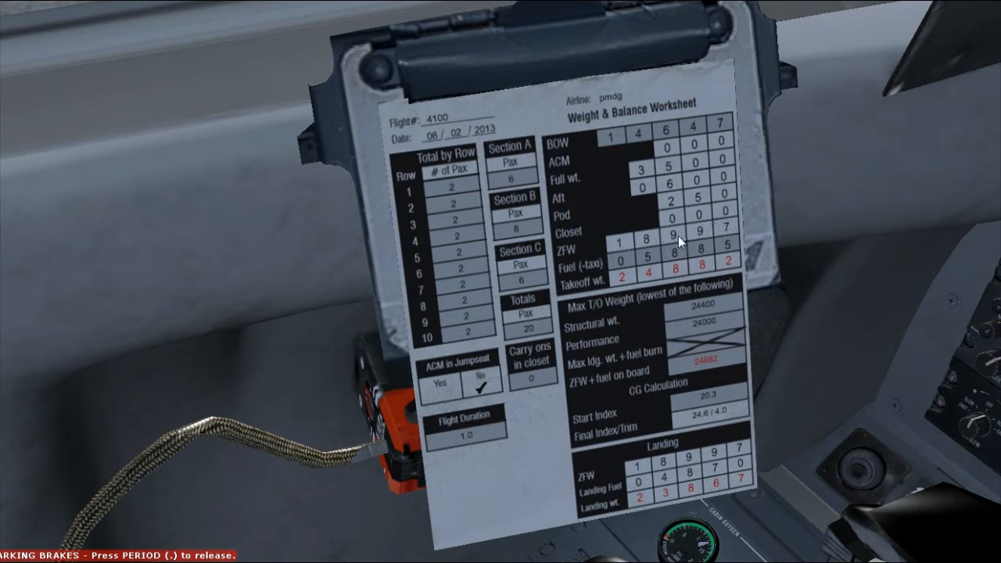
{"action": "mouse_move", "coordinate": [696, 263]}
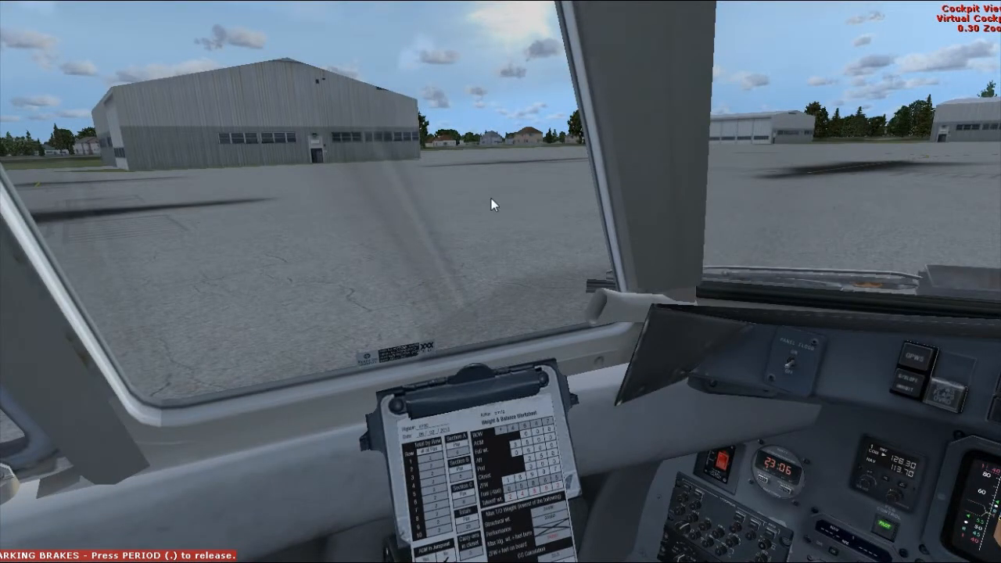
{"action": "mouse_move", "coordinate": [567, 206]}
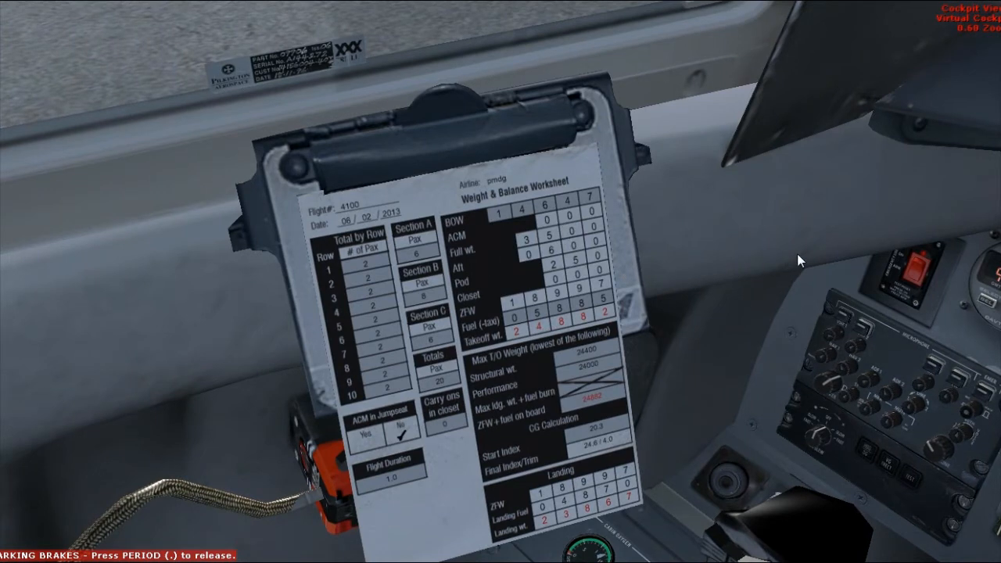
{"action": "mouse_move", "coordinate": [700, 224]}
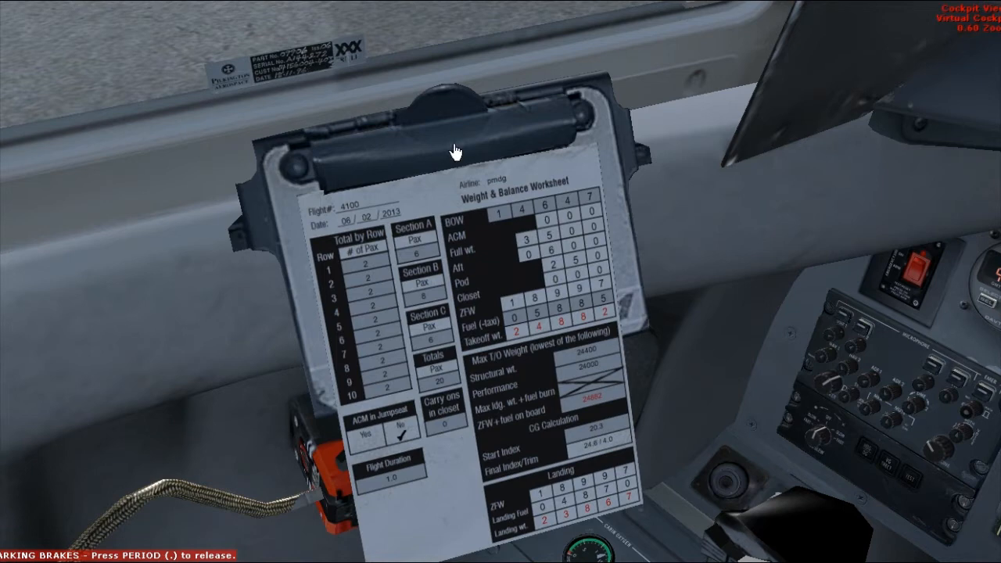
{"action": "mouse_move", "coordinate": [738, 205]}
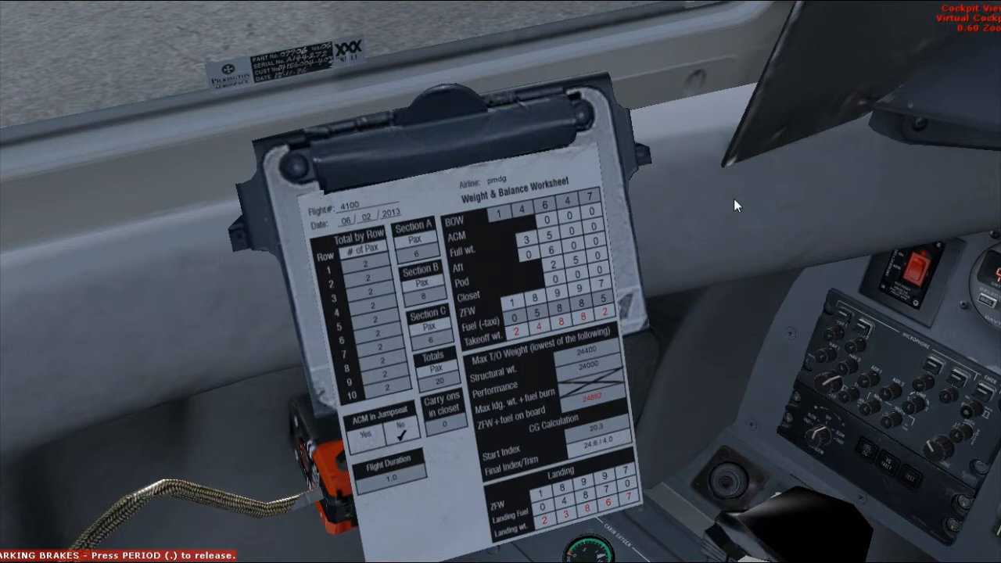
{"action": "mouse_move", "coordinate": [688, 129]}
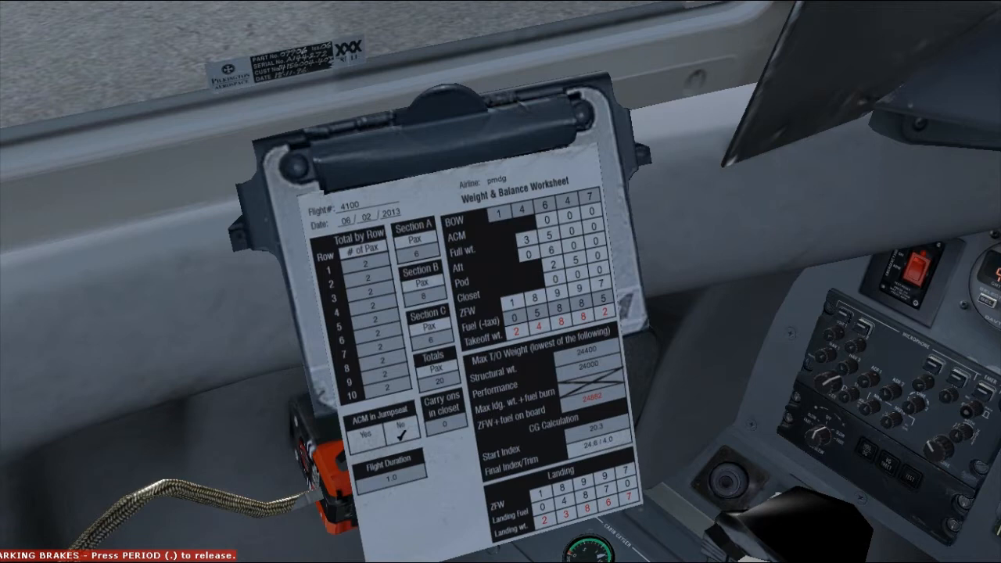
{"action": "mouse_move", "coordinate": [575, 403]}
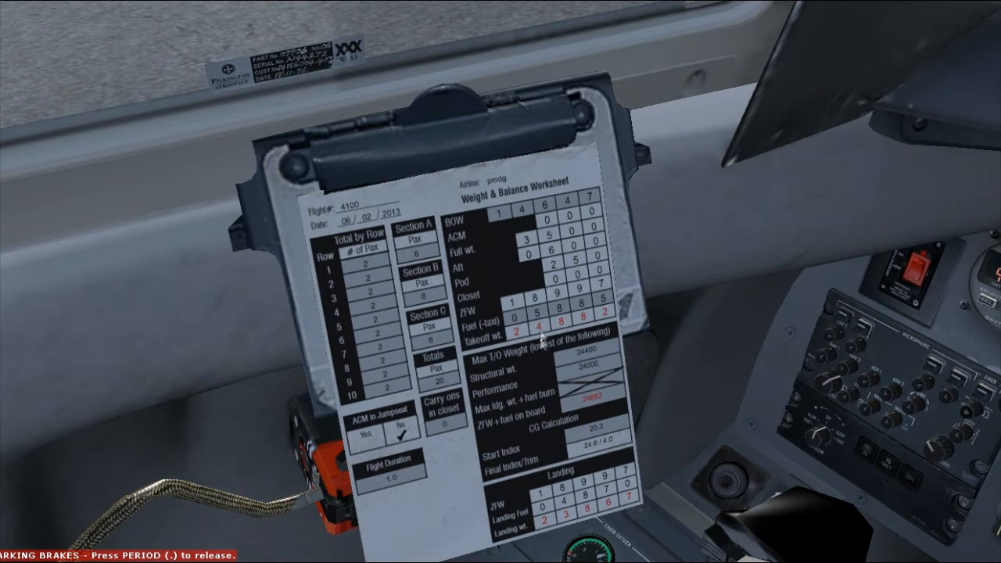
{"action": "mouse_move", "coordinate": [551, 345]}
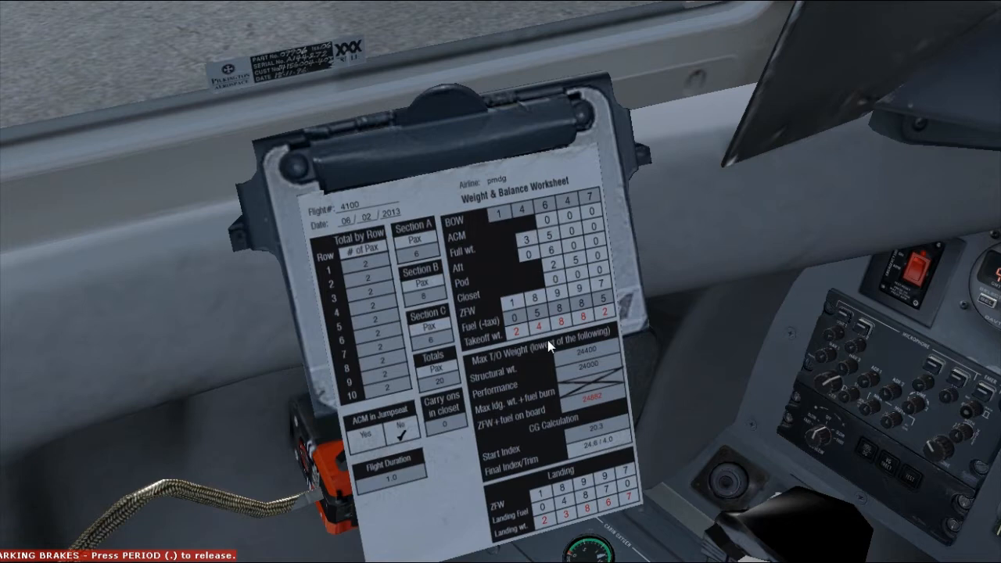
{"action": "mouse_move", "coordinate": [597, 249]}
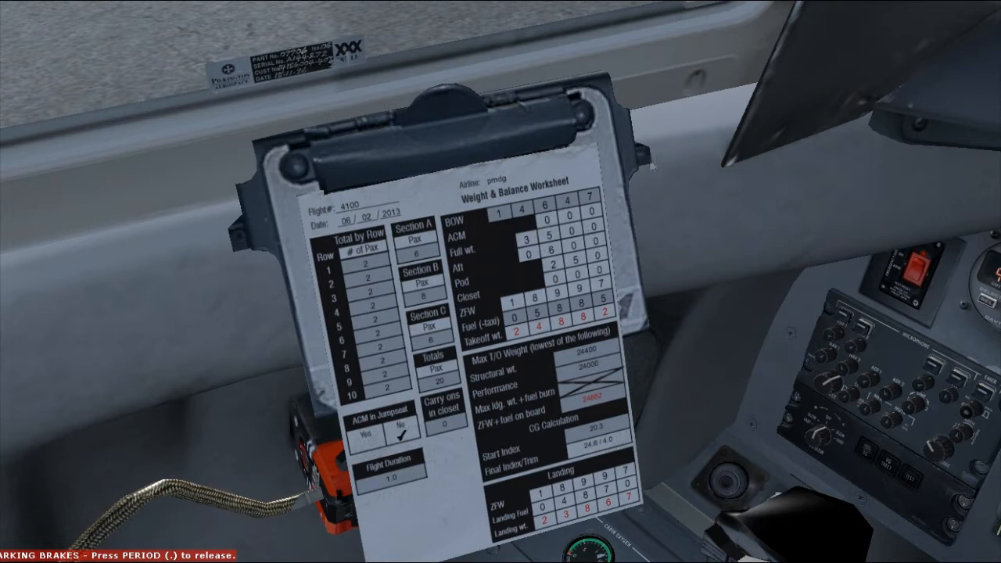
{"action": "mouse_move", "coordinate": [260, 116]}
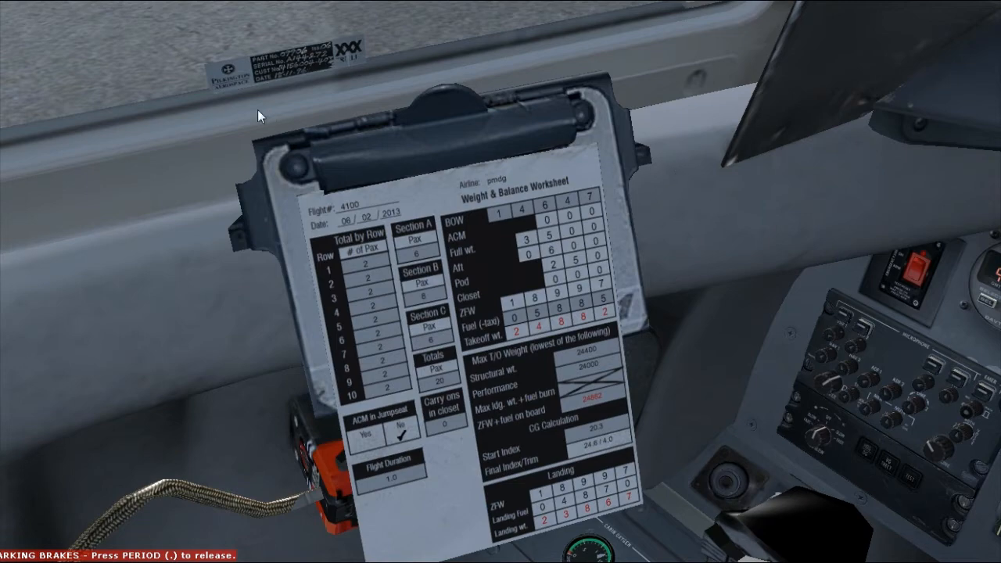
{"action": "left_click", "coordinate": [50, 6]}
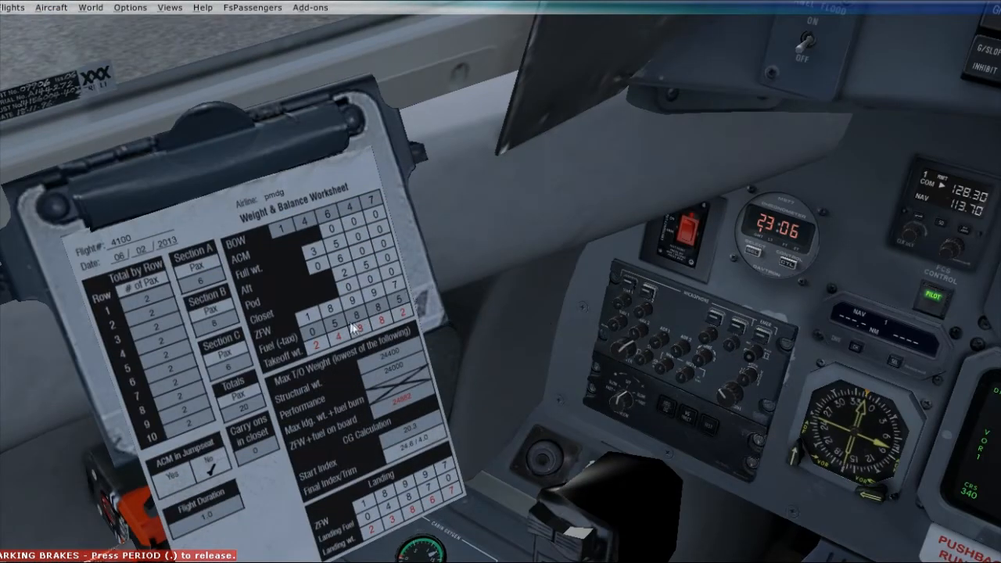
{"action": "mouse_move", "coordinate": [341, 332]}
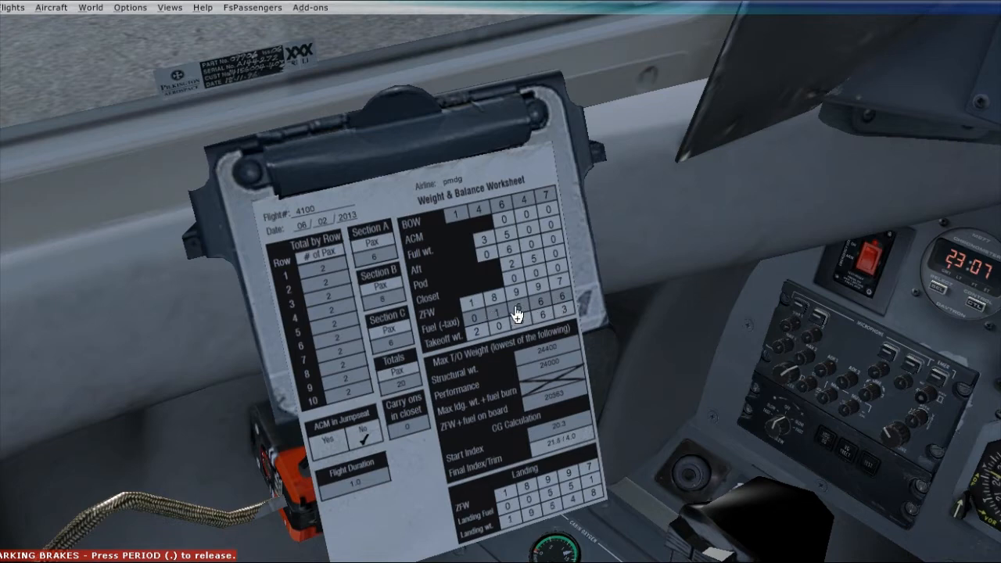
{"action": "mouse_move", "coordinate": [727, 305]}
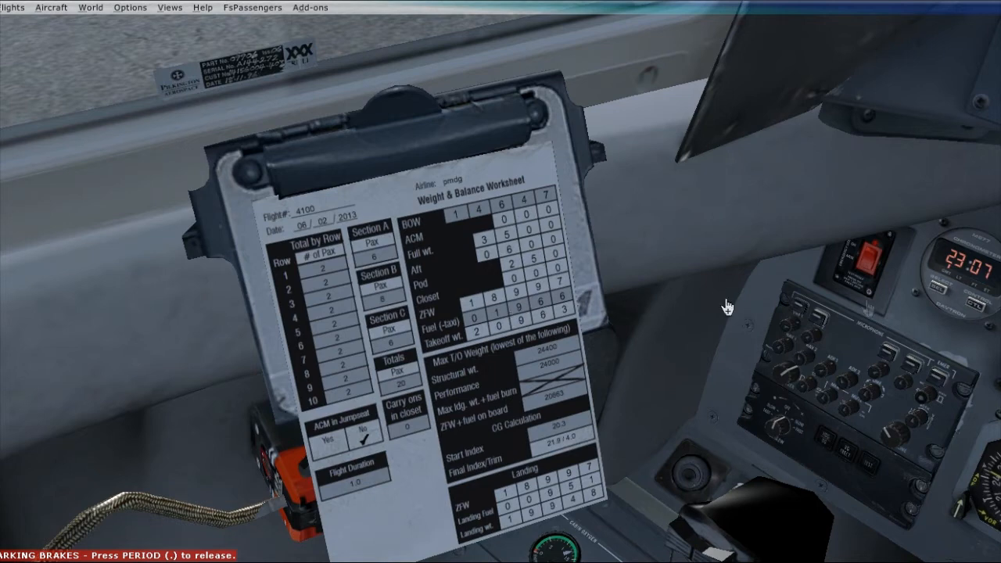
{"action": "mouse_move", "coordinate": [835, 274]}
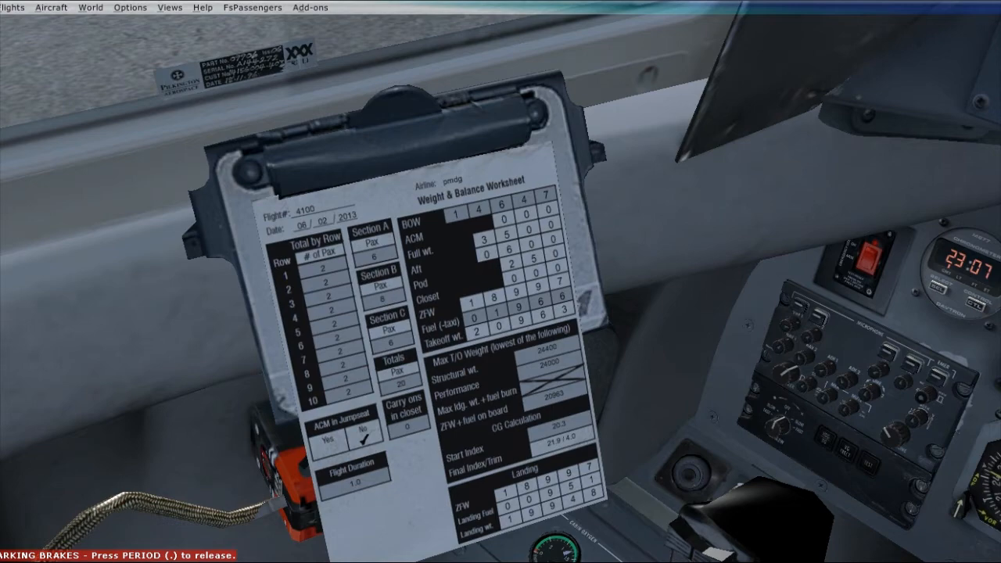
{"action": "mouse_move", "coordinate": [622, 294]}
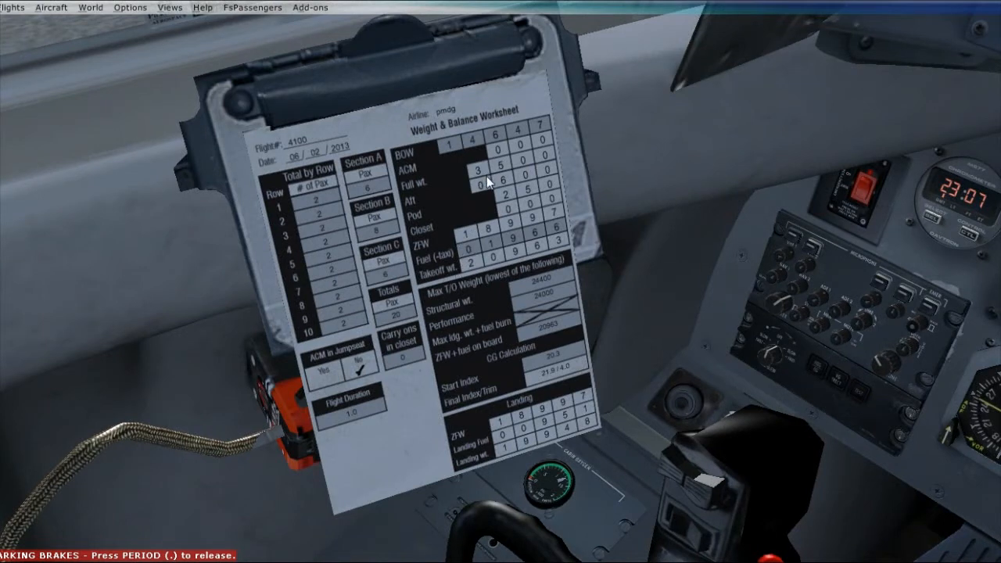
{"action": "mouse_move", "coordinate": [469, 435]}
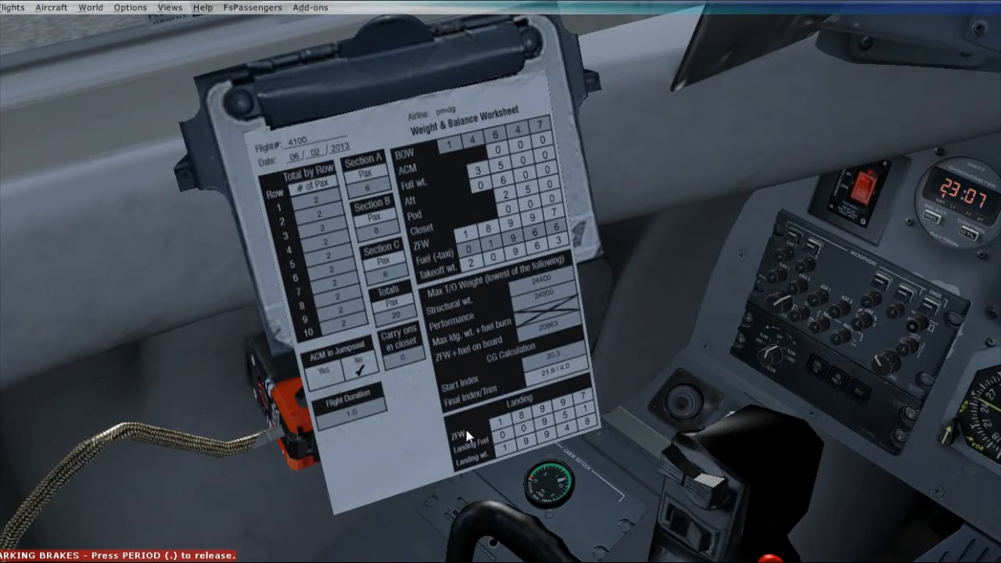
{"action": "mouse_move", "coordinate": [522, 384]}
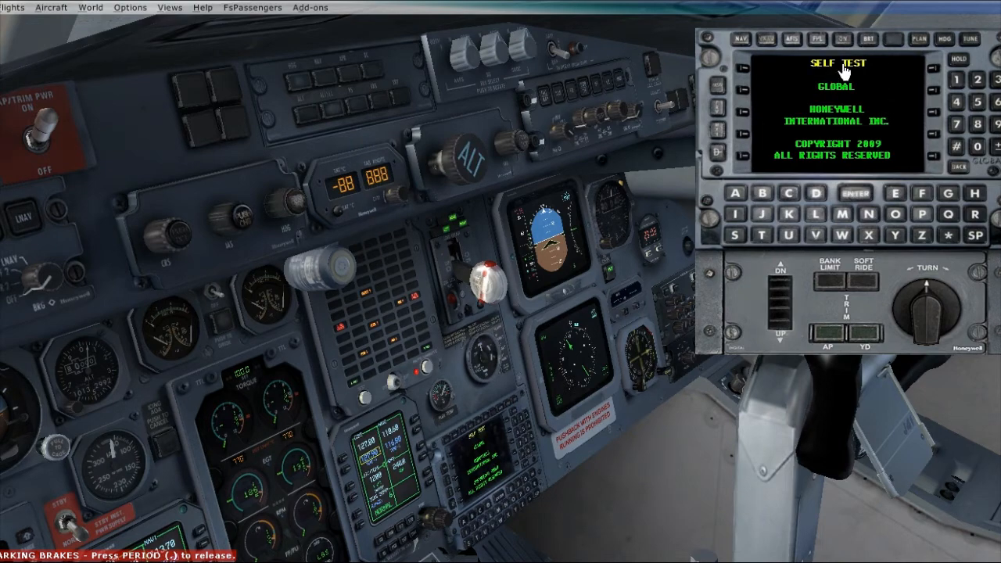
{"action": "mouse_move", "coordinate": [797, 133]}
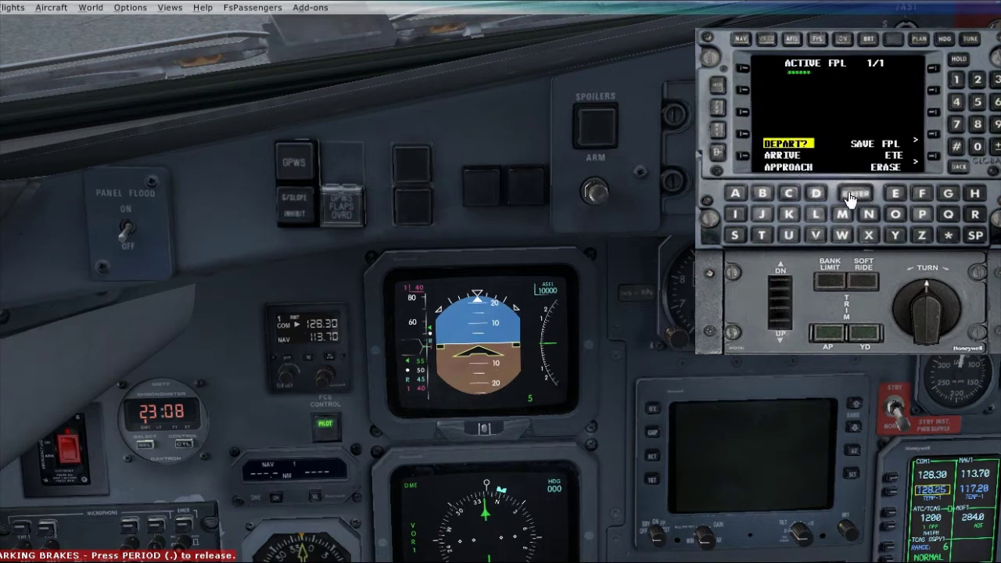
- Set KDAB as the FMC departure airport and choose the LARNAS departure procedure
{"action": "left_click", "coordinate": [753, 142]}
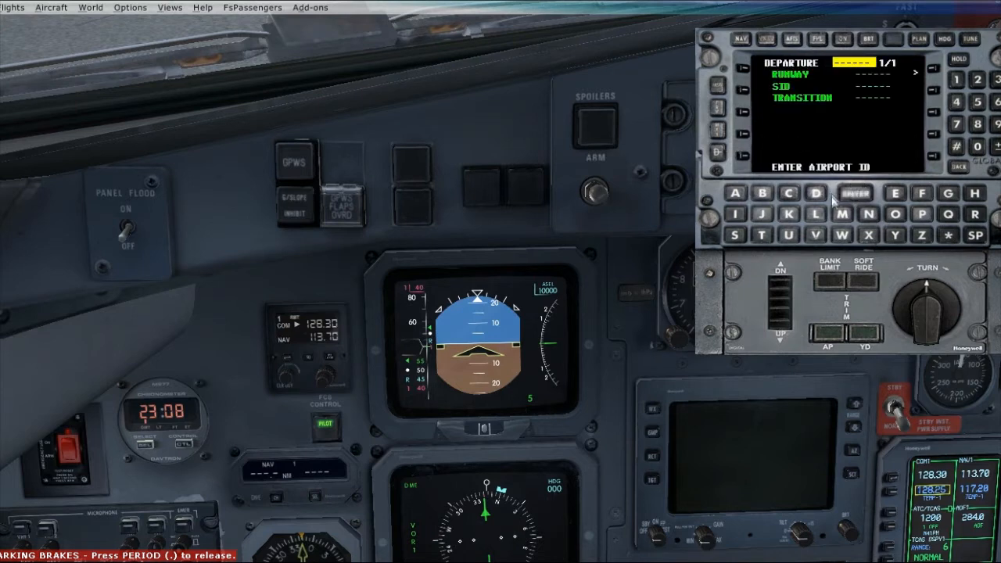
{"action": "left_click", "coordinate": [788, 194]}
{"action": "type", "text": "KDAB"}
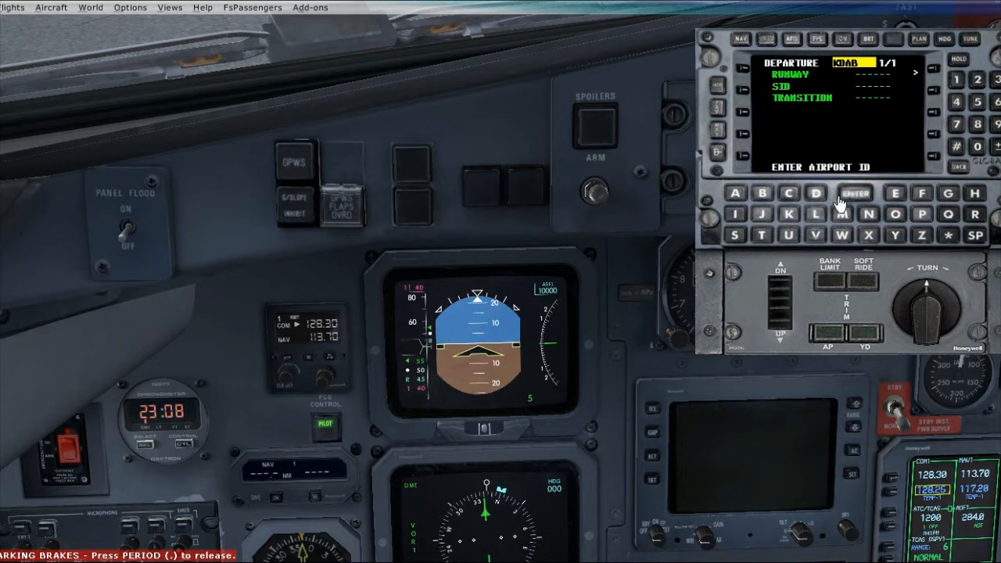
{"action": "left_click", "coordinate": [855, 194]}
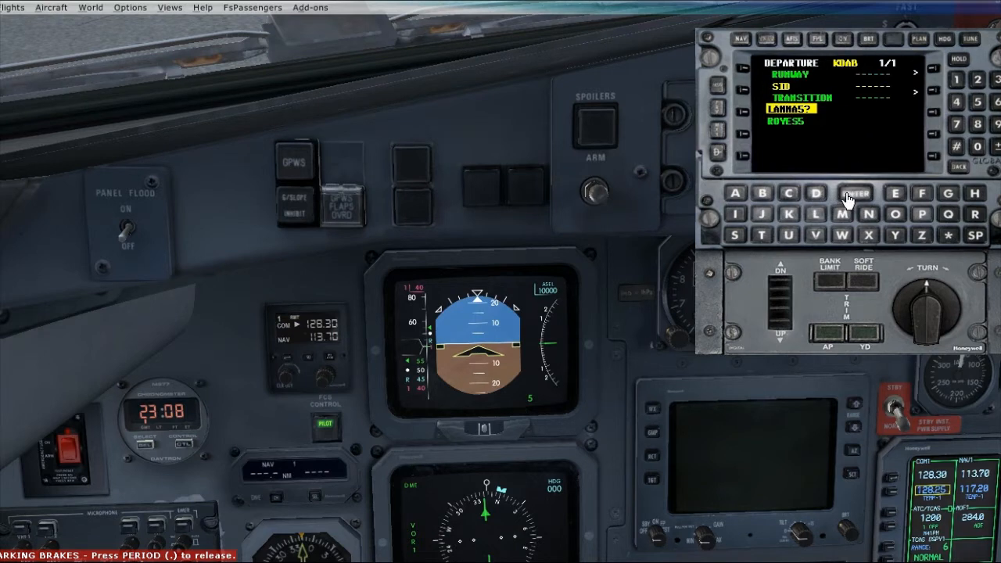
{"action": "left_click", "coordinate": [915, 86]}
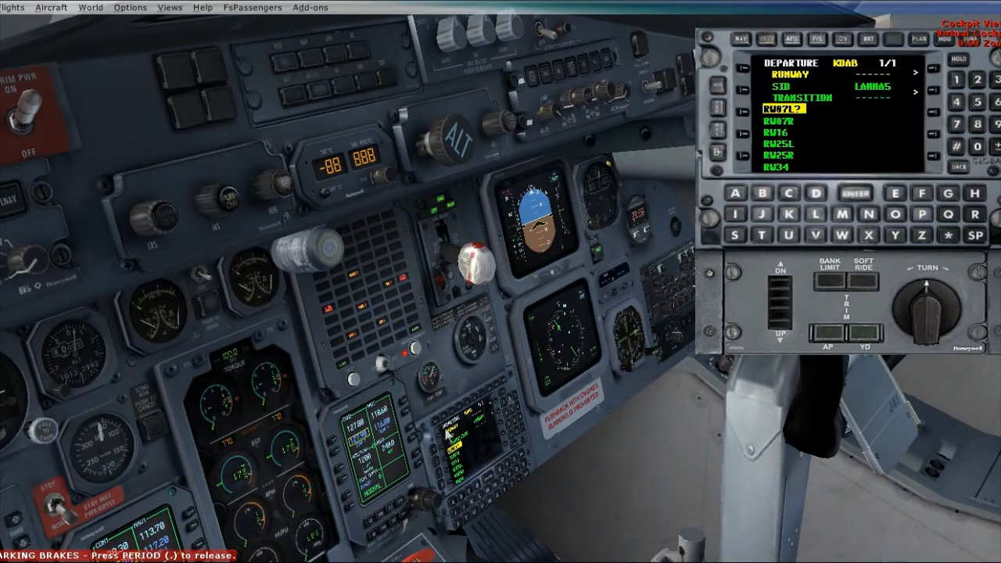
- Select and confirm runway 16 as the departure runway
{"action": "left_click", "coordinate": [779, 131]}
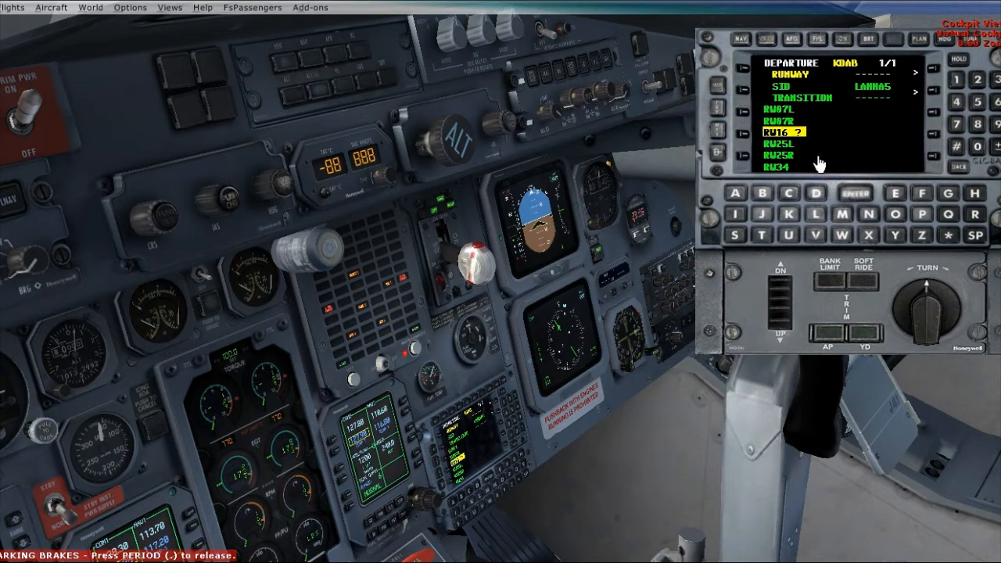
{"action": "left_click", "coordinate": [777, 131]}
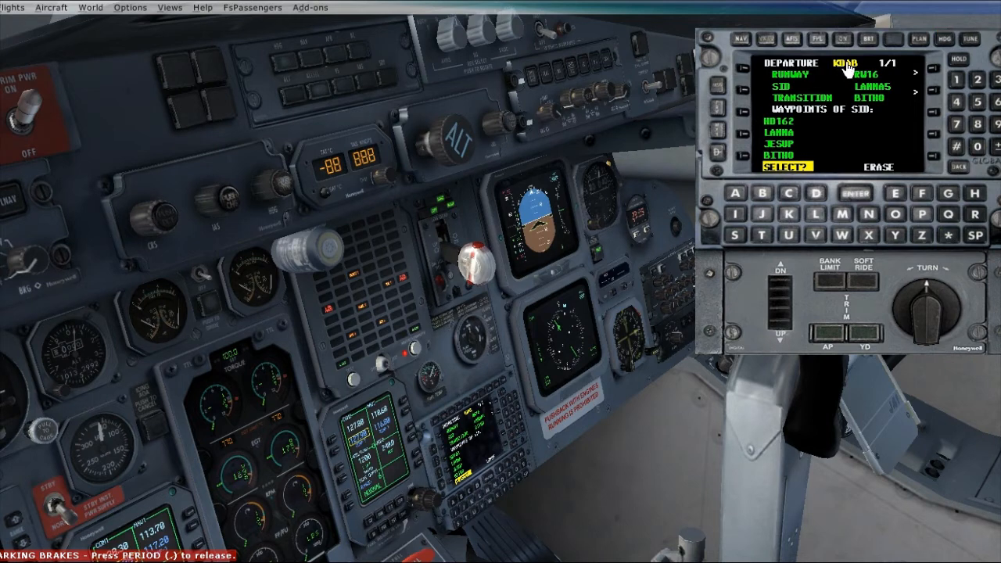
{"action": "mouse_move", "coordinate": [791, 73]}
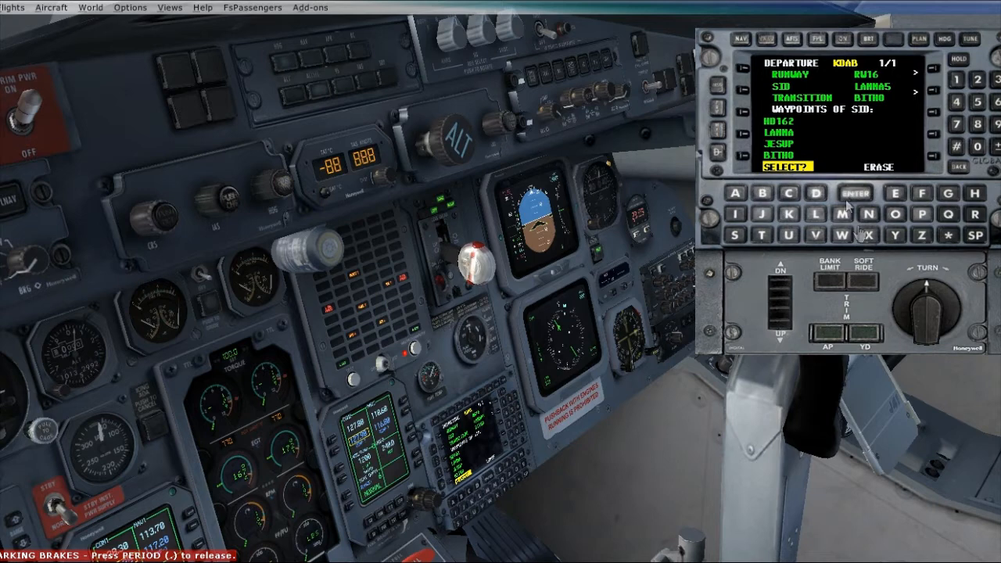
{"action": "mouse_move", "coordinate": [841, 144]}
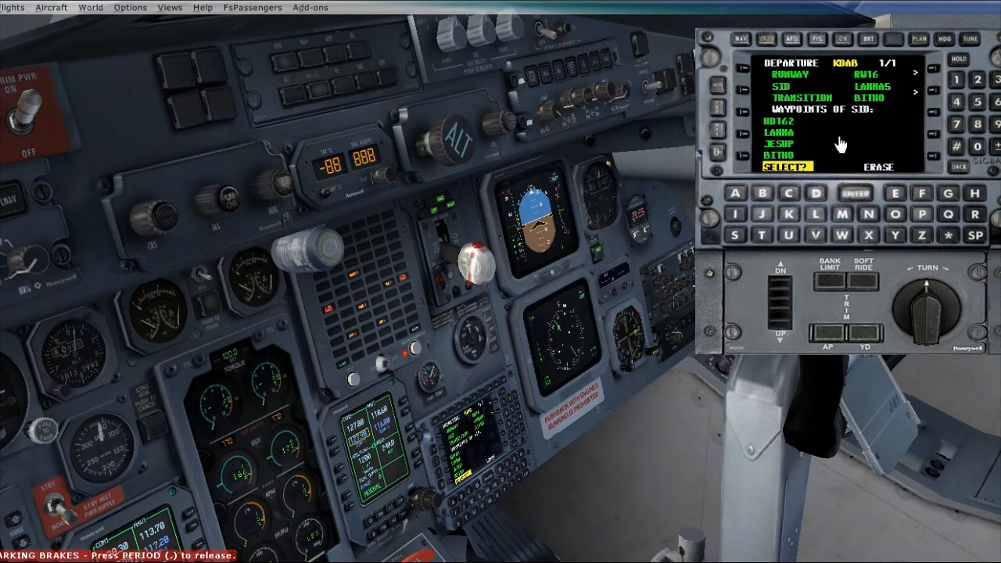
{"action": "mouse_move", "coordinate": [813, 109]}
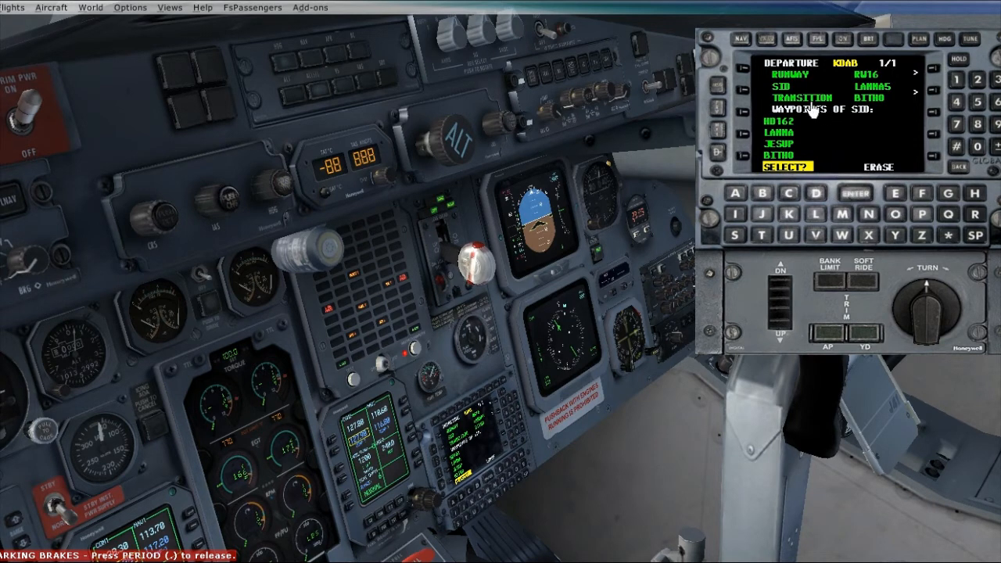
{"action": "mouse_move", "coordinate": [860, 122]}
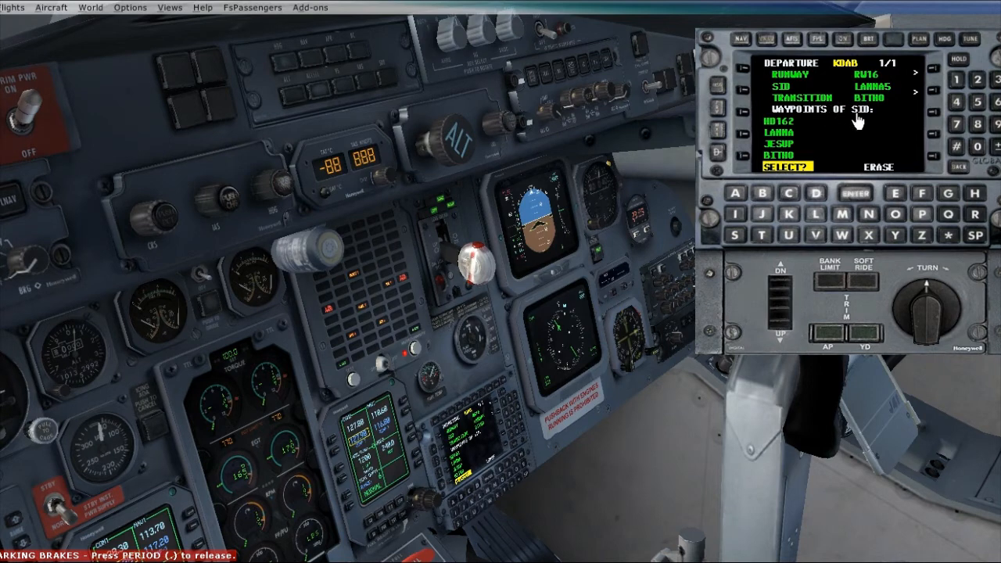
{"action": "mouse_move", "coordinate": [853, 123]}
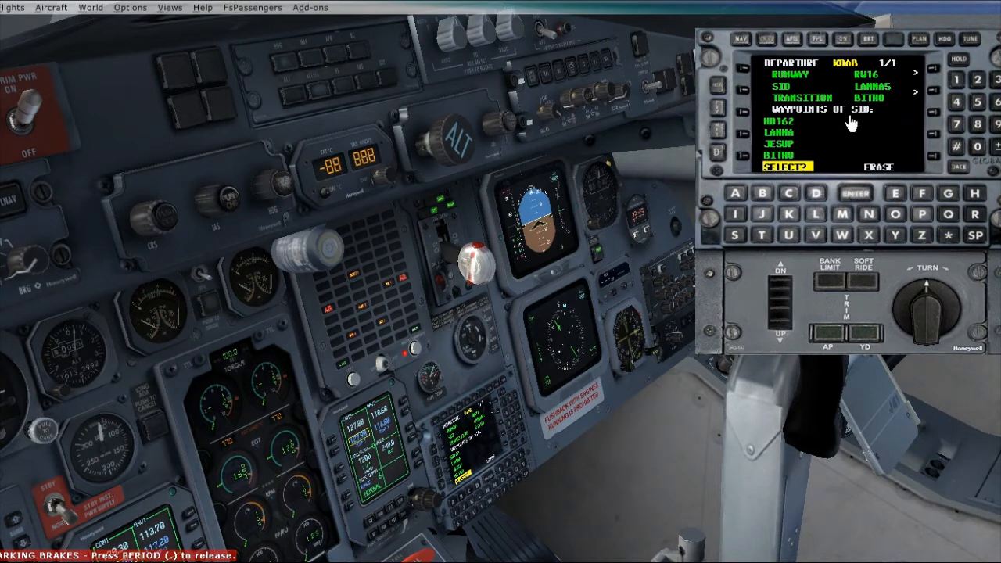
{"action": "mouse_move", "coordinate": [891, 117]}
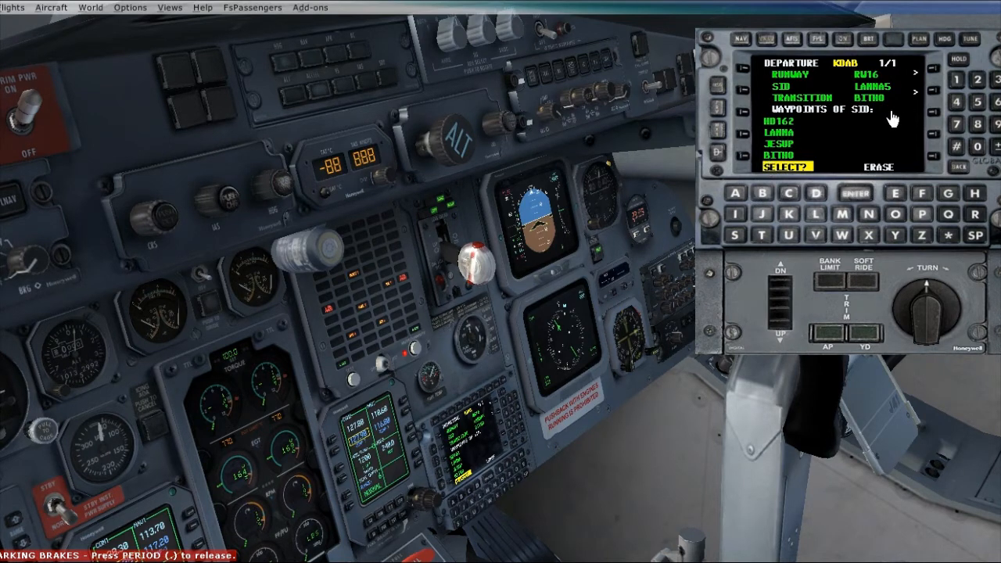
{"action": "mouse_move", "coordinate": [829, 102]}
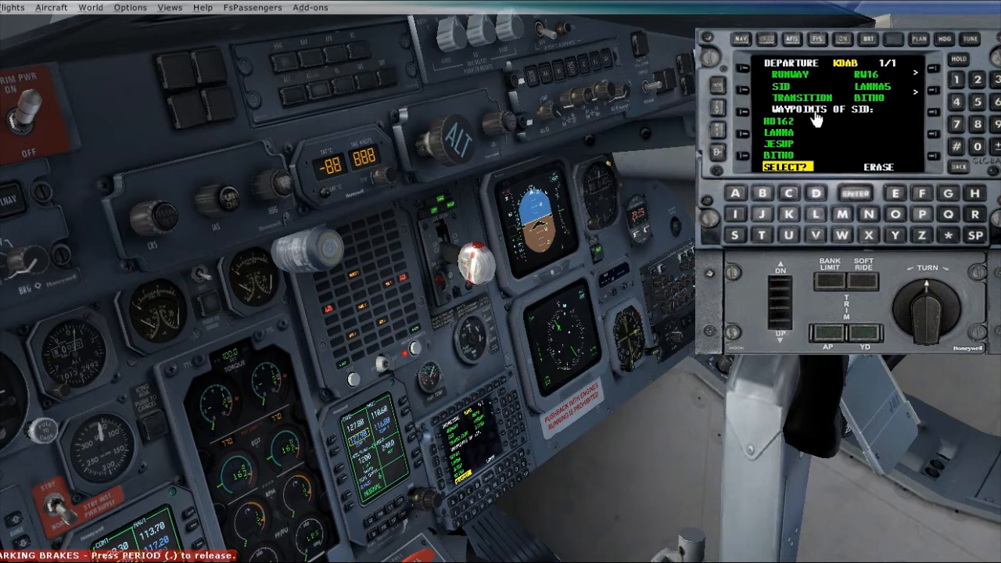
{"action": "mouse_move", "coordinate": [860, 147]}
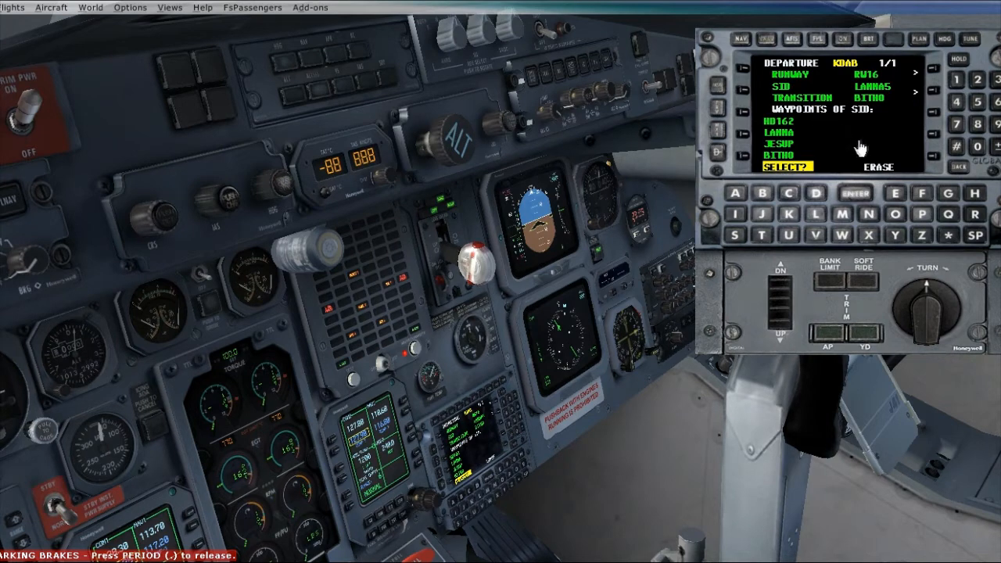
- Load the RW16 LARNAS departure with BITHO transition into the active flight plan
{"action": "left_click", "coordinate": [855, 194]}
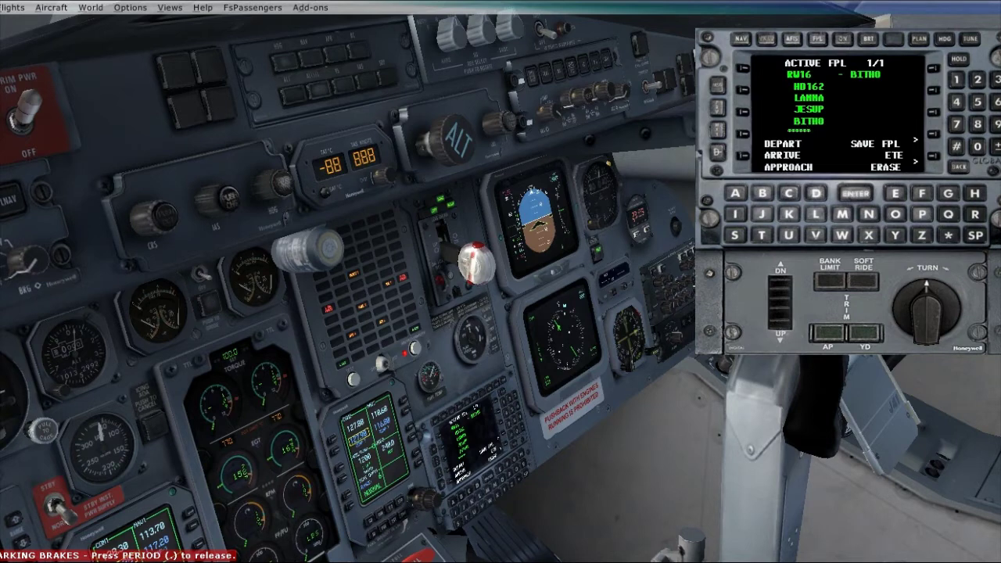
{"action": "mouse_move", "coordinate": [847, 122]}
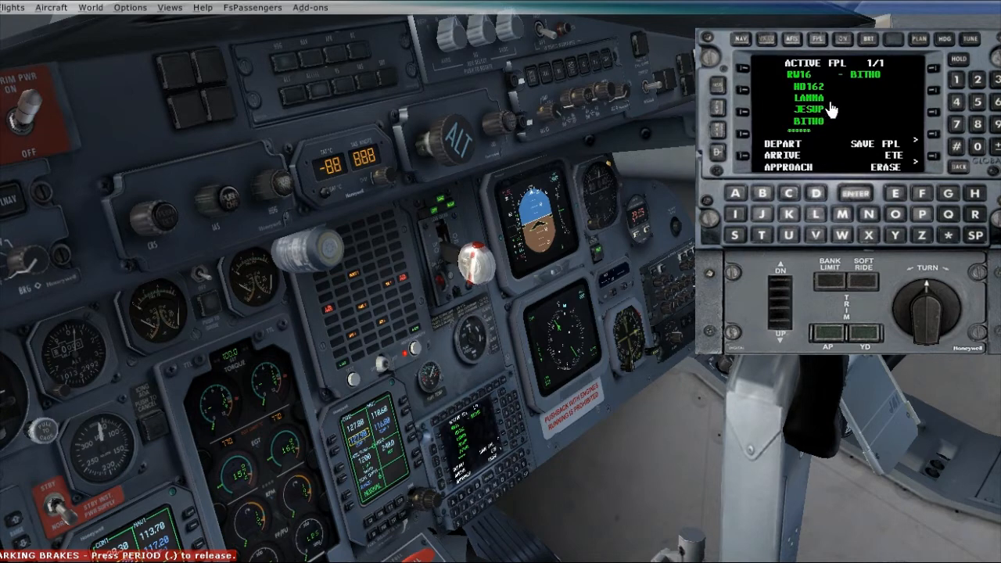
{"action": "mouse_move", "coordinate": [835, 128]}
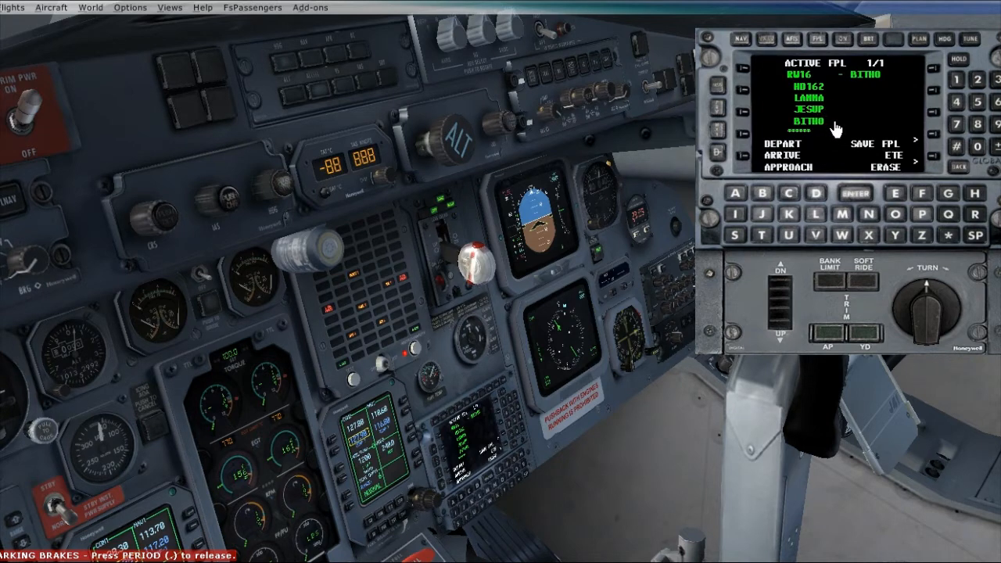
{"action": "mouse_move", "coordinate": [860, 148]}
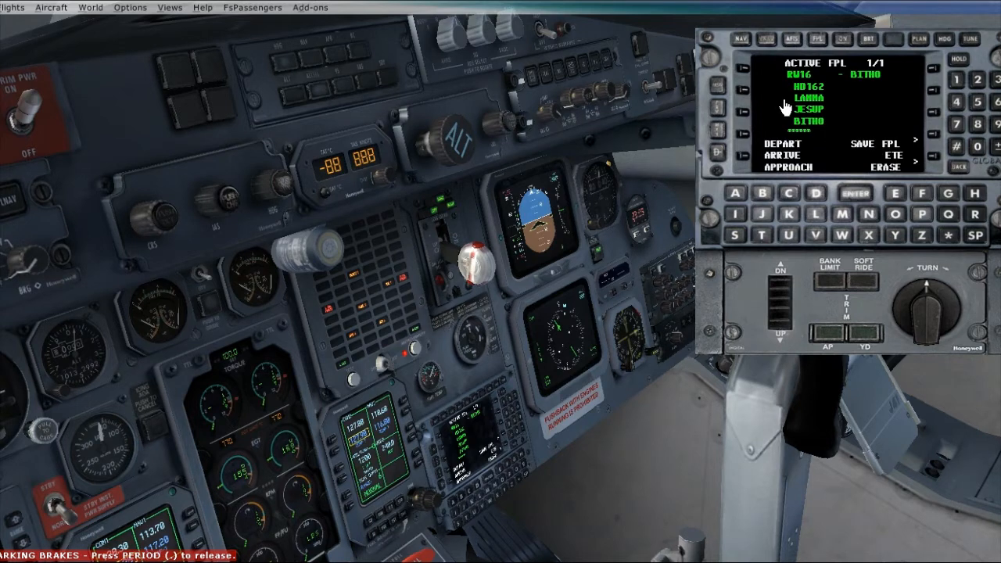
- Delete the LARNA waypoint from the active flight plan
{"action": "left_click", "coordinate": [716, 97]}
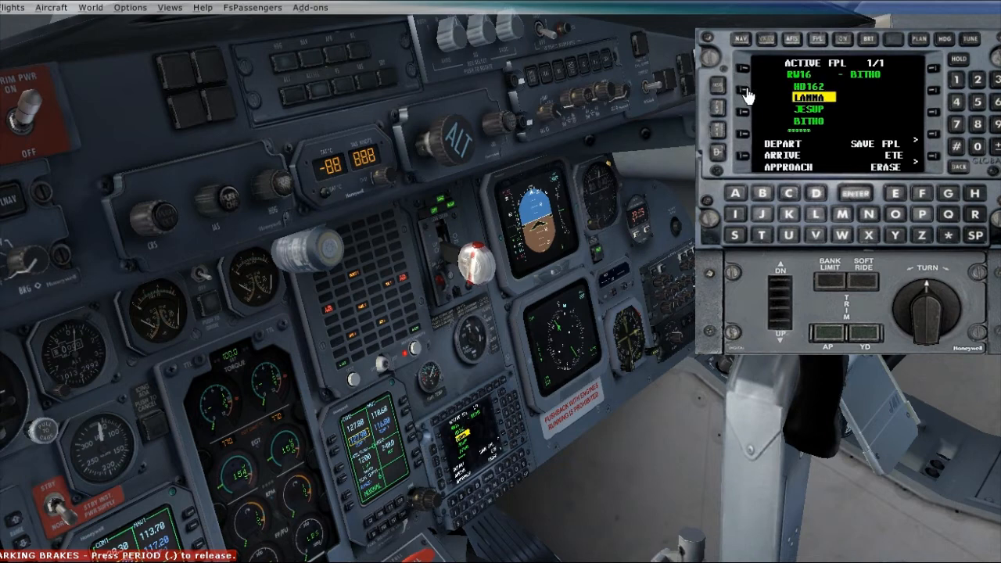
{"action": "left_click", "coordinate": [718, 89]}
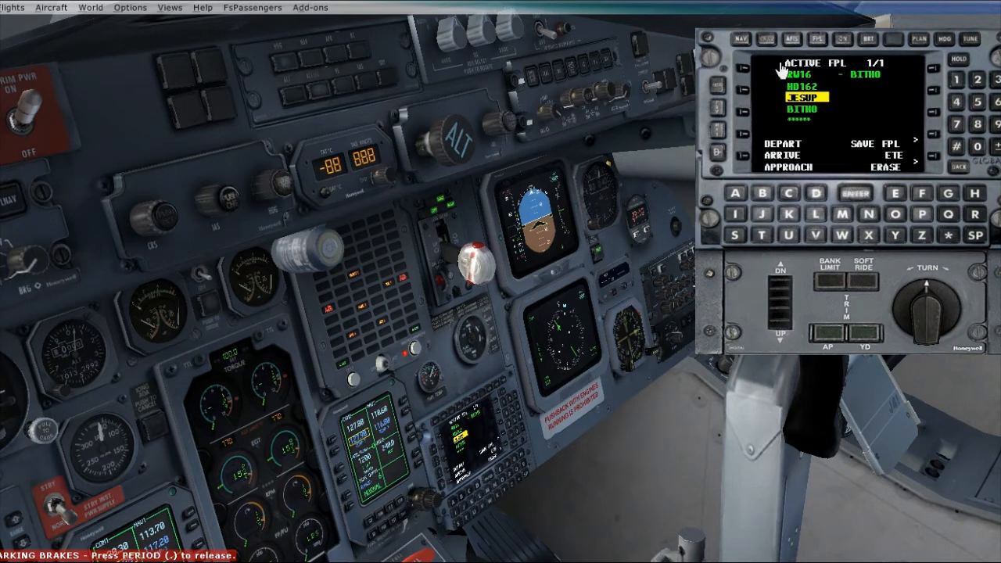
{"action": "mouse_move", "coordinate": [782, 106]}
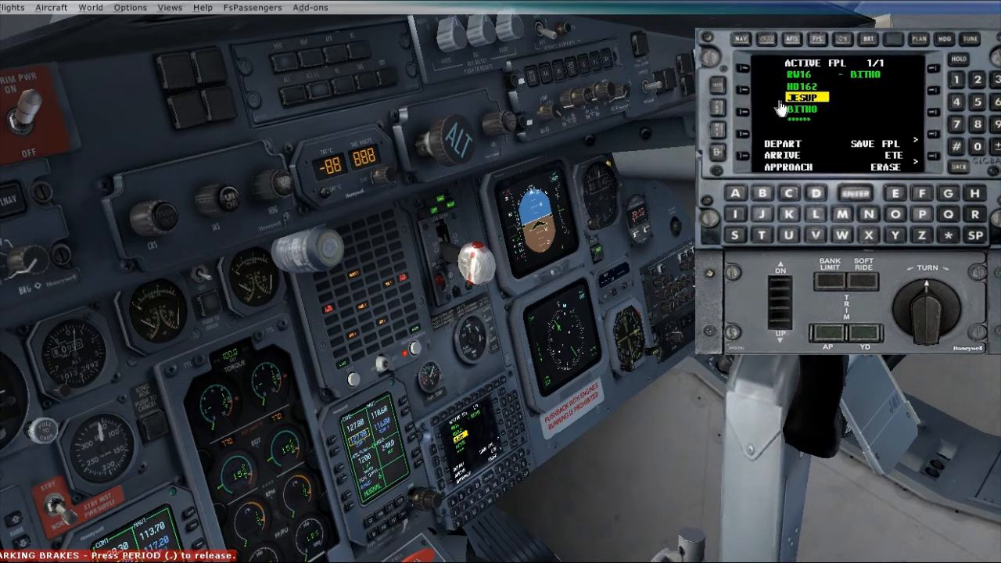
{"action": "mouse_move", "coordinate": [817, 100]}
{"action": "type", "text": "BLUF"}
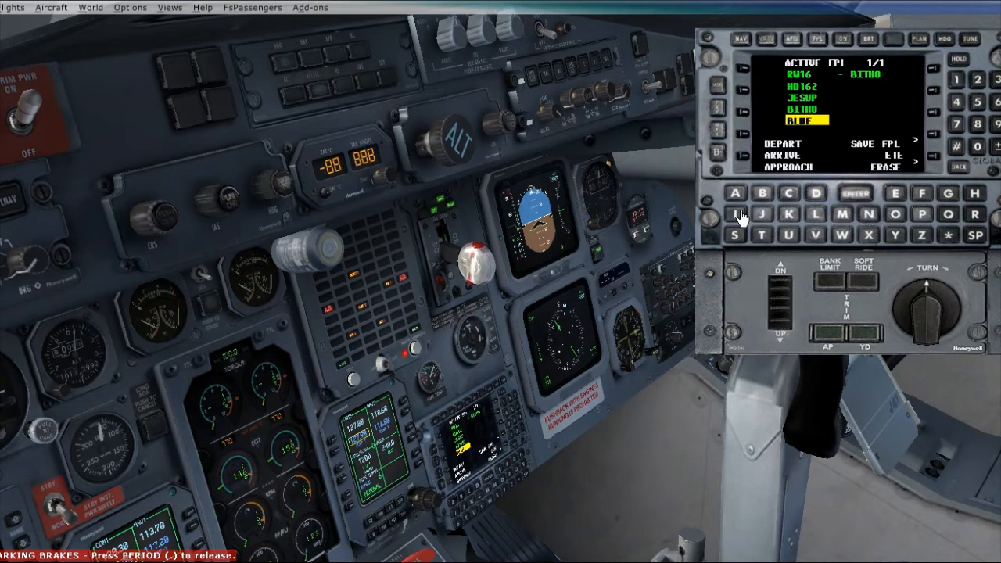
- Add BLUFI after BITHO, choosing the correct BLUFI from the matches
{"action": "left_click", "coordinate": [858, 193]}
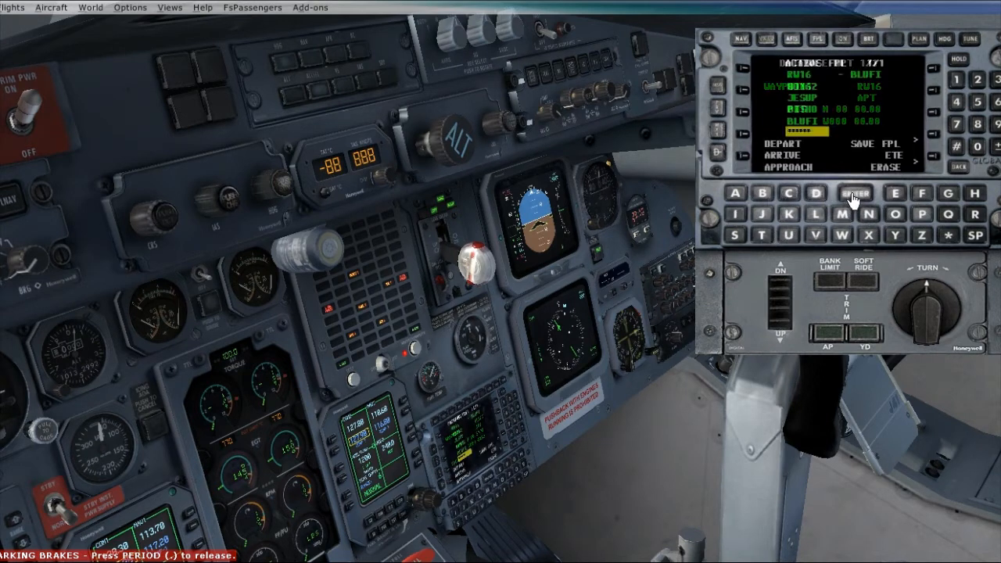
{"action": "left_click", "coordinate": [857, 192]}
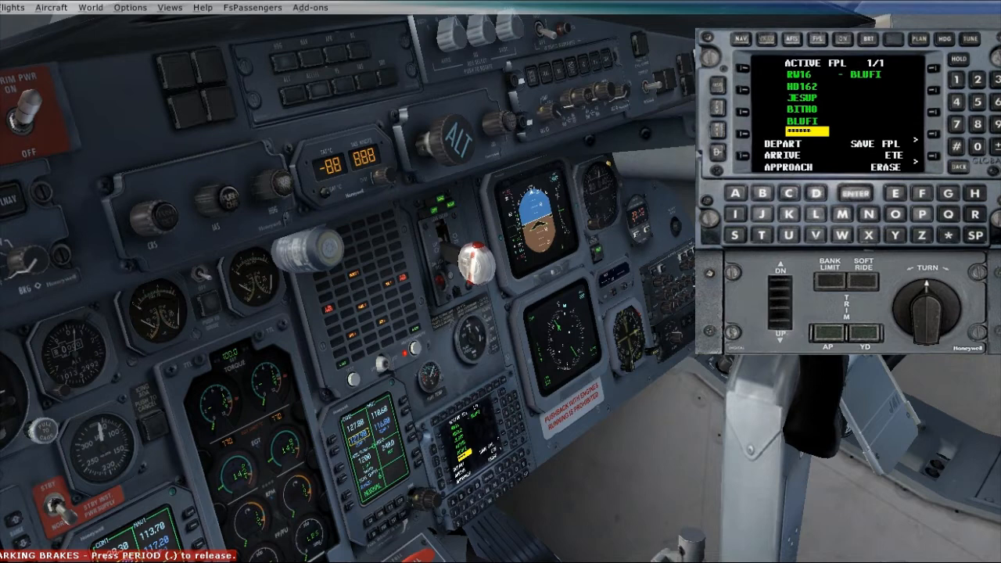
{"action": "mouse_move", "coordinate": [907, 128]}
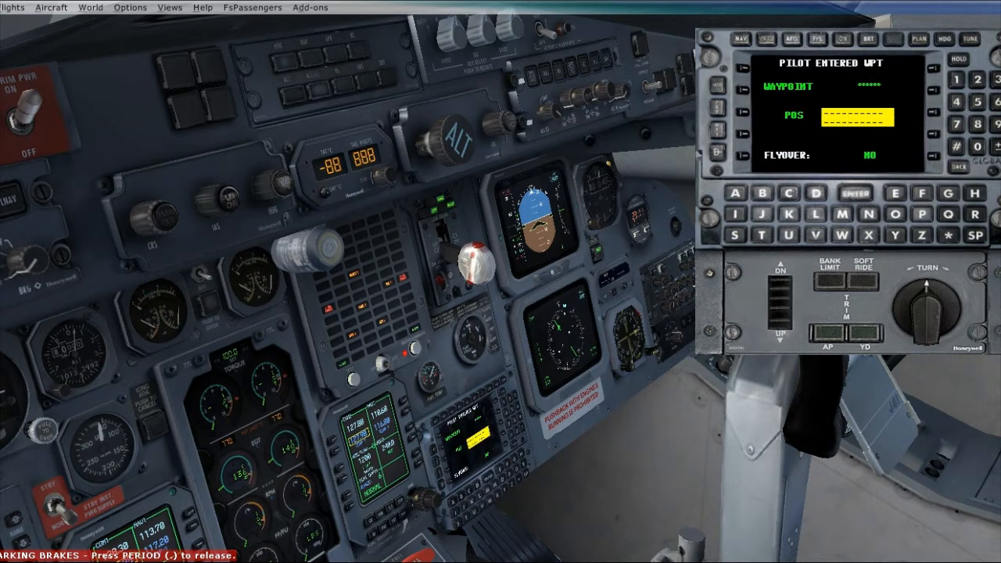
{"action": "mouse_move", "coordinate": [862, 195]}
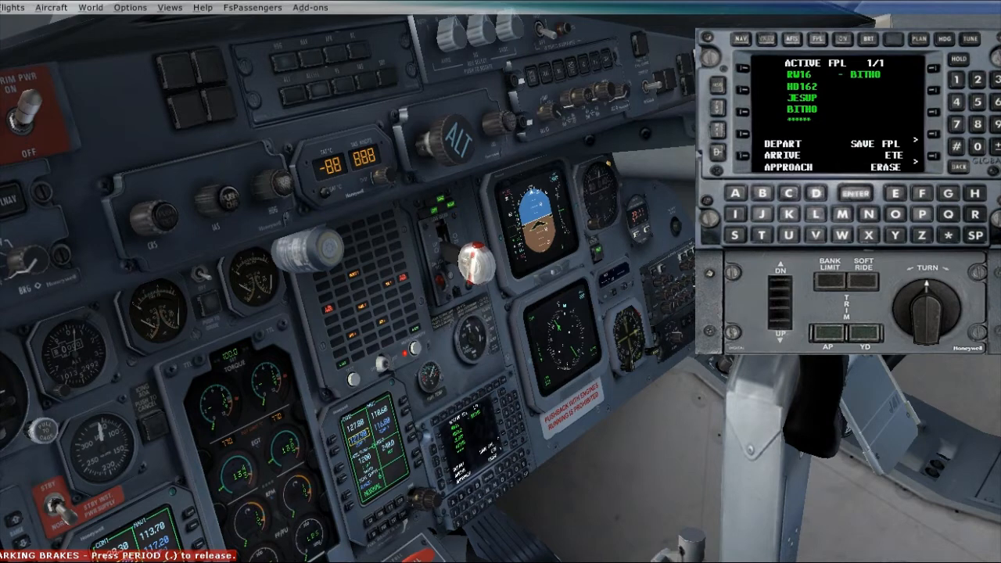
{"action": "mouse_move", "coordinate": [820, 130]}
{"action": "type", "text": "VRB"}
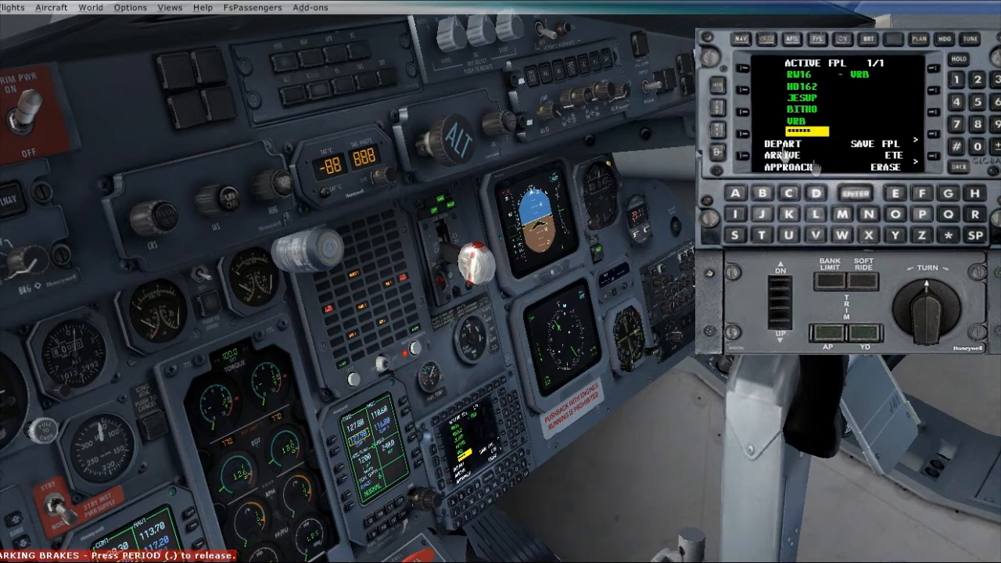
{"action": "mouse_move", "coordinate": [591, 25]}
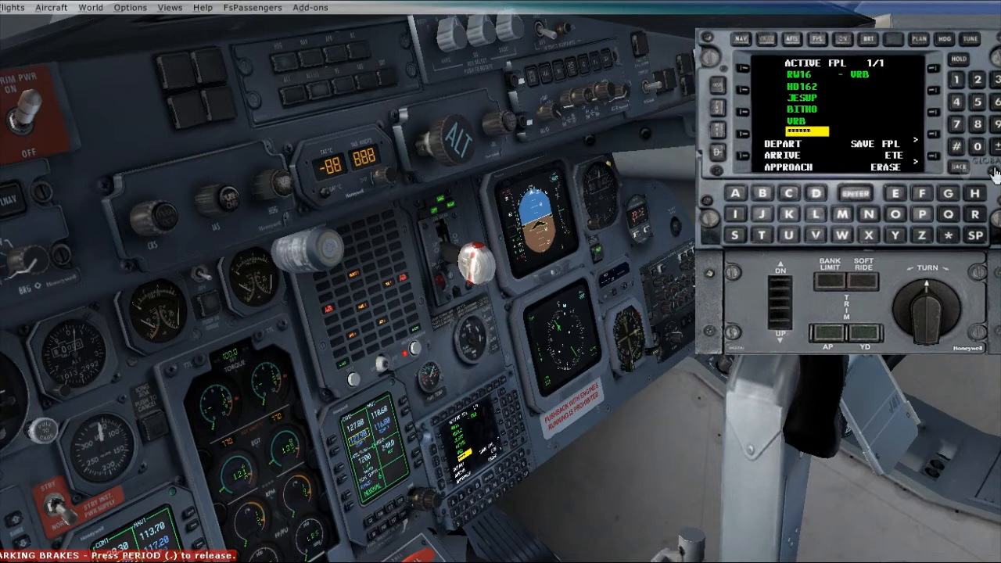
{"action": "mouse_move", "coordinate": [883, 129]}
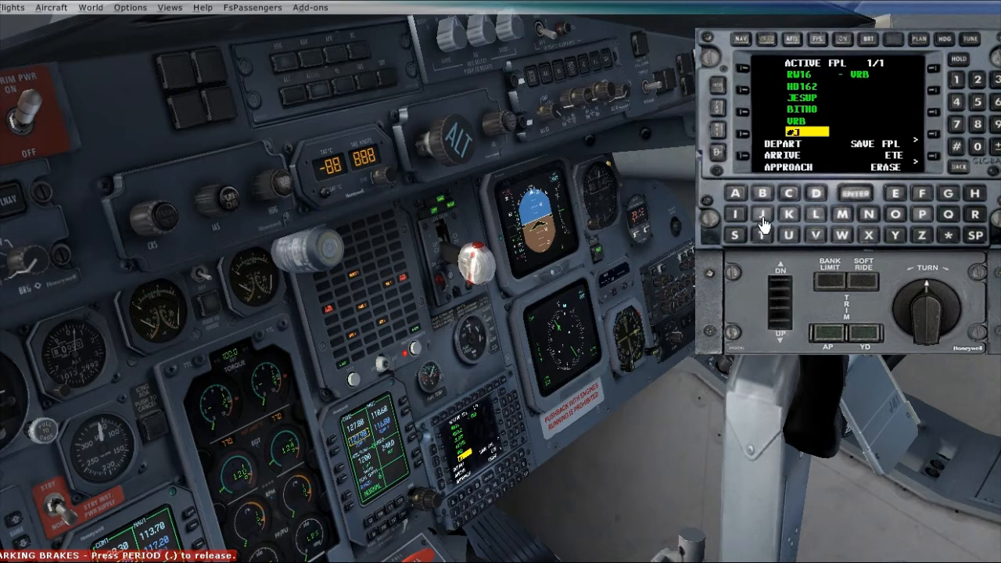
{"action": "mouse_move", "coordinate": [797, 196]}
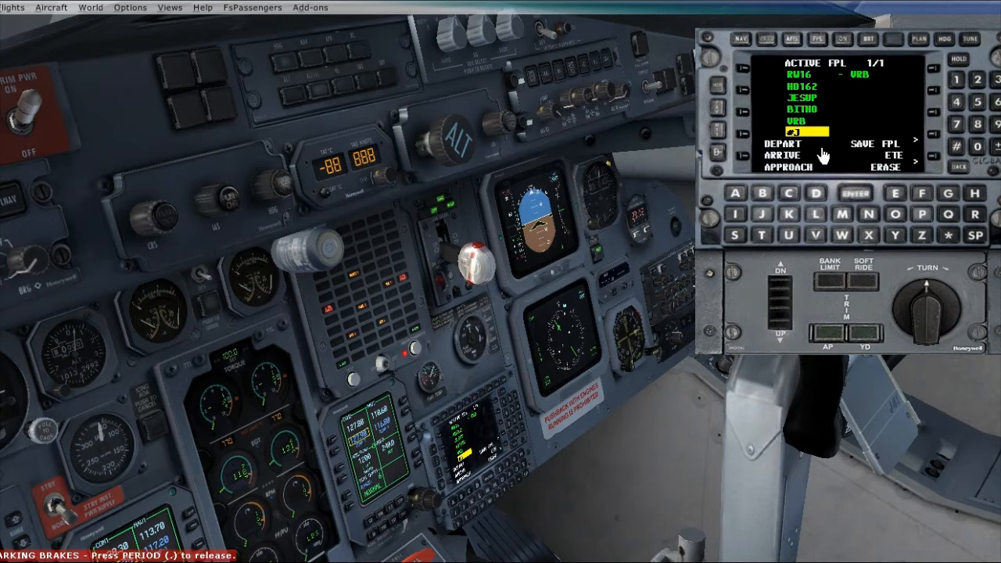
{"action": "mouse_move", "coordinate": [785, 211]}
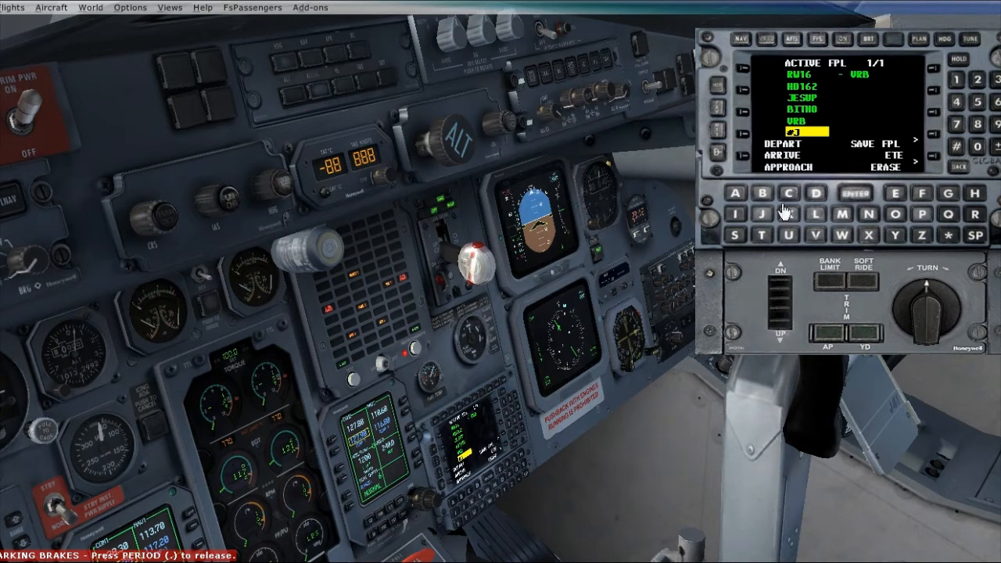
{"action": "mouse_move", "coordinate": [768, 227]}
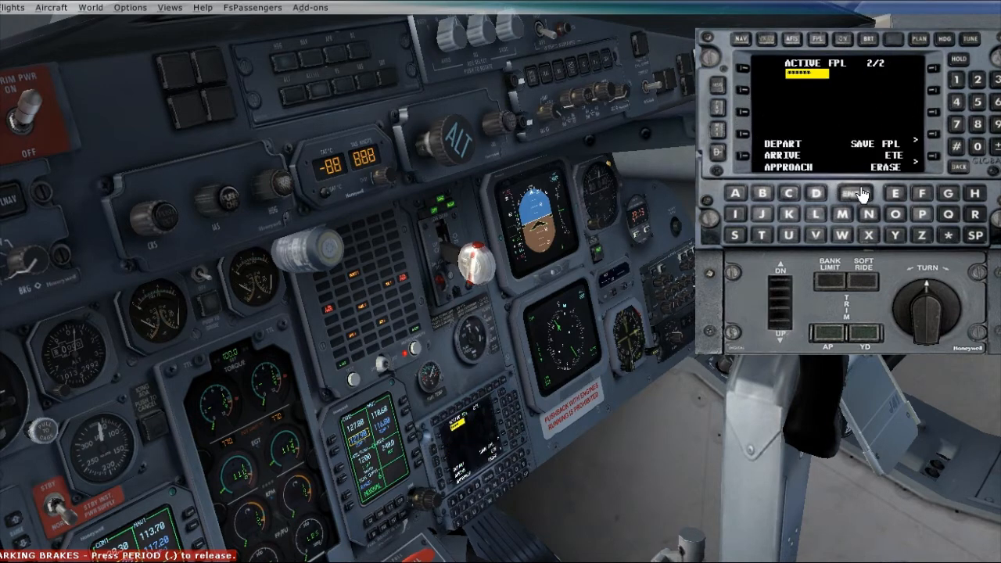
{"action": "mouse_move", "coordinate": [858, 192]}
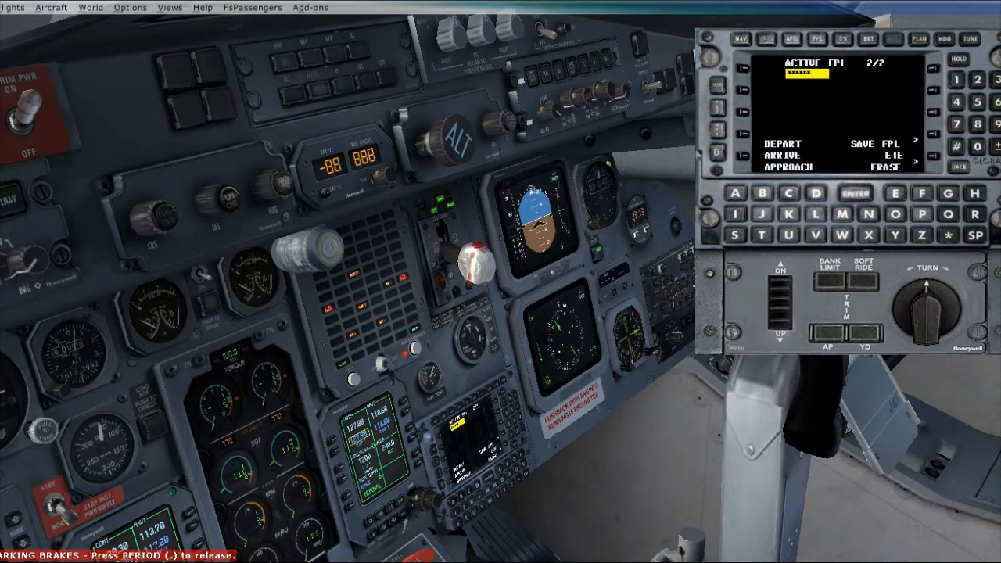
{"action": "mouse_move", "coordinate": [823, 117]}
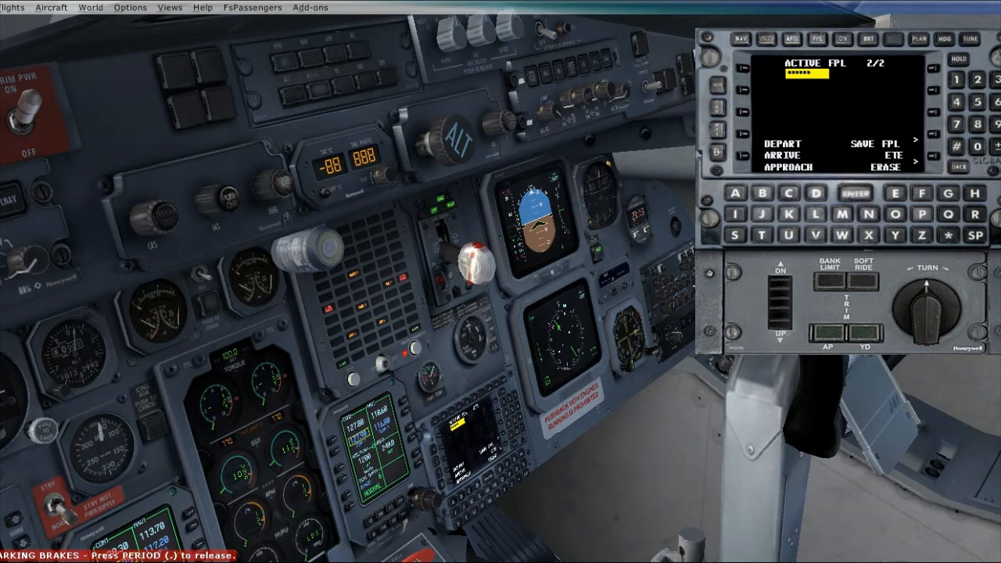
{"action": "mouse_move", "coordinate": [749, 156]}
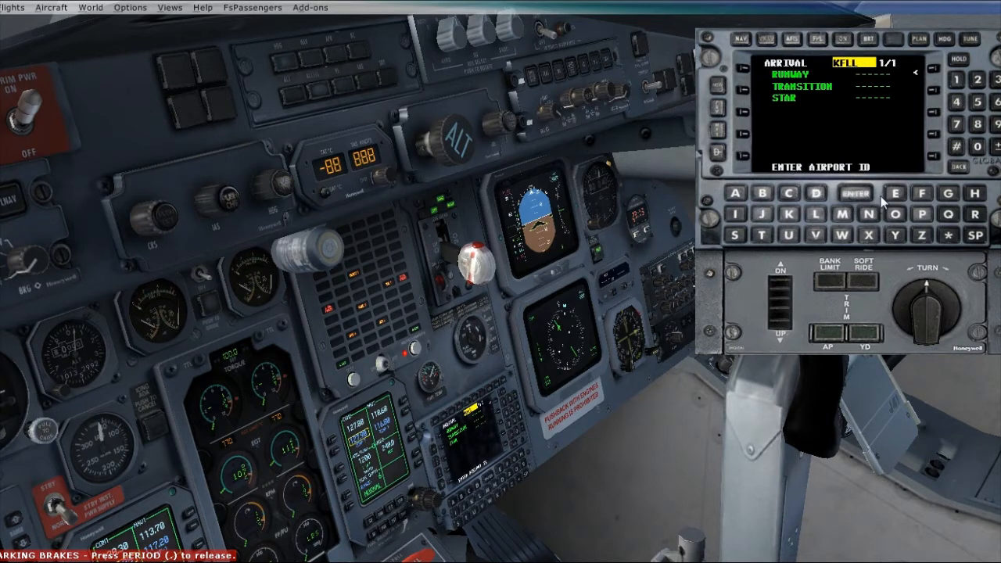
- Select the BLUFI1 STAR and runway 27R for the KFLL arrival
{"action": "left_click", "coordinate": [854, 194]}
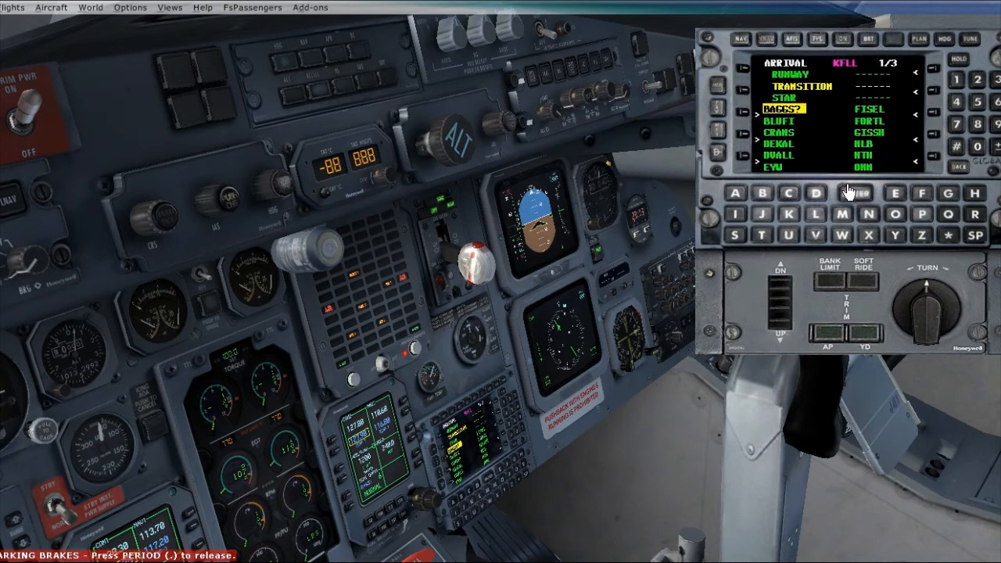
{"action": "mouse_move", "coordinate": [722, 133]}
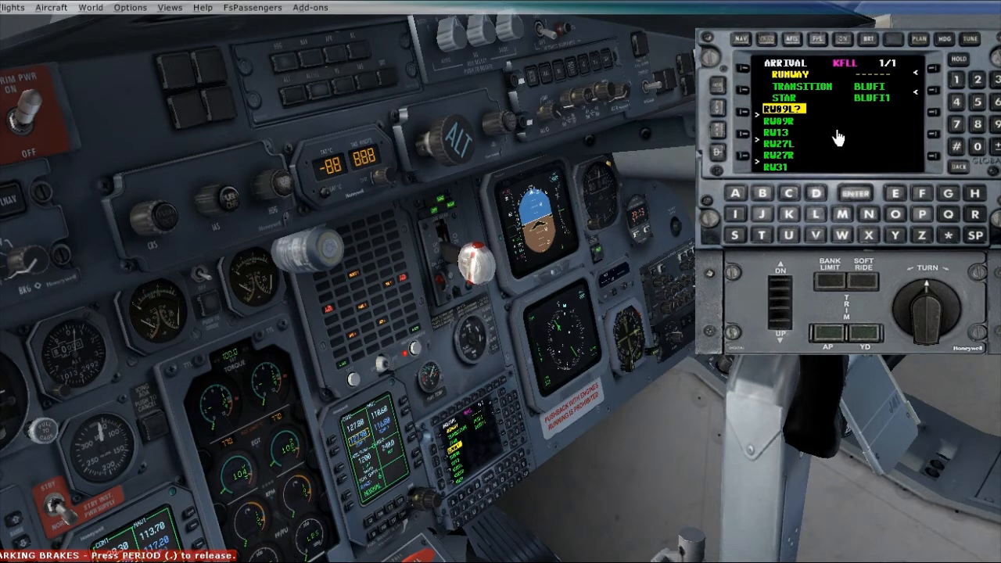
{"action": "mouse_move", "coordinate": [816, 160]}
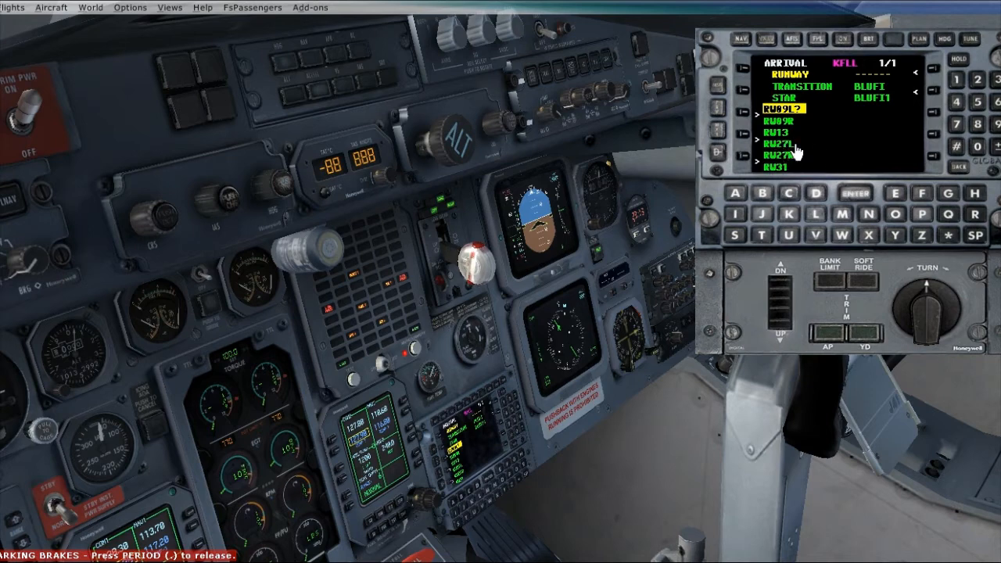
{"action": "left_click", "coordinate": [778, 156]}
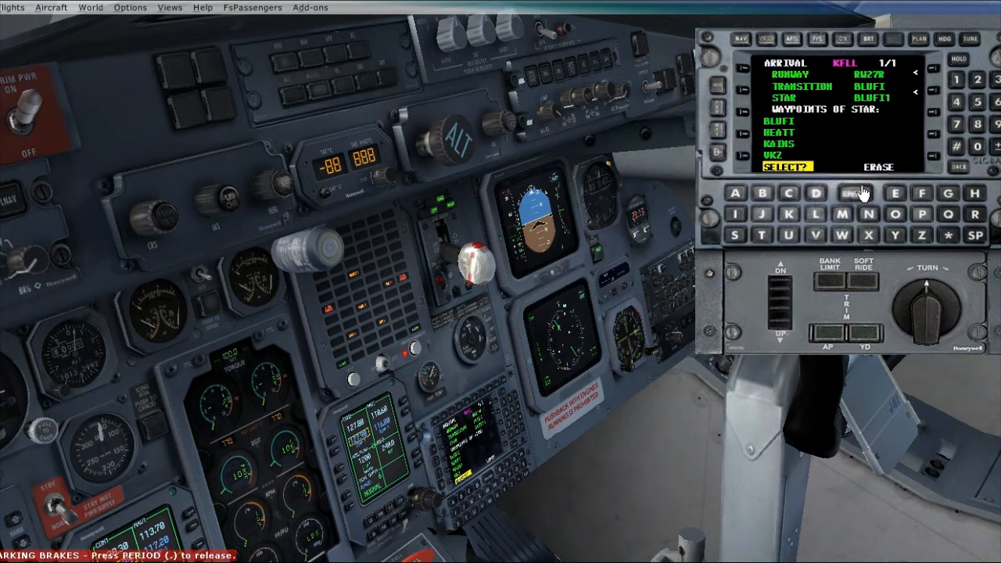
{"action": "mouse_move", "coordinate": [832, 181]}
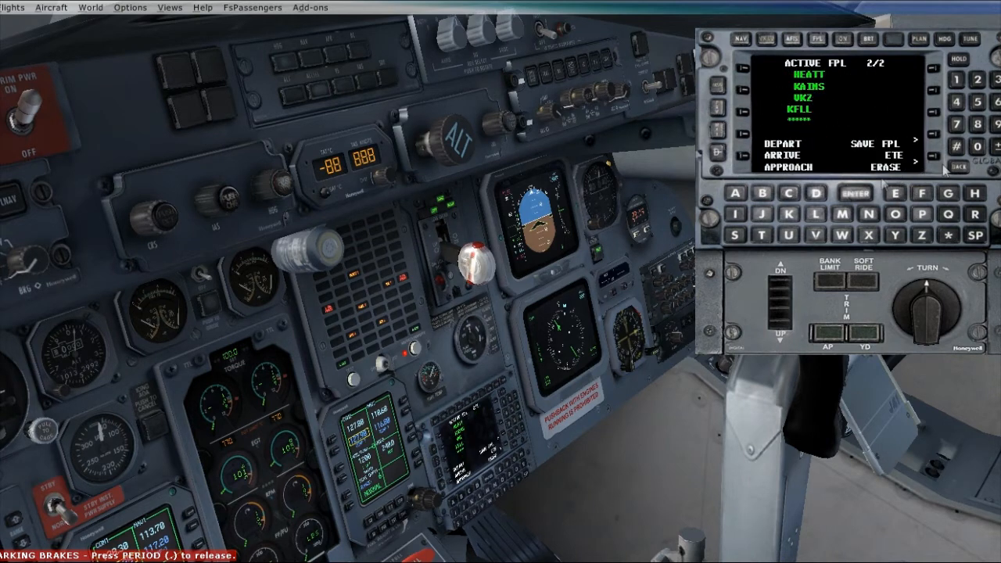
{"action": "mouse_move", "coordinate": [878, 185]}
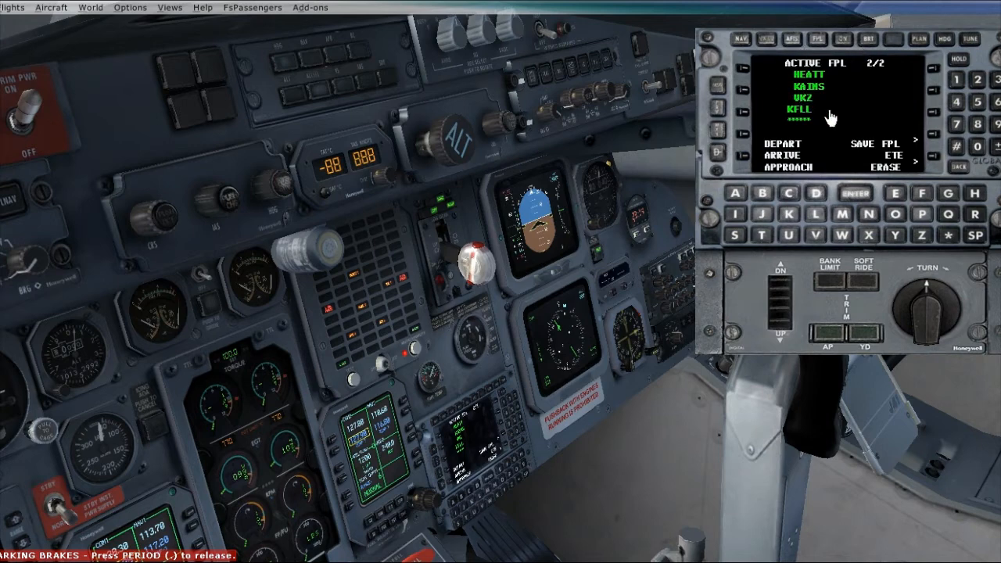
{"action": "mouse_move", "coordinate": [790, 81]}
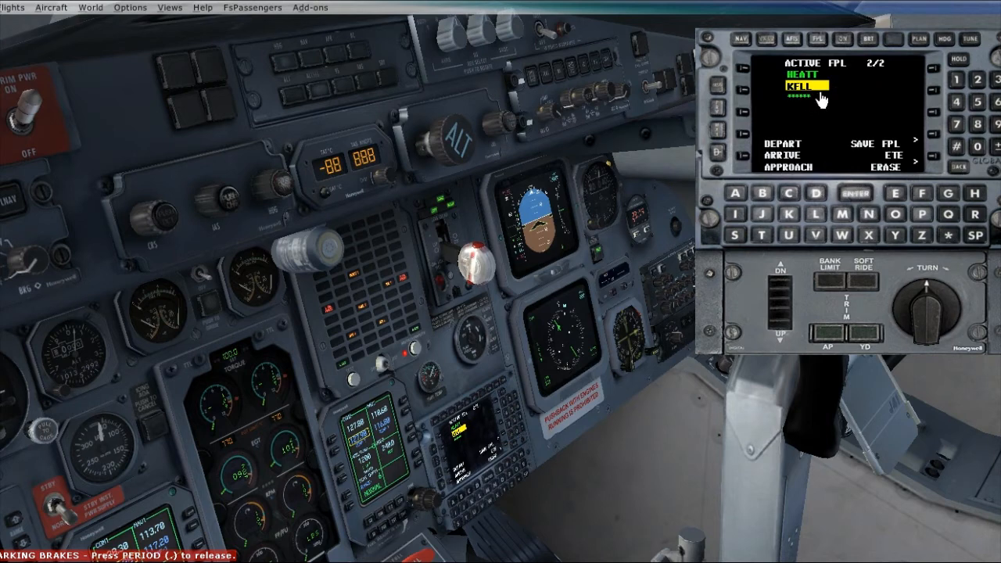
{"action": "mouse_move", "coordinate": [749, 169]}
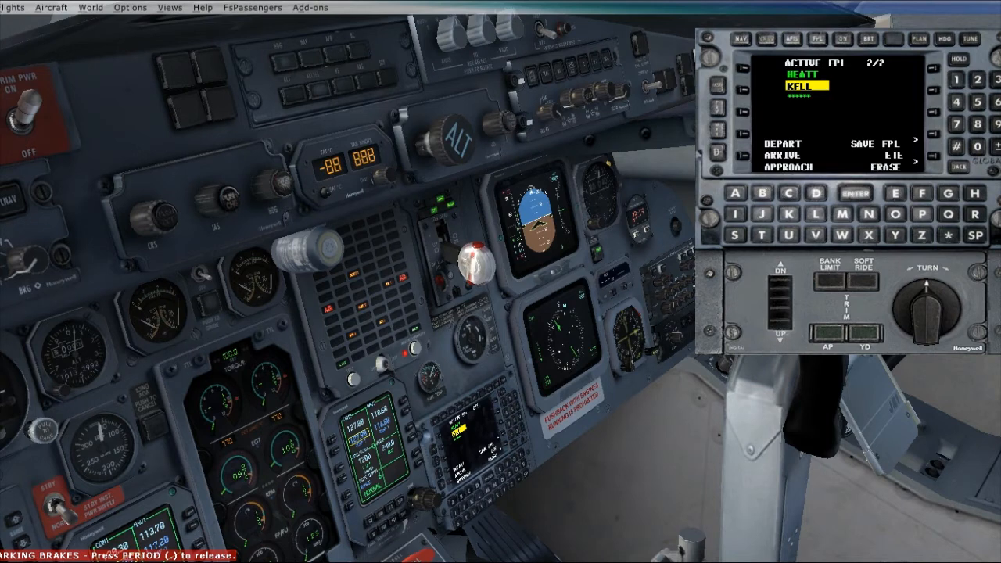
{"action": "mouse_move", "coordinate": [688, 178]}
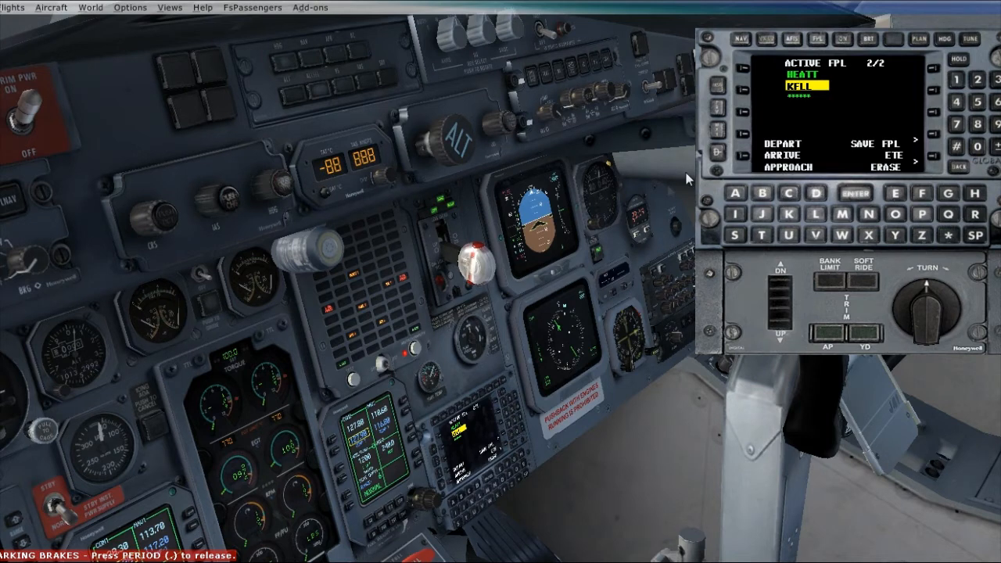
- Load the RW27R approach at KFLL and select the duplicated JUNAR for deletion
{"action": "left_click", "coordinate": [857, 191]}
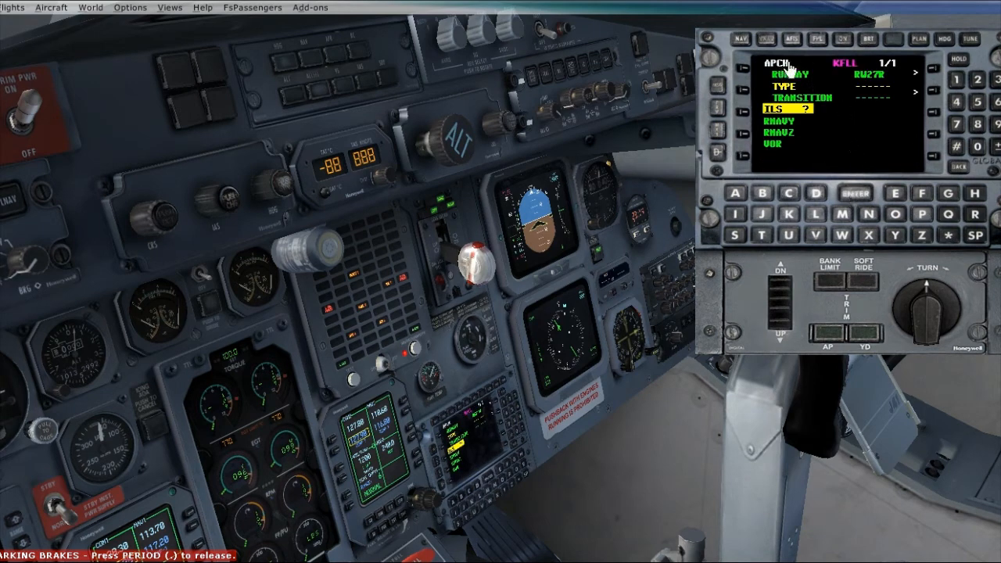
{"action": "mouse_move", "coordinate": [821, 196]}
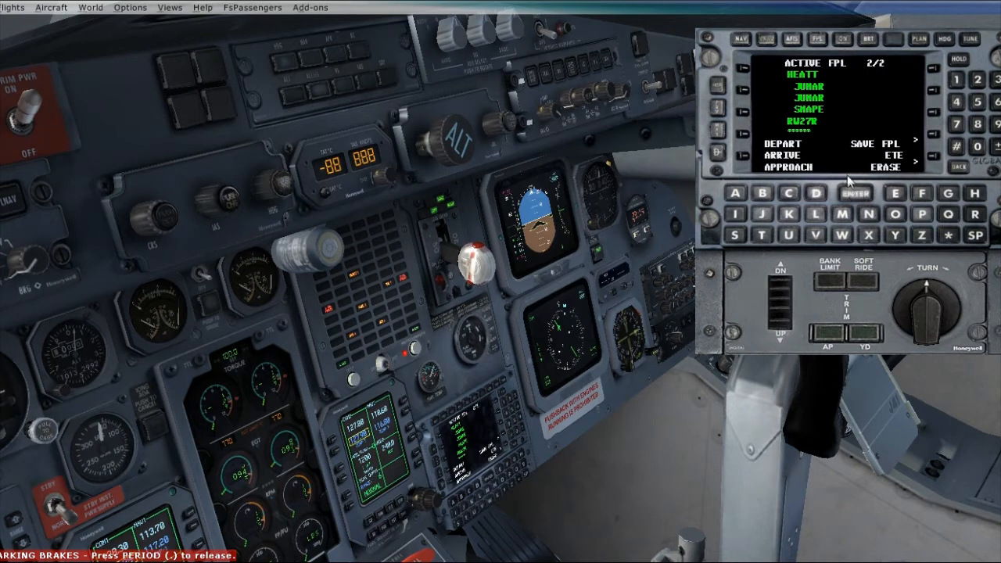
{"action": "left_click", "coordinate": [716, 97]}
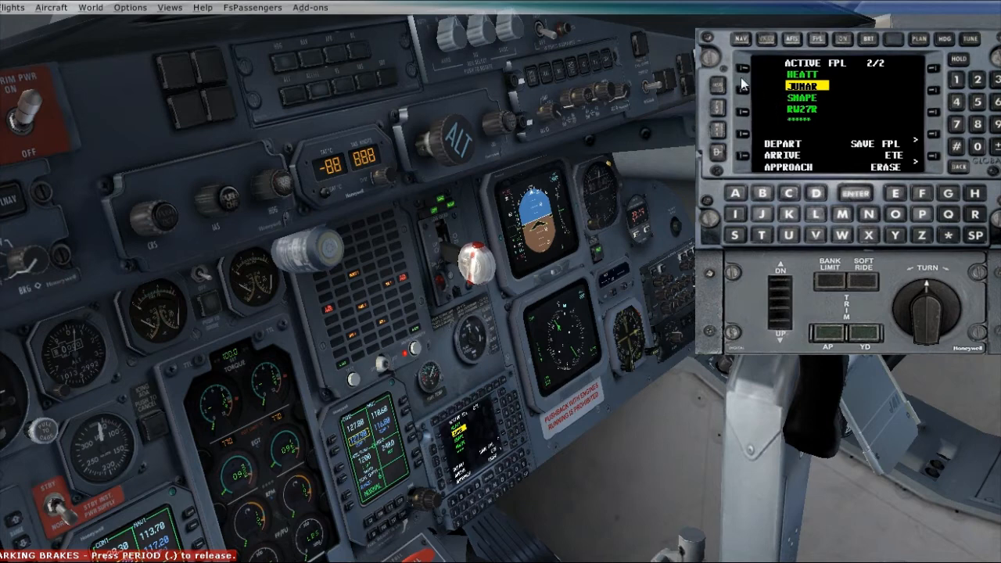
{"action": "left_click", "coordinate": [716, 109]}
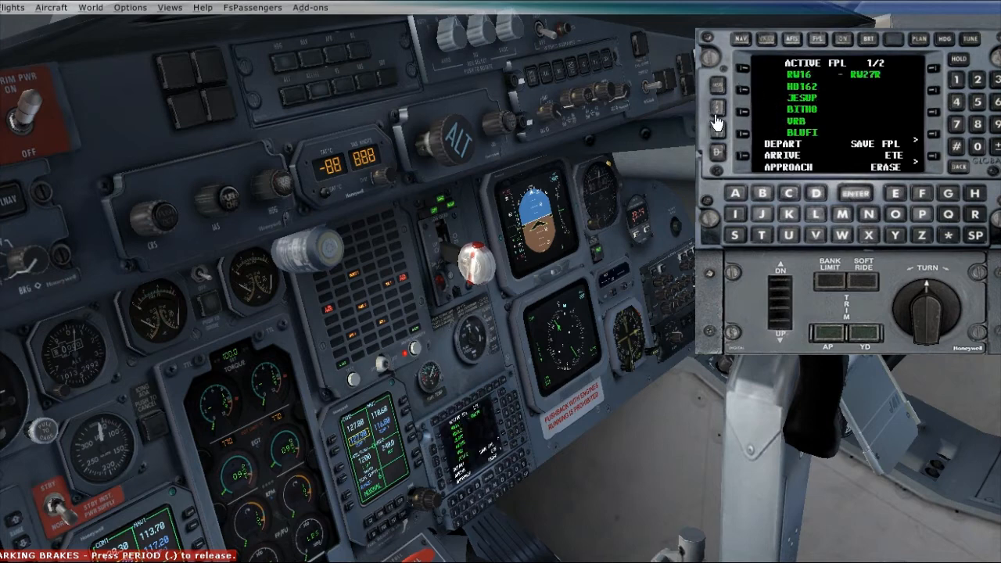
{"action": "mouse_move", "coordinate": [757, 72]}
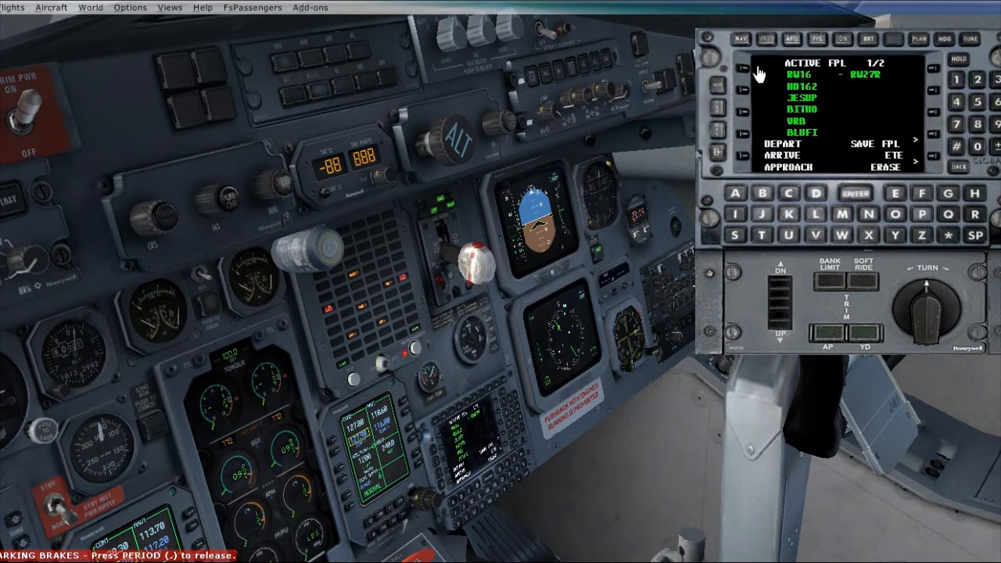
{"action": "mouse_move", "coordinate": [766, 122]}
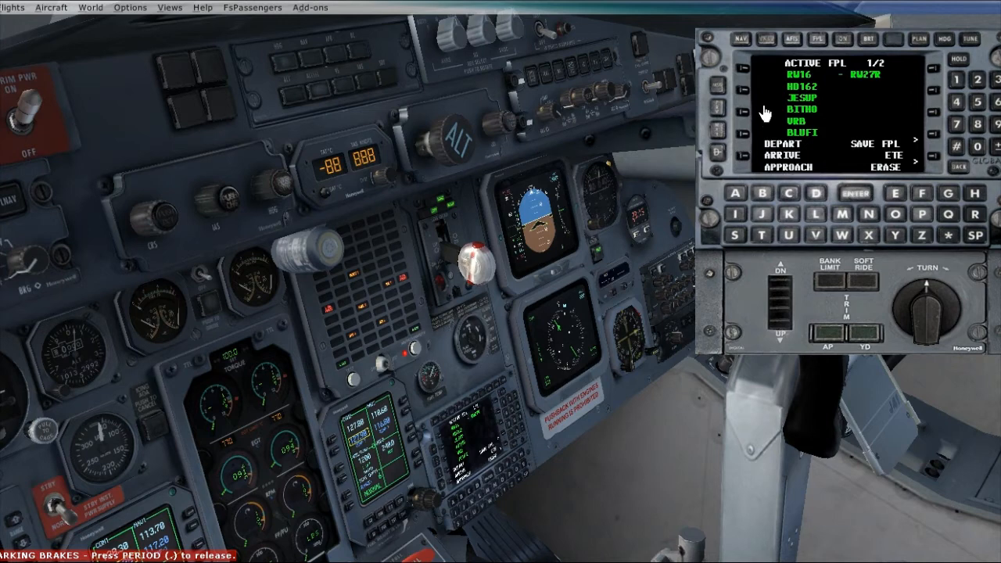
{"action": "mouse_move", "coordinate": [778, 95]}
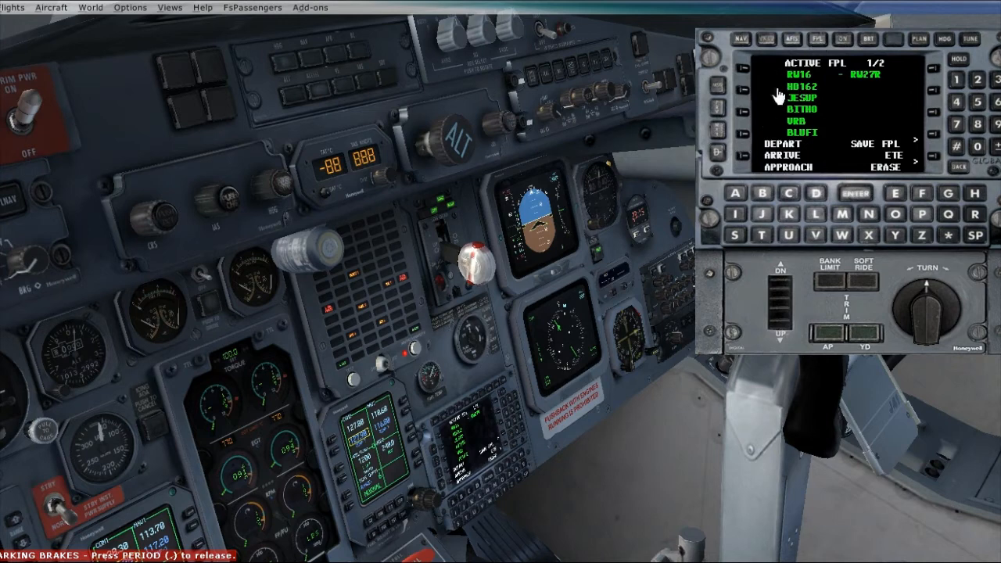
{"action": "mouse_move", "coordinate": [801, 112]}
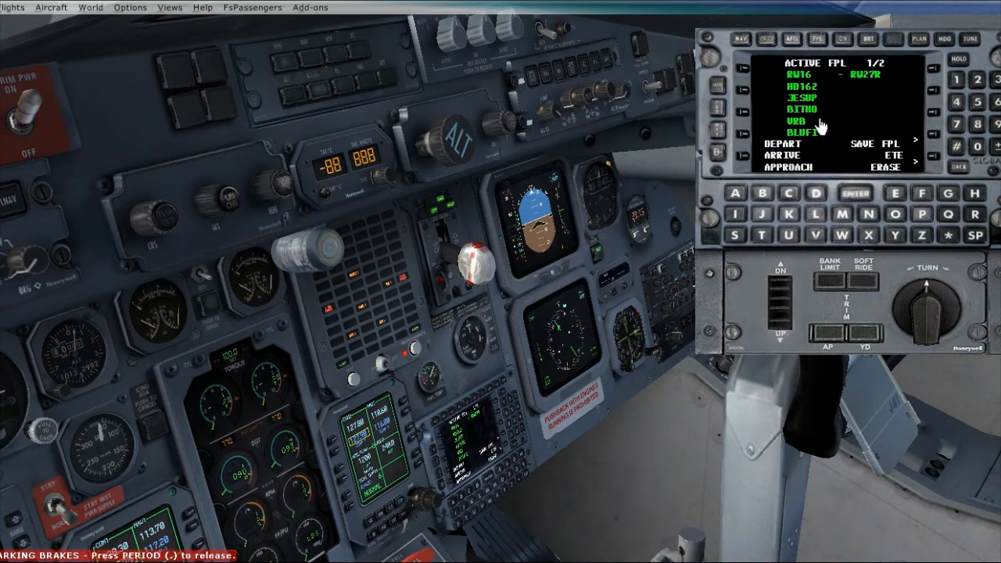
{"action": "mouse_move", "coordinate": [774, 169]}
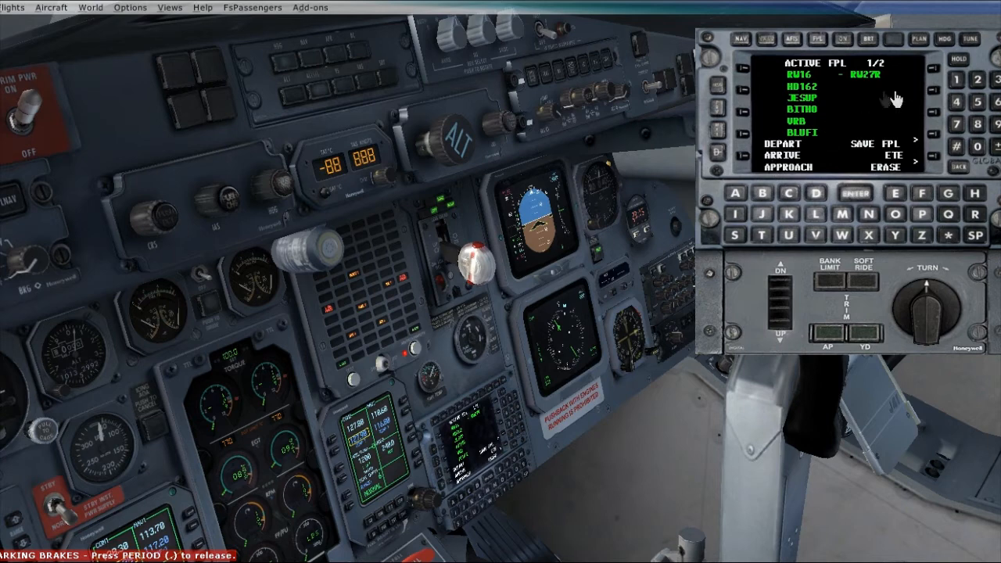
{"action": "mouse_move", "coordinate": [794, 133]}
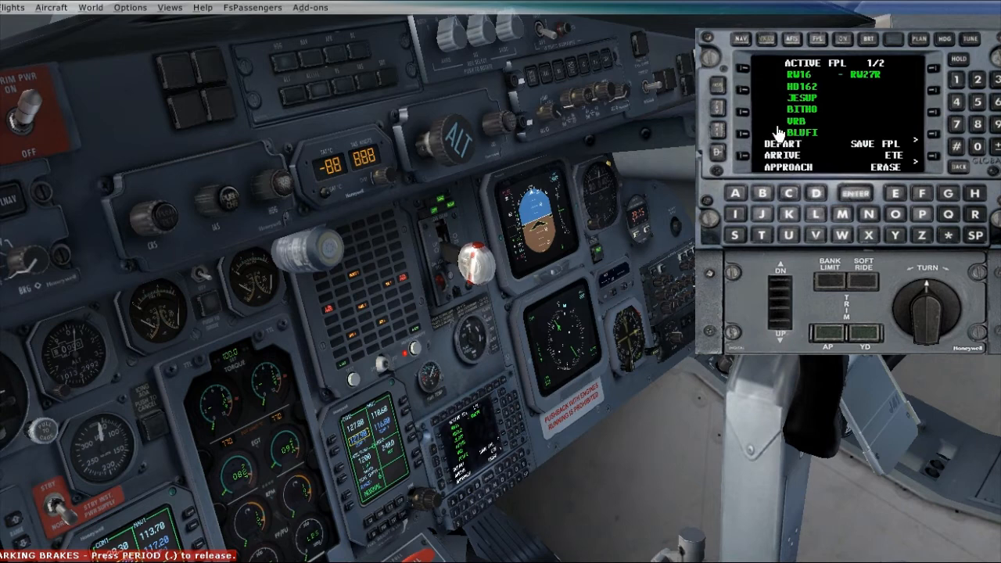
{"action": "mouse_move", "coordinate": [852, 144]}
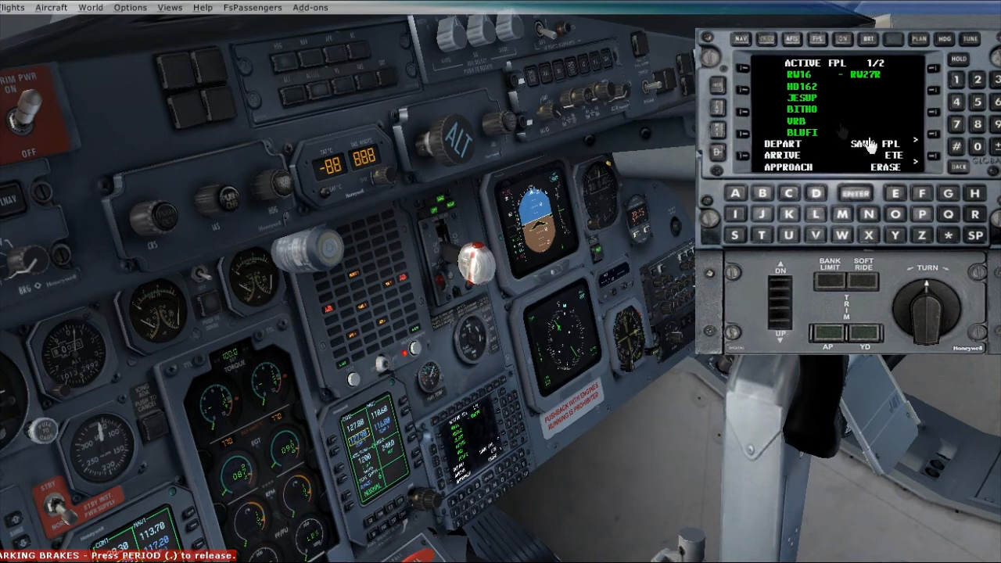
{"action": "mouse_move", "coordinate": [738, 139]}
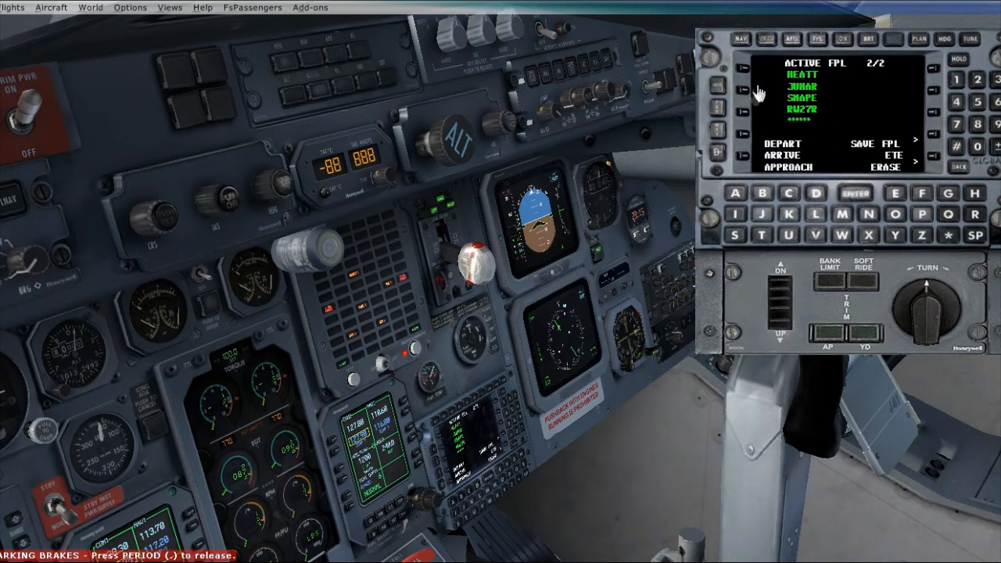
{"action": "mouse_move", "coordinate": [735, 131]}
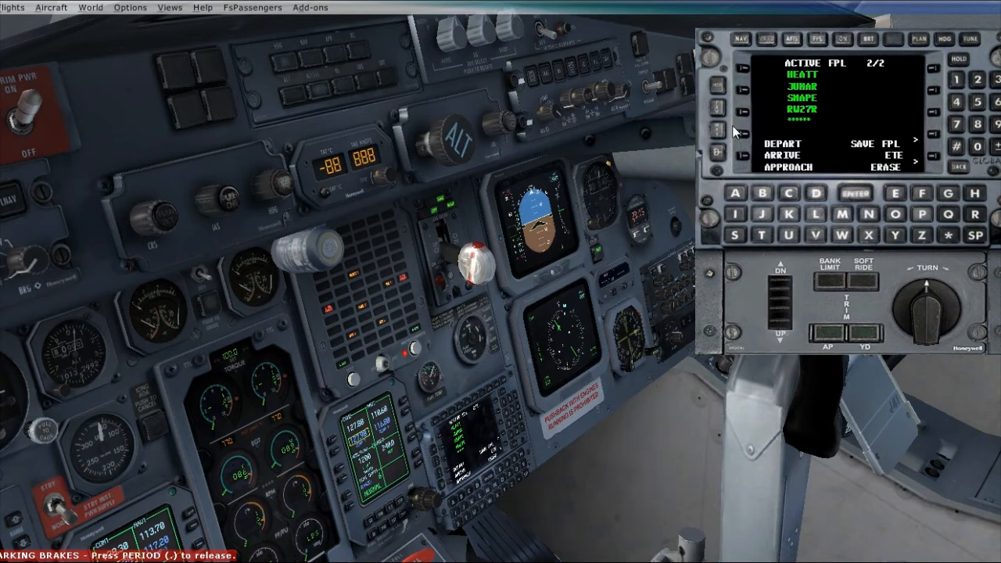
{"action": "mouse_move", "coordinate": [843, 127]}
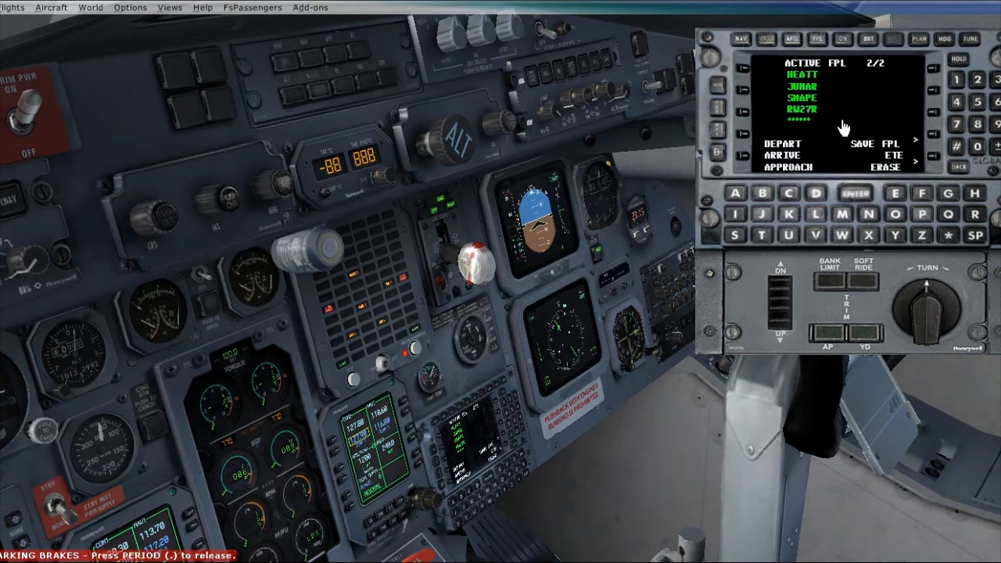
{"action": "mouse_move", "coordinate": [813, 85]}
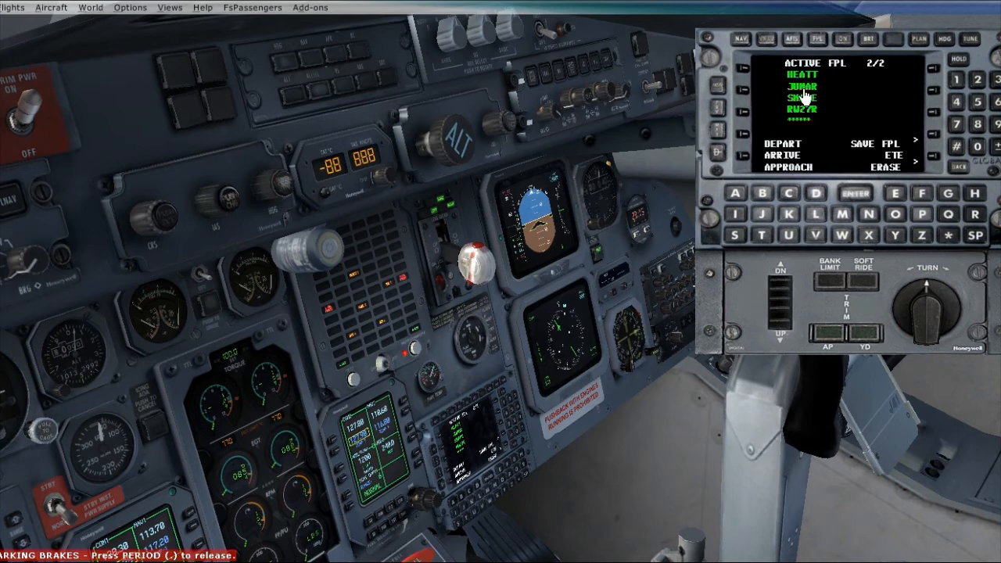
{"action": "mouse_move", "coordinate": [803, 95]}
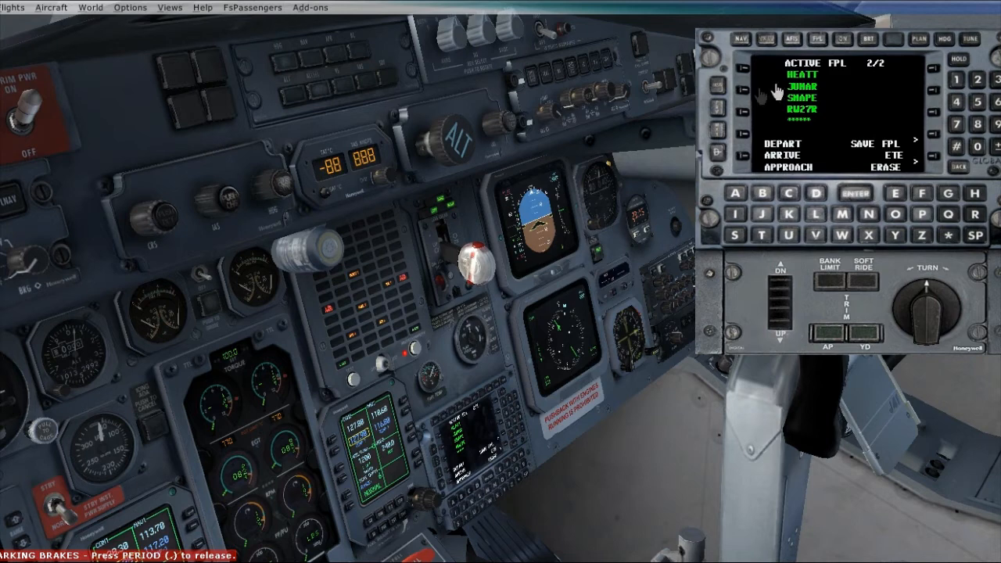
{"action": "mouse_move", "coordinate": [863, 219]}
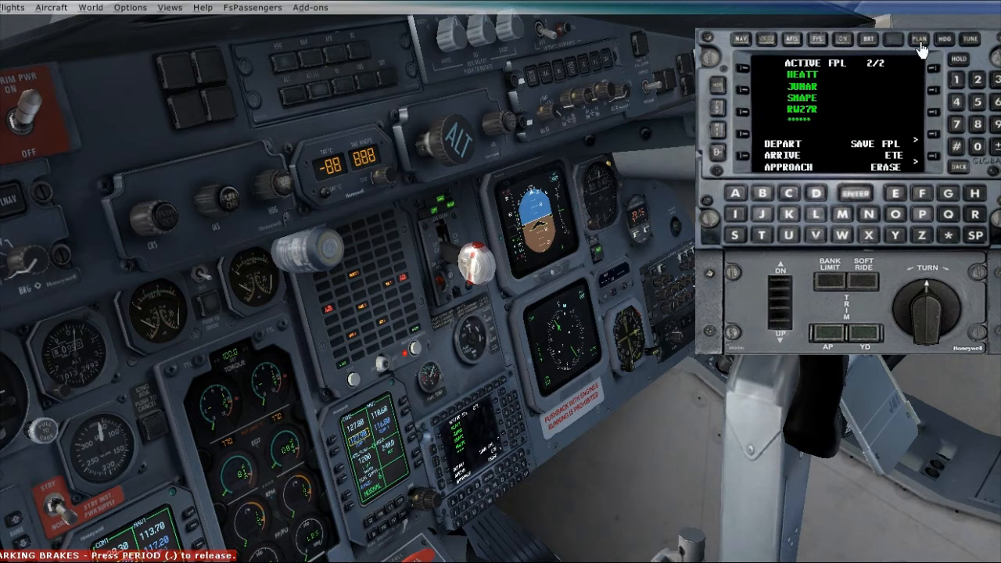
- Set 800 lb reserve fuel on the FMC fuel status planning page
{"action": "left_click", "coordinate": [916, 39]}
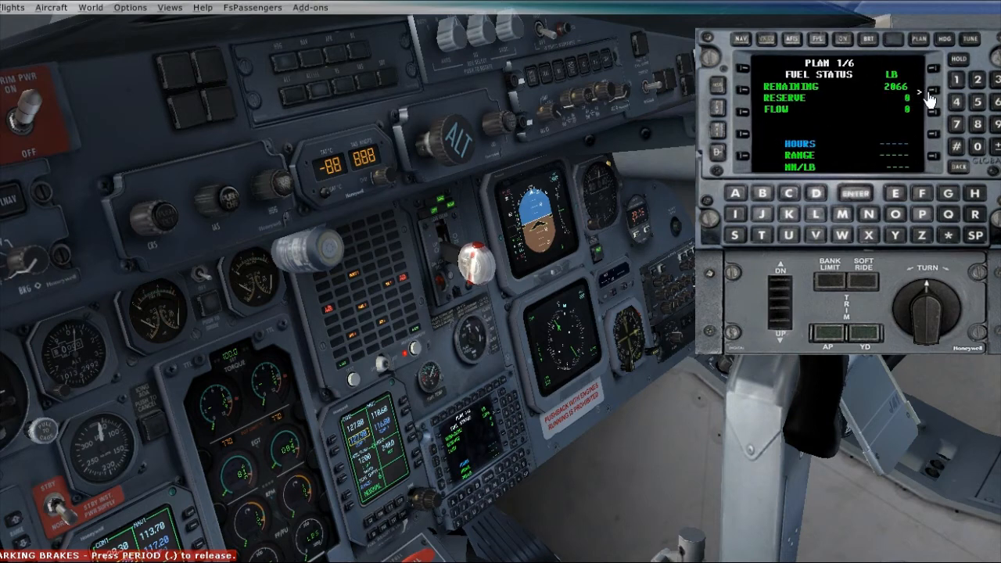
{"action": "left_click", "coordinate": [919, 96]}
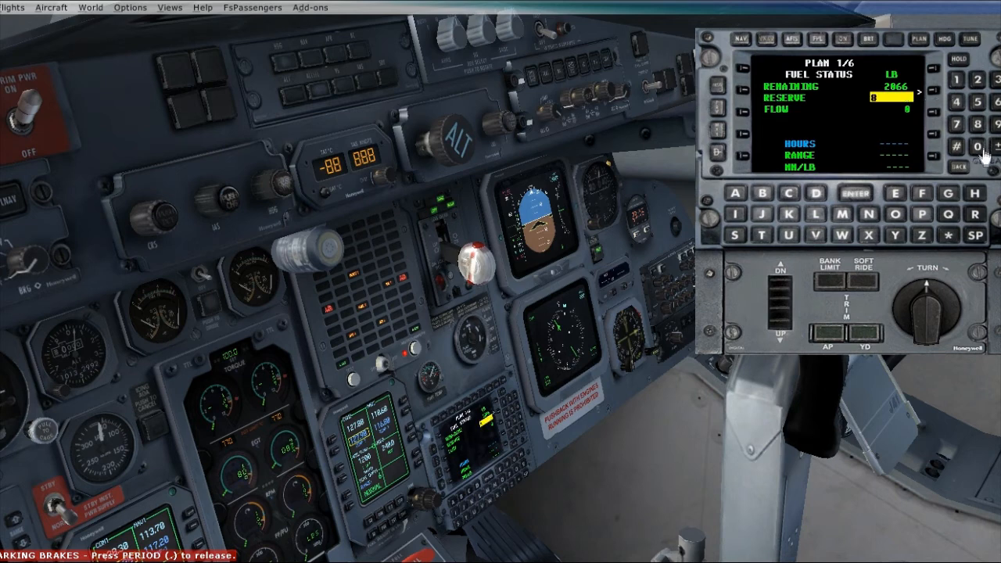
{"action": "left_click", "coordinate": [857, 192]}
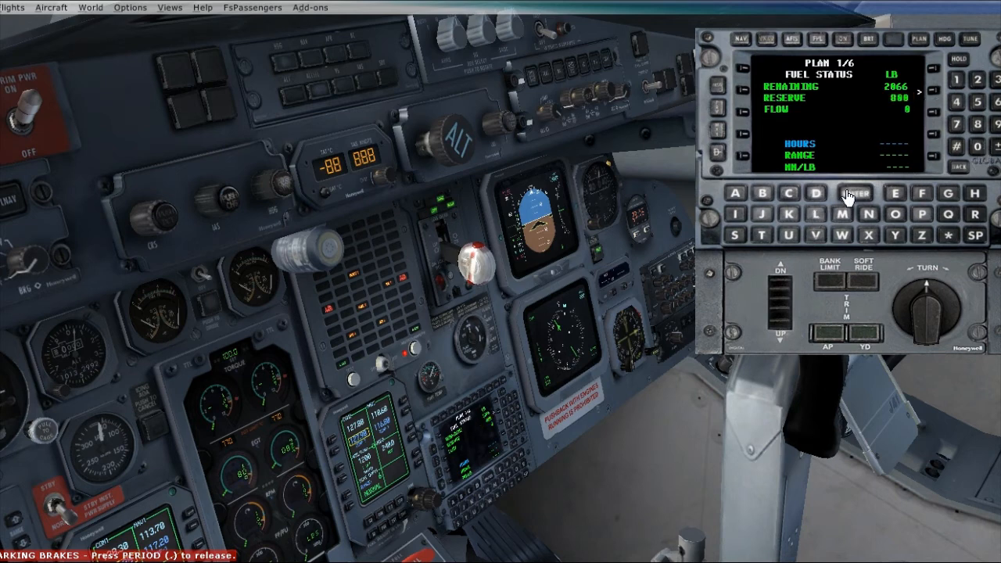
{"action": "mouse_move", "coordinate": [716, 122]}
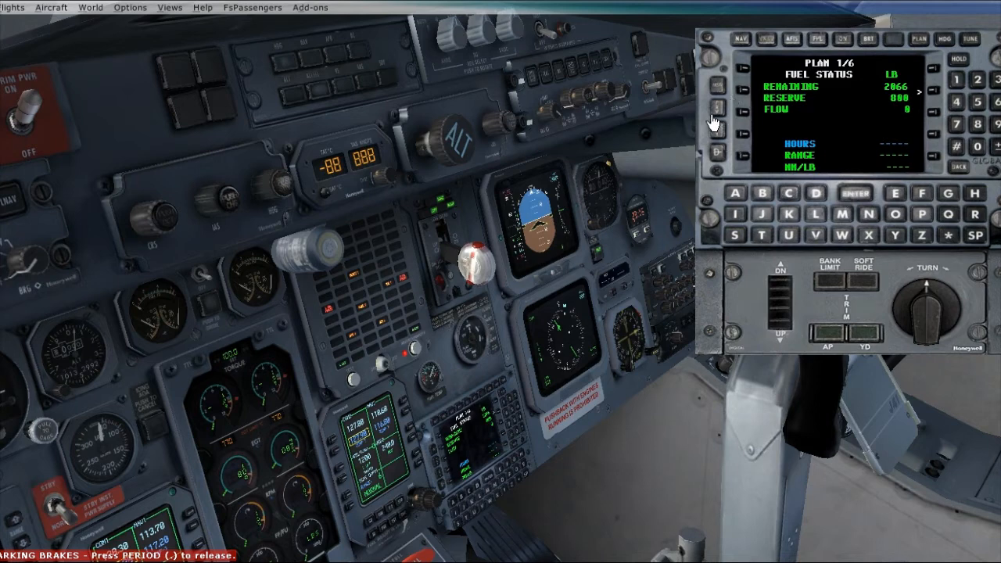
{"action": "left_click", "coordinate": [717, 107]}
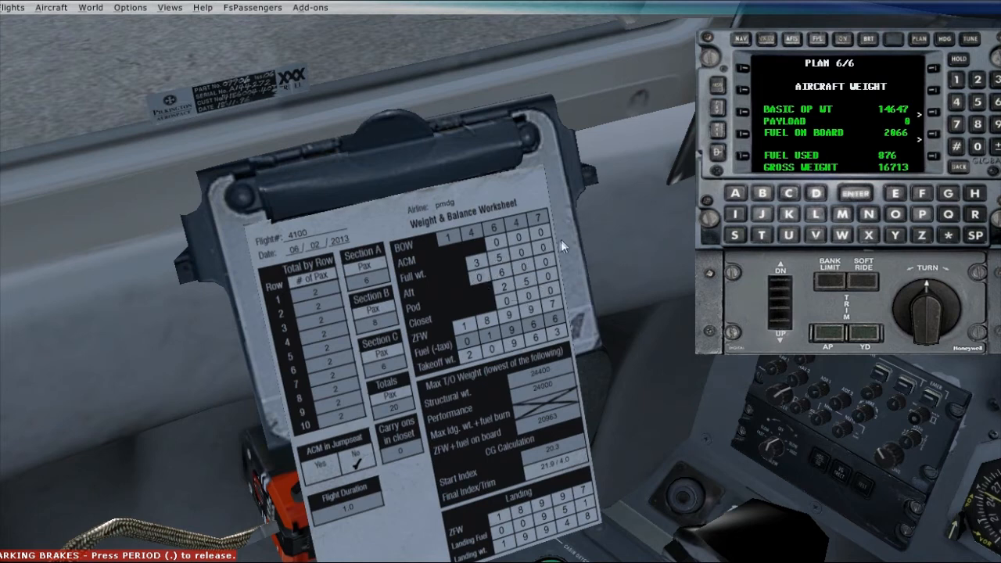
{"action": "mouse_move", "coordinate": [481, 288]}
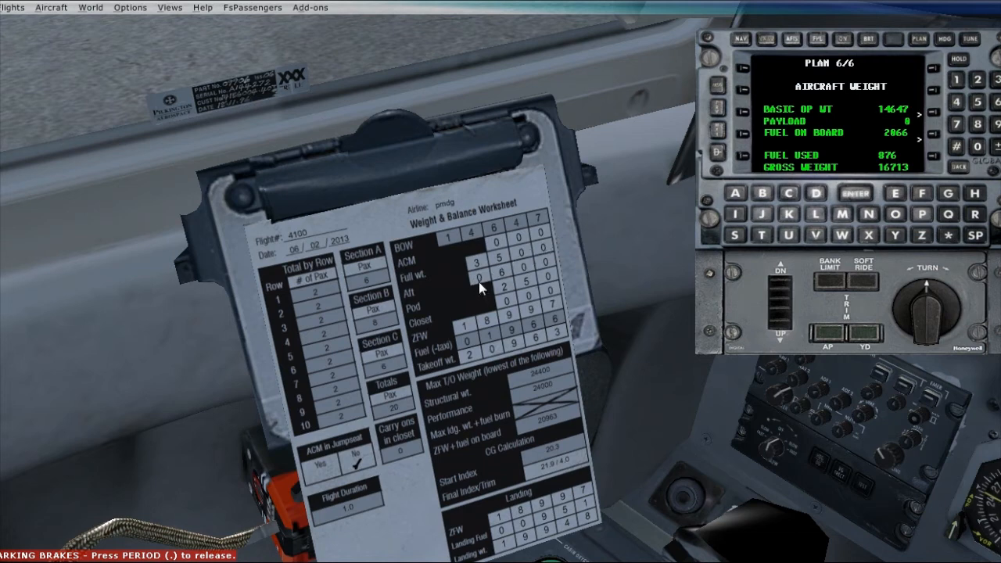
{"action": "mouse_move", "coordinate": [613, 248]}
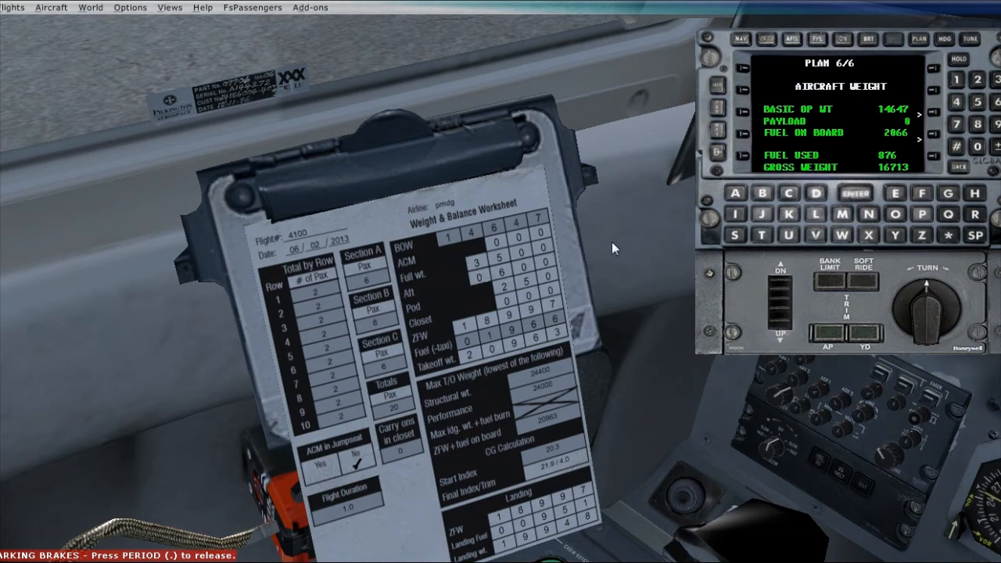
{"action": "mouse_move", "coordinate": [498, 294]}
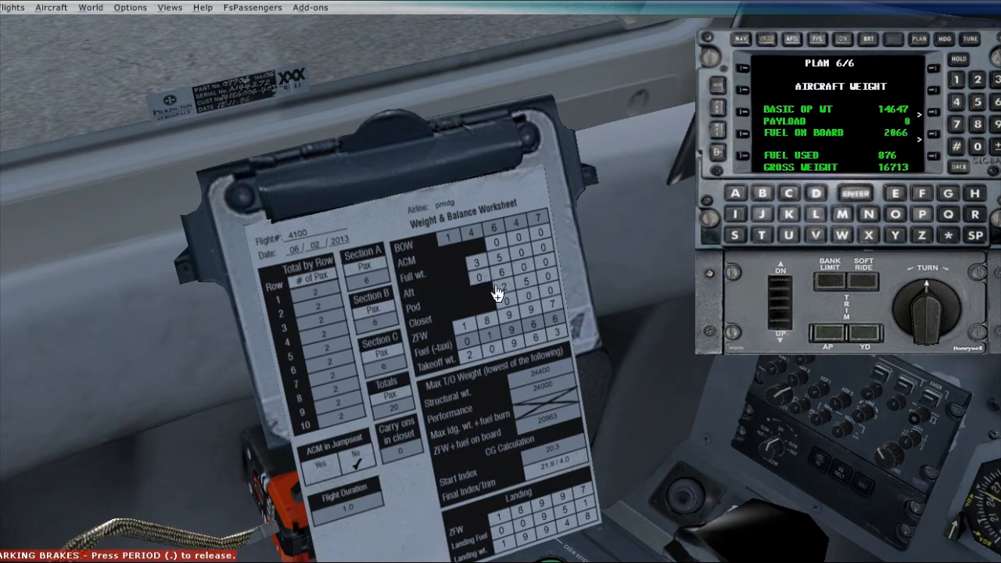
{"action": "mouse_move", "coordinate": [547, 269]}
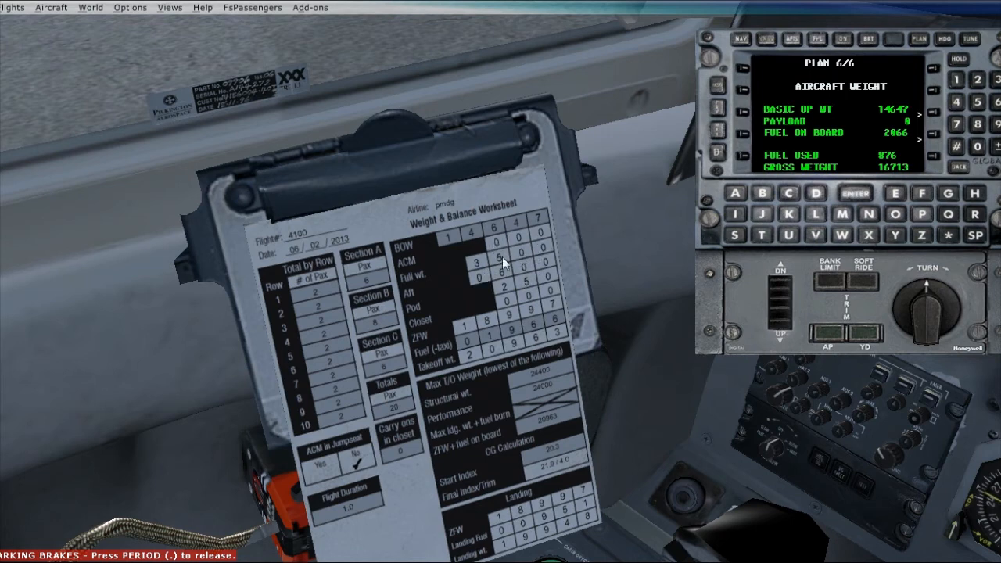
{"action": "mouse_move", "coordinate": [991, 219]}
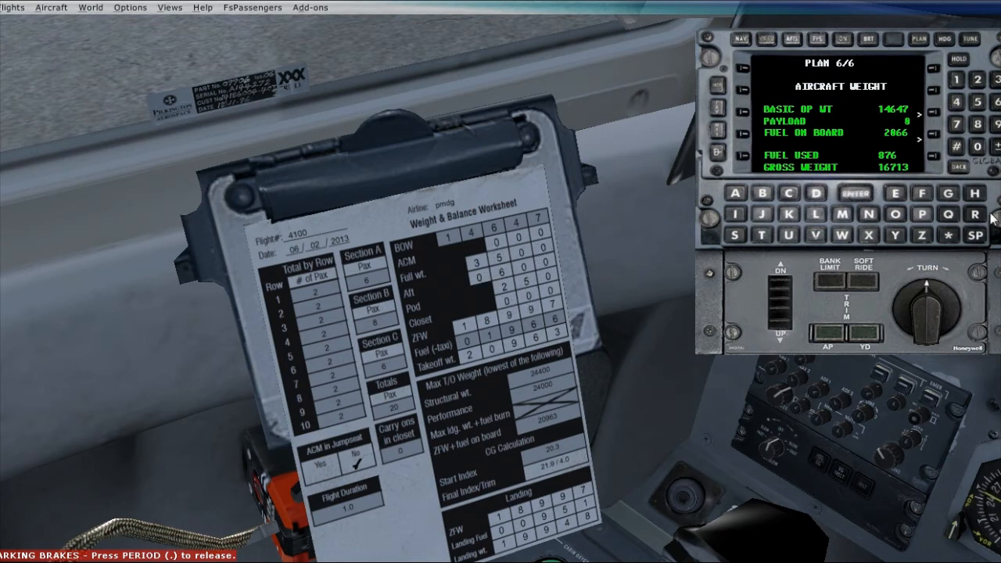
{"action": "mouse_move", "coordinate": [481, 279]}
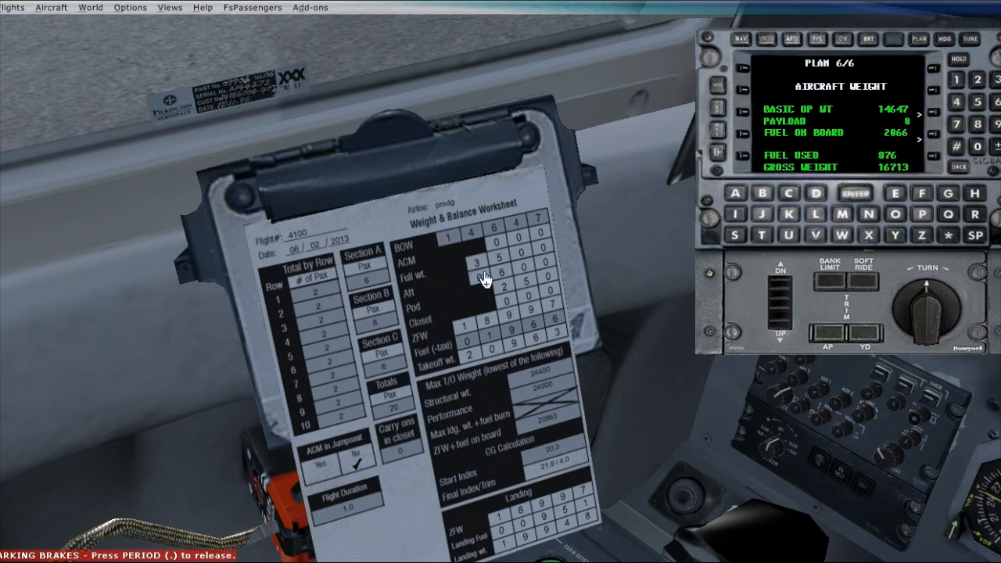
{"action": "mouse_move", "coordinate": [494, 294]}
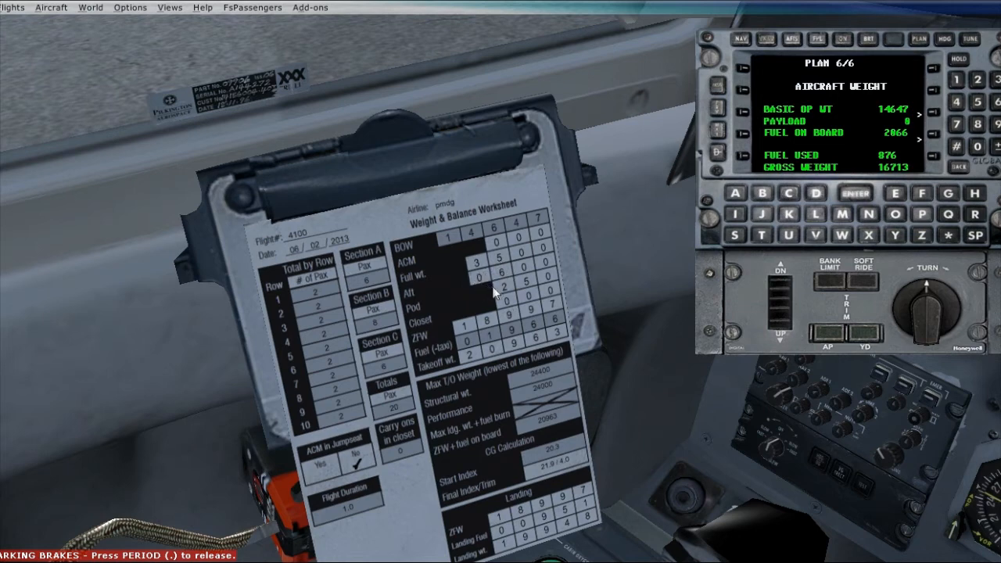
{"action": "mouse_move", "coordinate": [526, 289]}
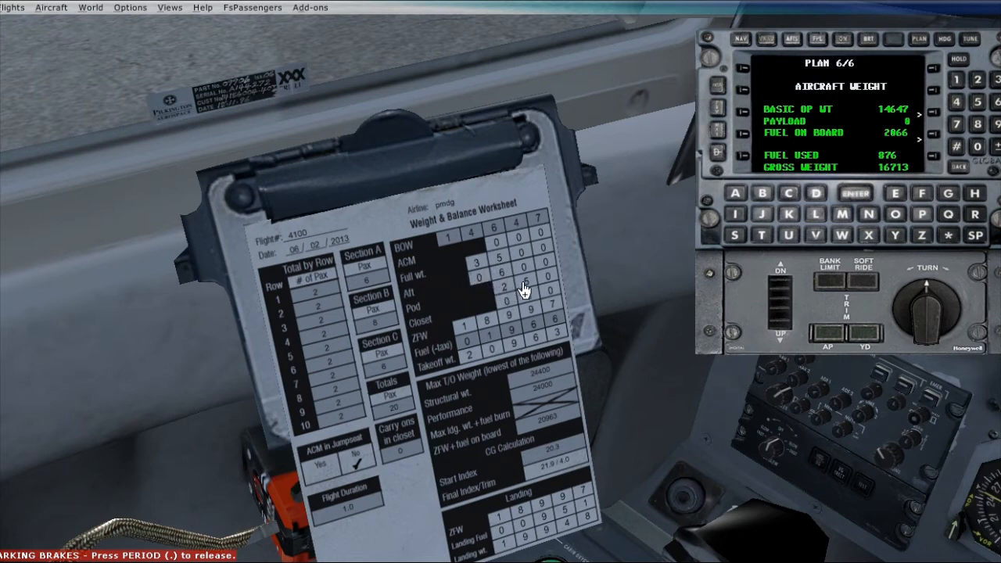
- Enter a payload of 4350 lb on the FMC weight page, bringing gross weight to 21063
{"action": "left_click", "coordinate": [919, 113]}
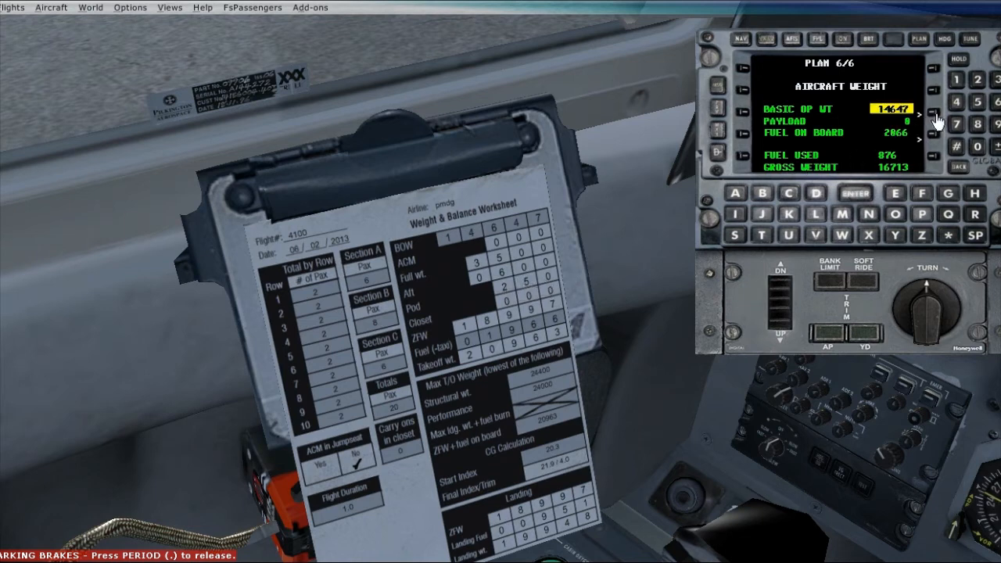
{"action": "left_click", "coordinate": [920, 116]}
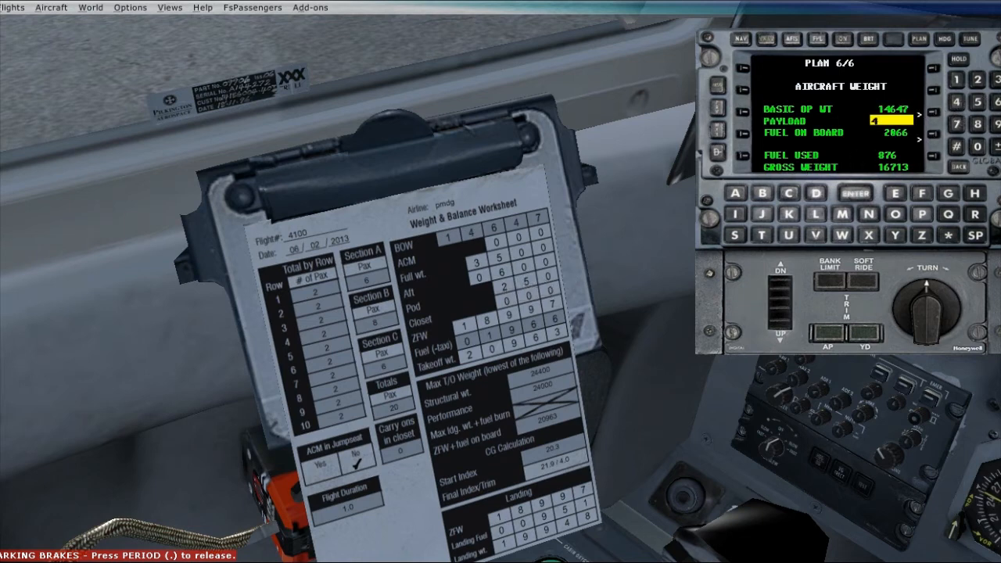
{"action": "left_click", "coordinate": [976, 147]}
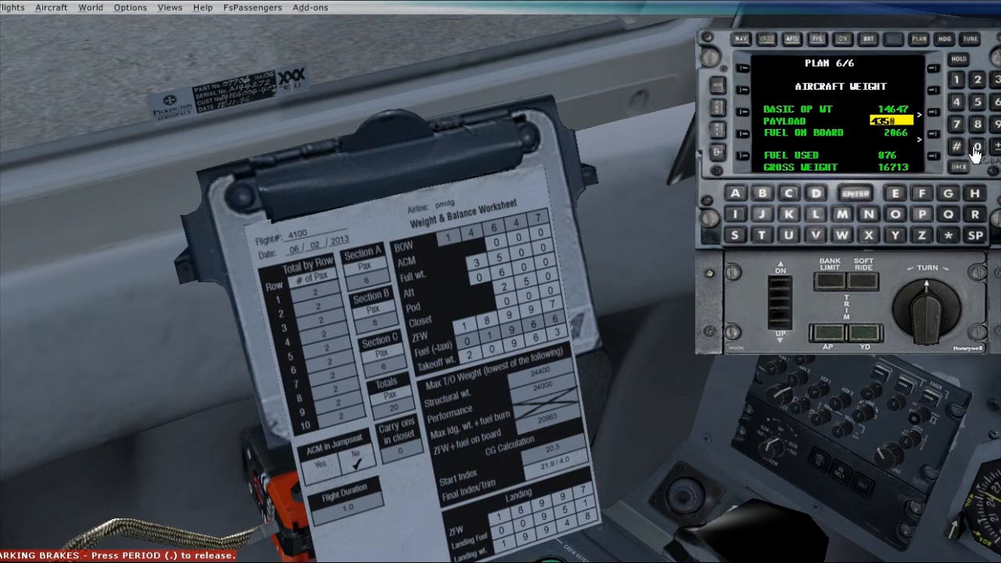
{"action": "left_click", "coordinate": [855, 193]}
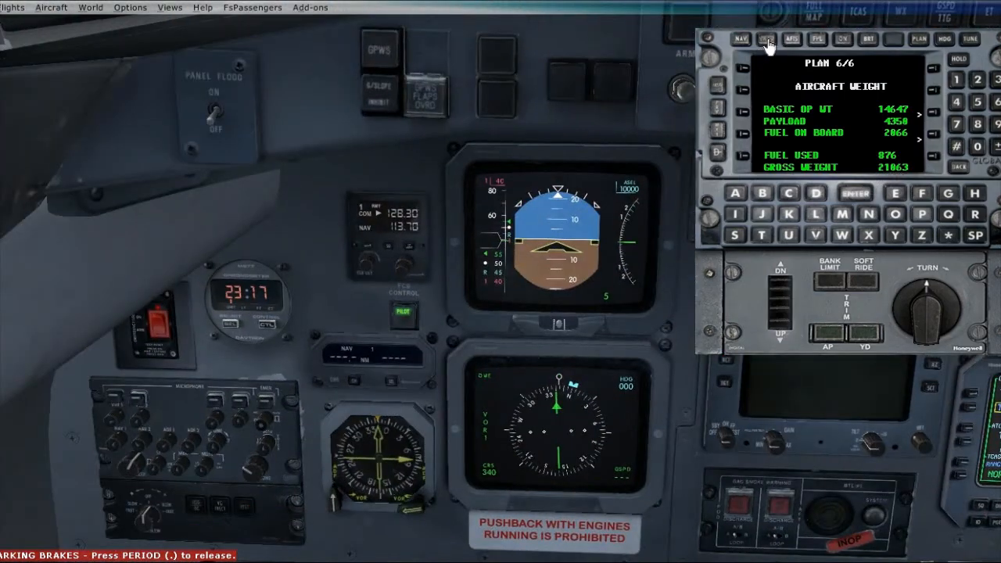
- Initialize FMC navigation from the flight plan and move on to the VNAV page
{"action": "left_click", "coordinate": [763, 39]}
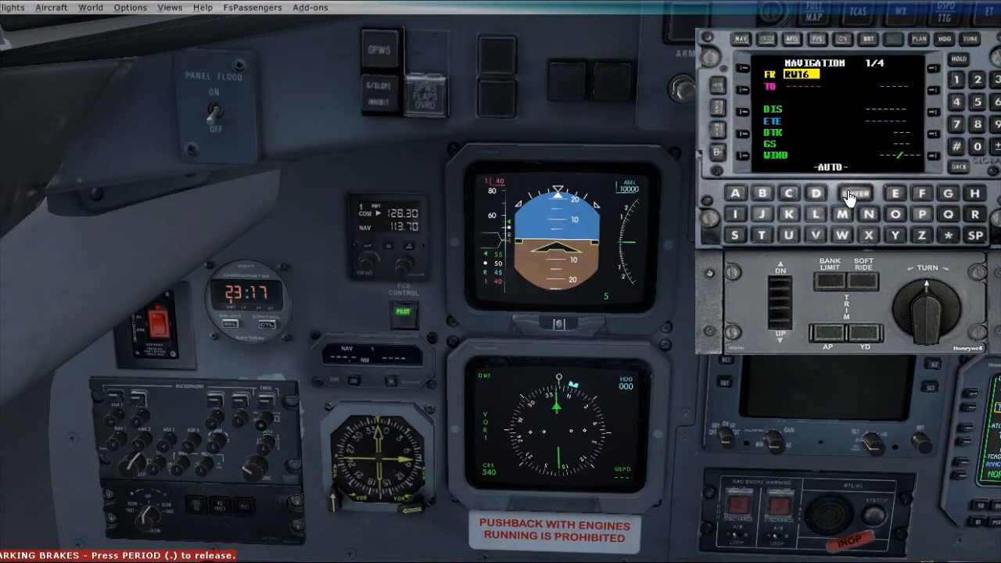
{"action": "left_click", "coordinate": [855, 192]}
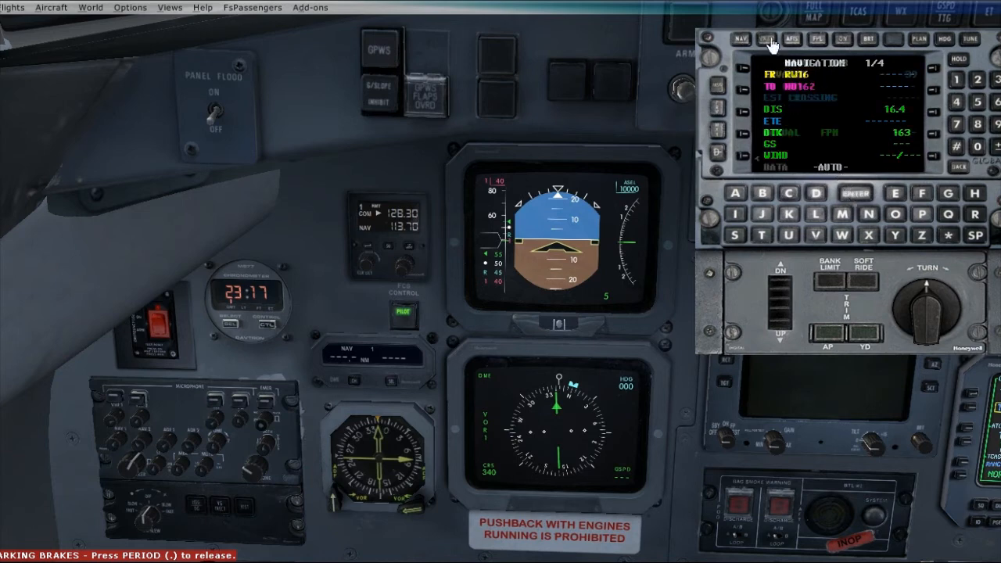
{"action": "left_click", "coordinate": [763, 39]}
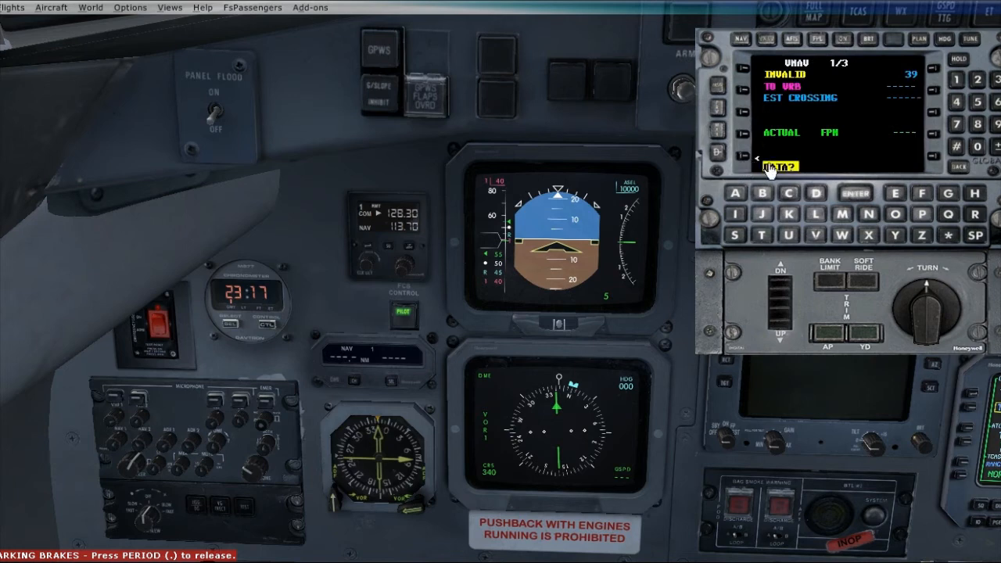
- Set a cruise altitude of 20000 ft in VNAV data and return to the active flight plan page
{"action": "left_click", "coordinate": [779, 165]}
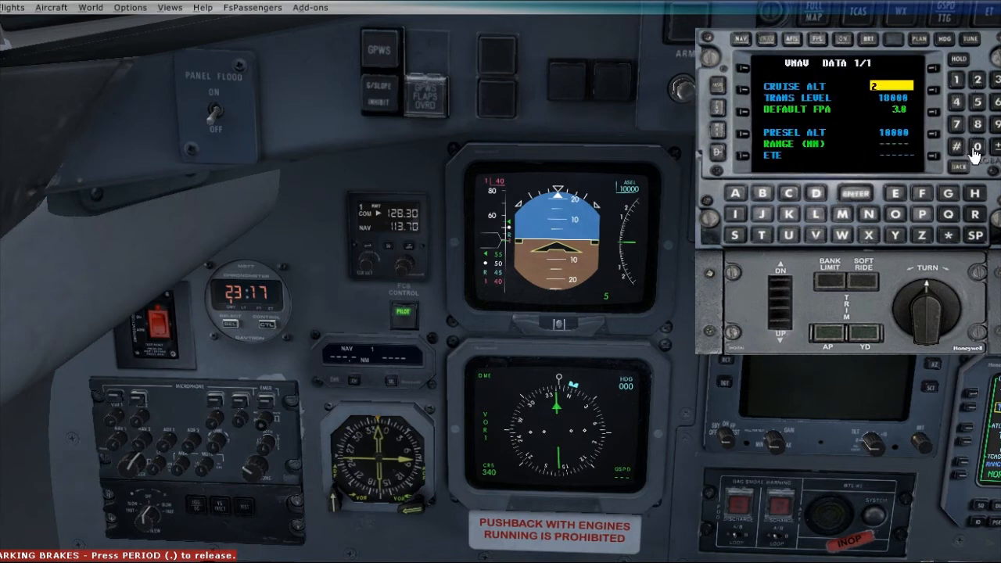
{"action": "left_click", "coordinate": [972, 146]}
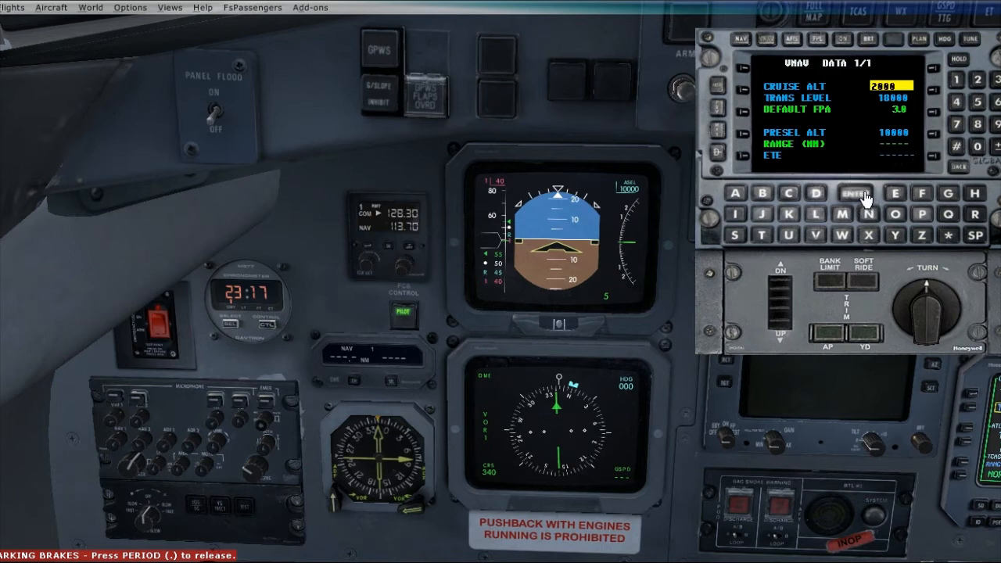
{"action": "left_click", "coordinate": [852, 194]}
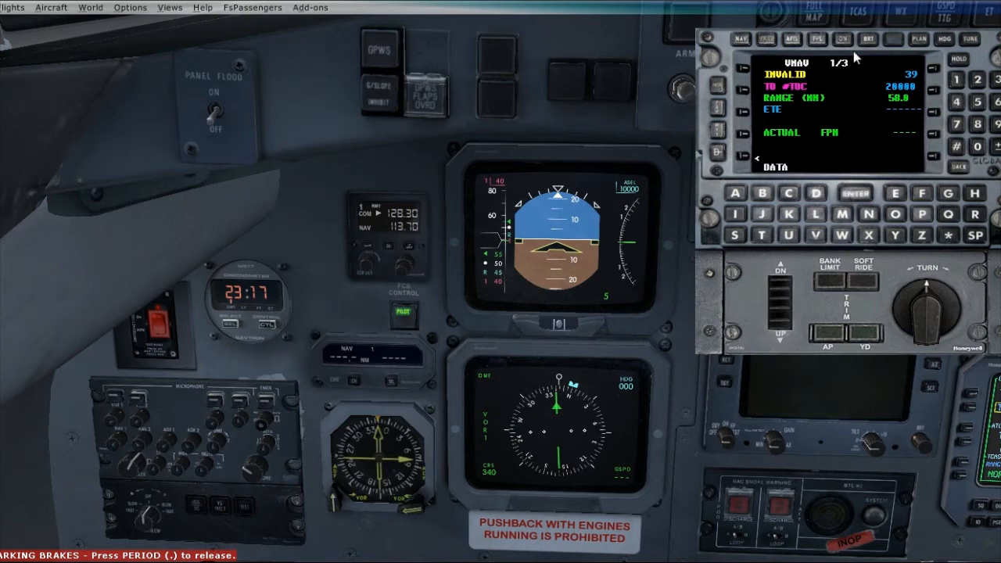
{"action": "left_click", "coordinate": [816, 39]}
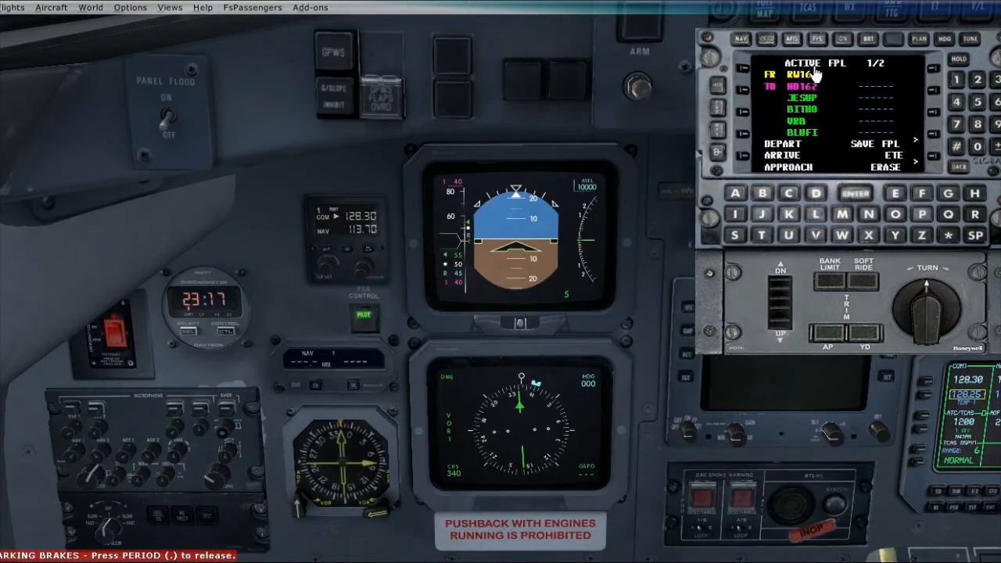
{"action": "mouse_move", "coordinate": [848, 116]}
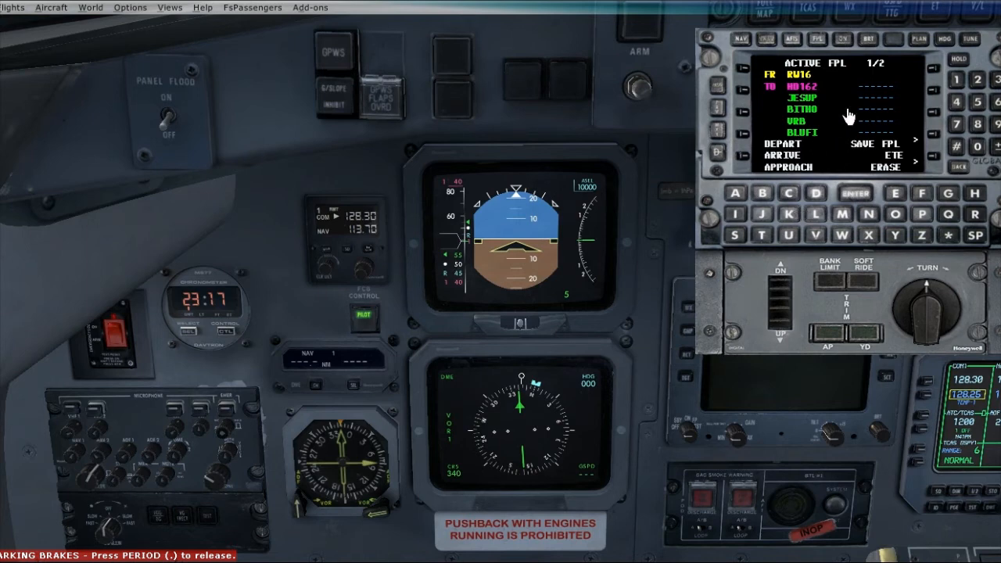
{"action": "mouse_move", "coordinate": [882, 122]}
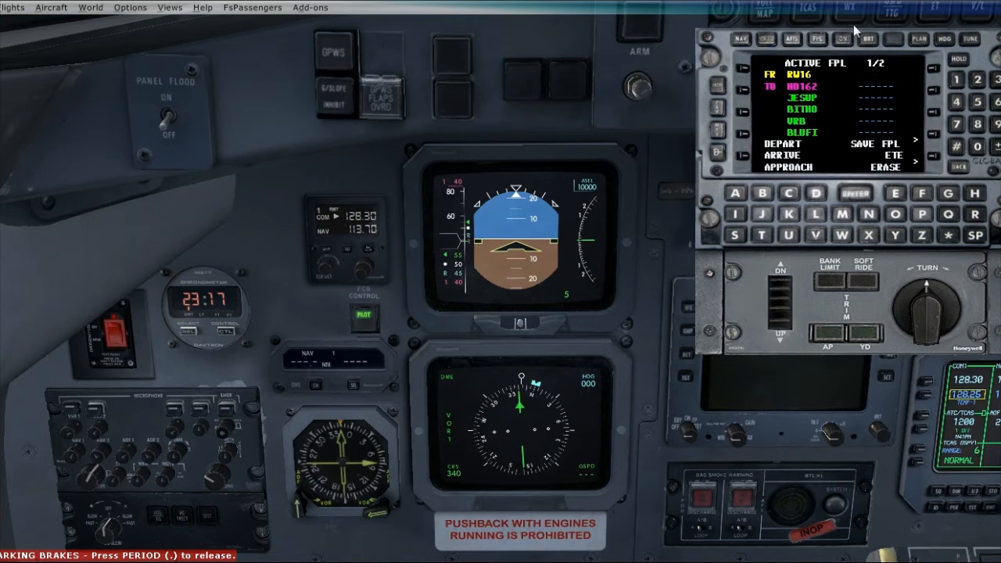
{"action": "mouse_move", "coordinate": [827, 81]}
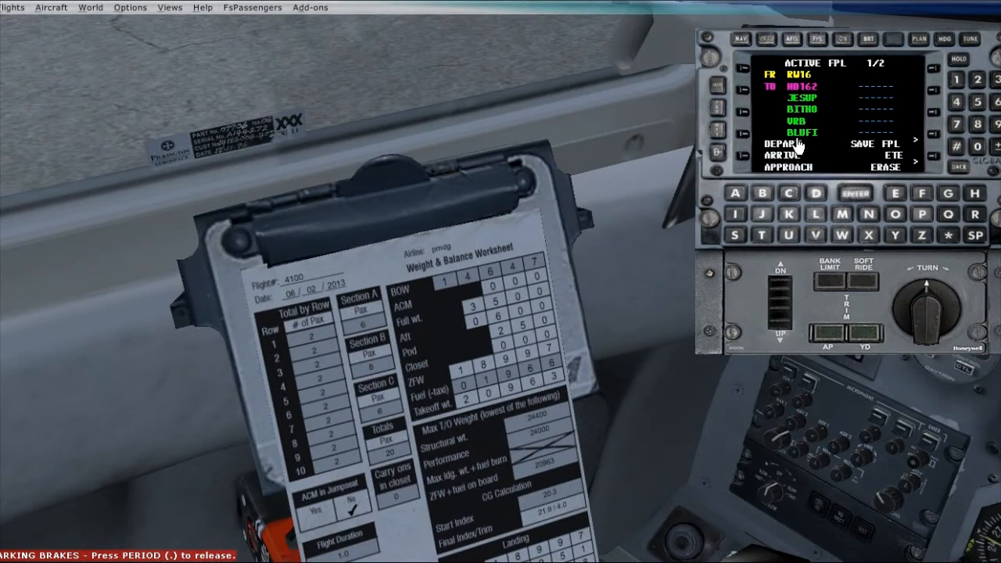
{"action": "mouse_move", "coordinate": [332, 359]}
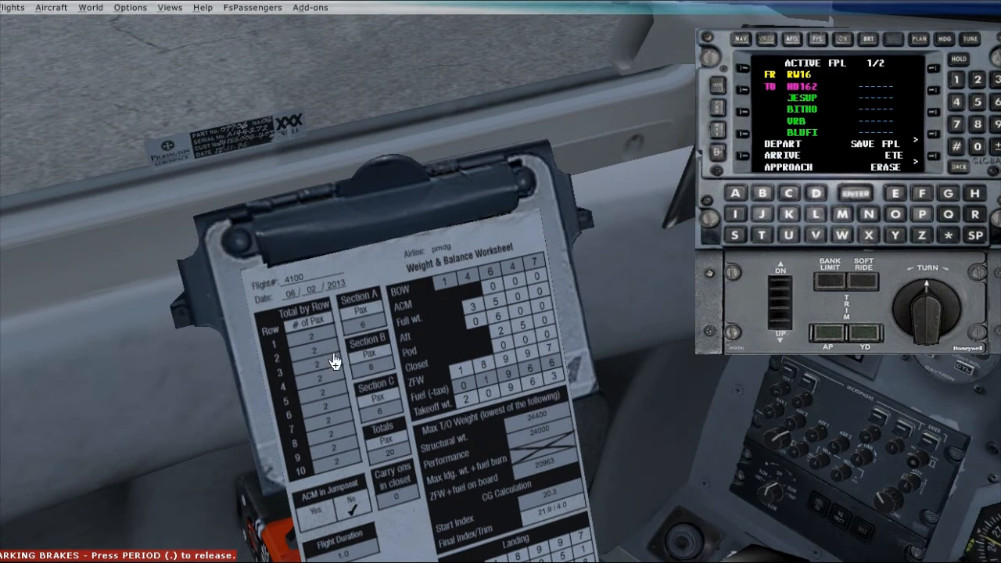
{"action": "mouse_move", "coordinate": [384, 331]}
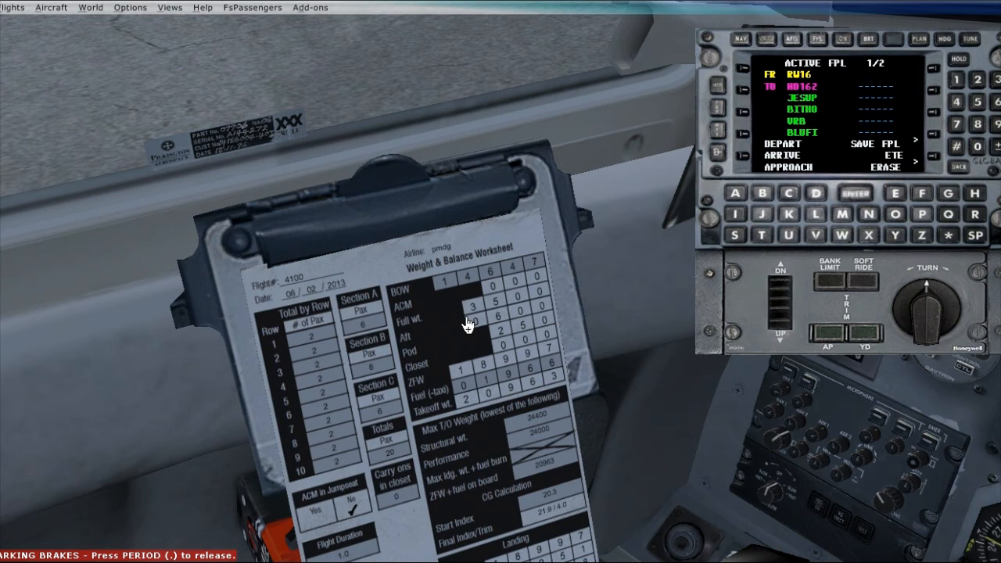
{"action": "mouse_move", "coordinate": [466, 324]}
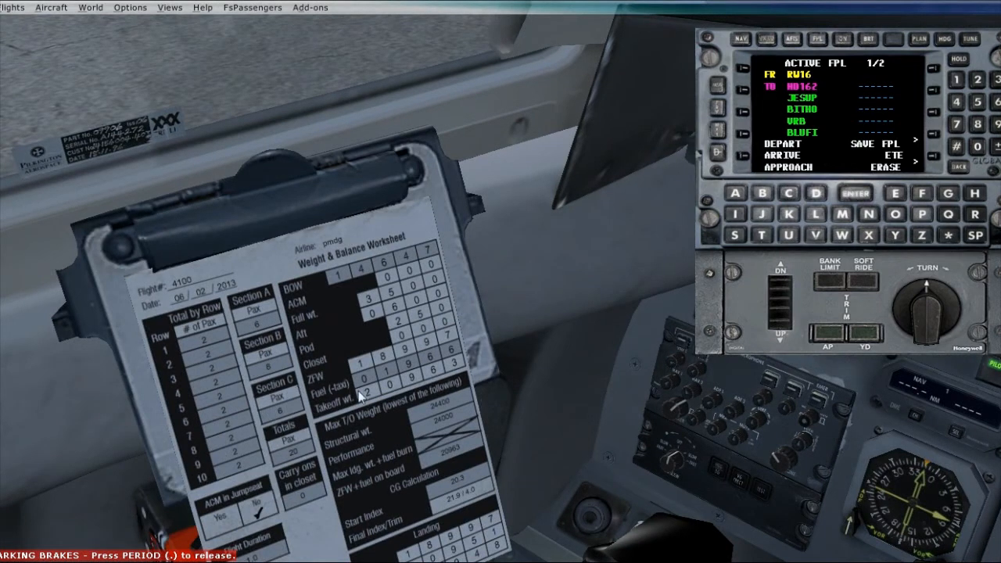
{"action": "mouse_move", "coordinate": [391, 377]}
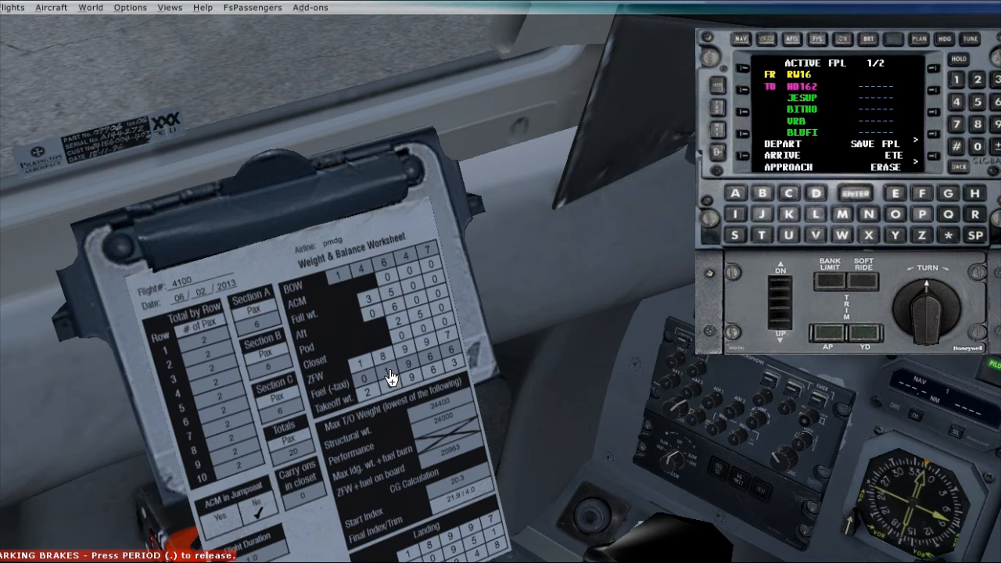
{"action": "mouse_move", "coordinate": [383, 322]}
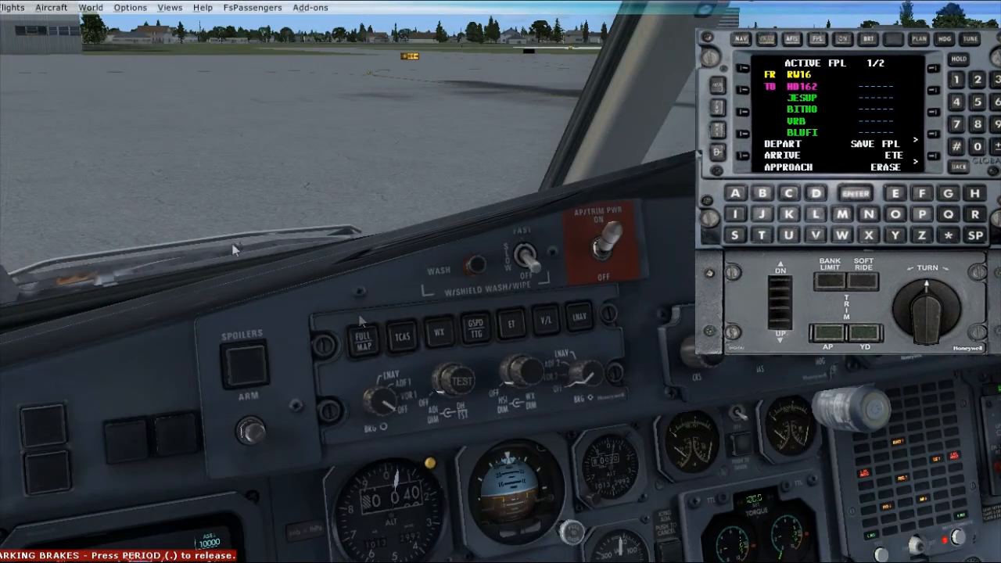
{"action": "mouse_move", "coordinate": [866, 104]}
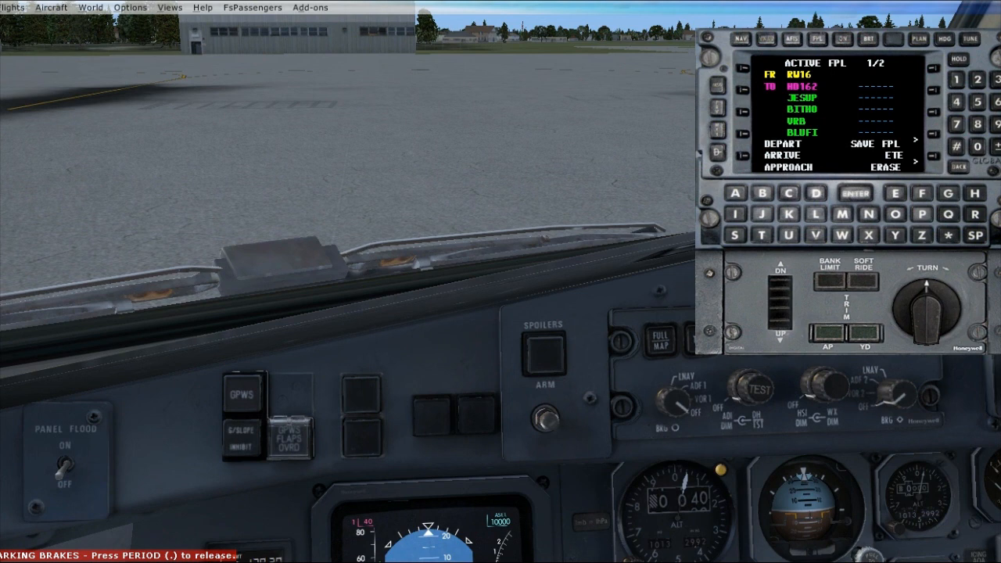
{"action": "mouse_move", "coordinate": [143, 178]}
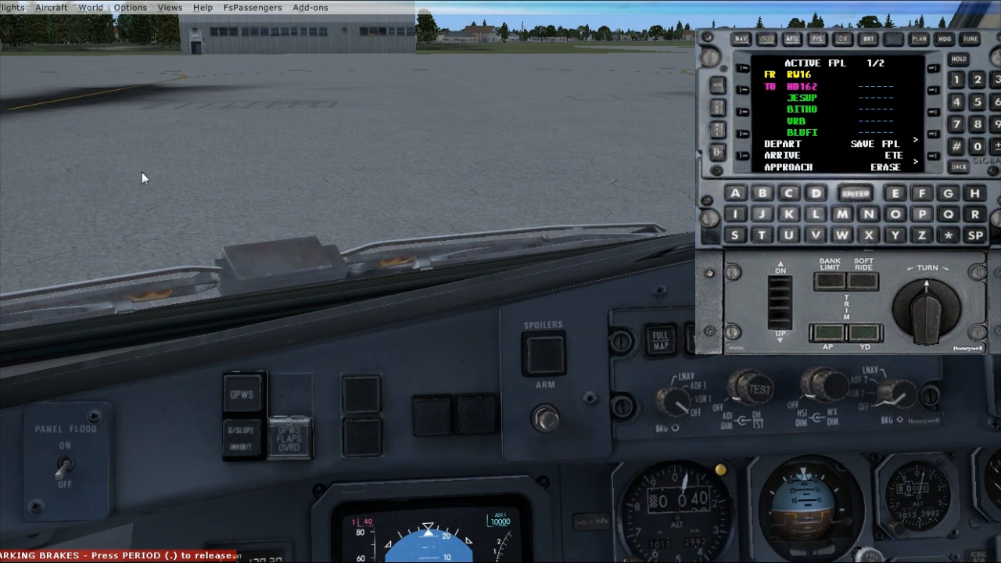